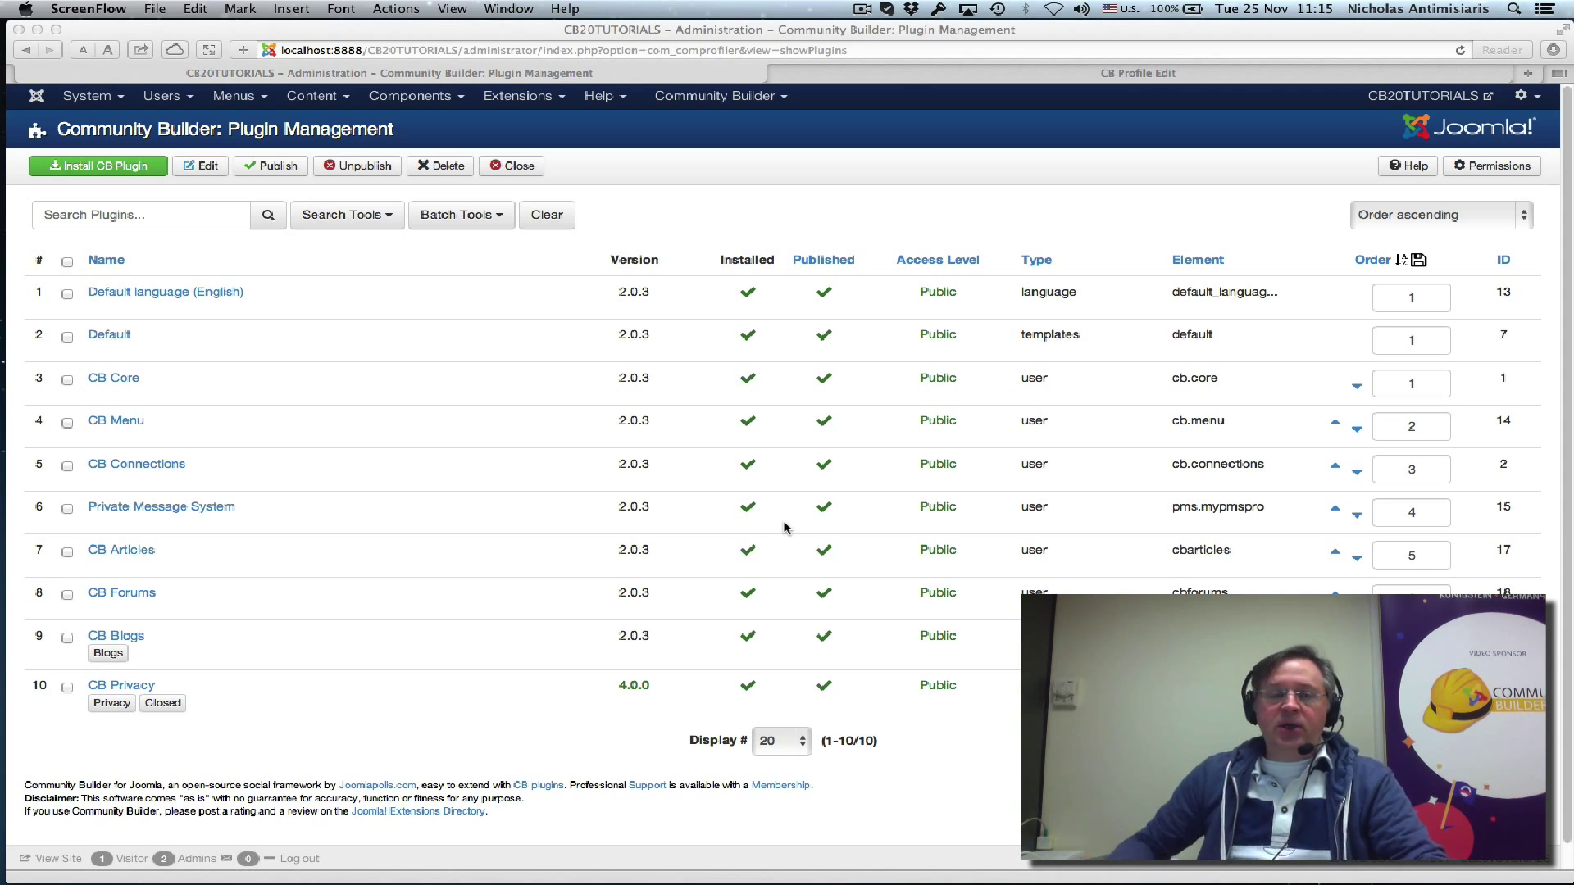
mouse_move(273, 420)
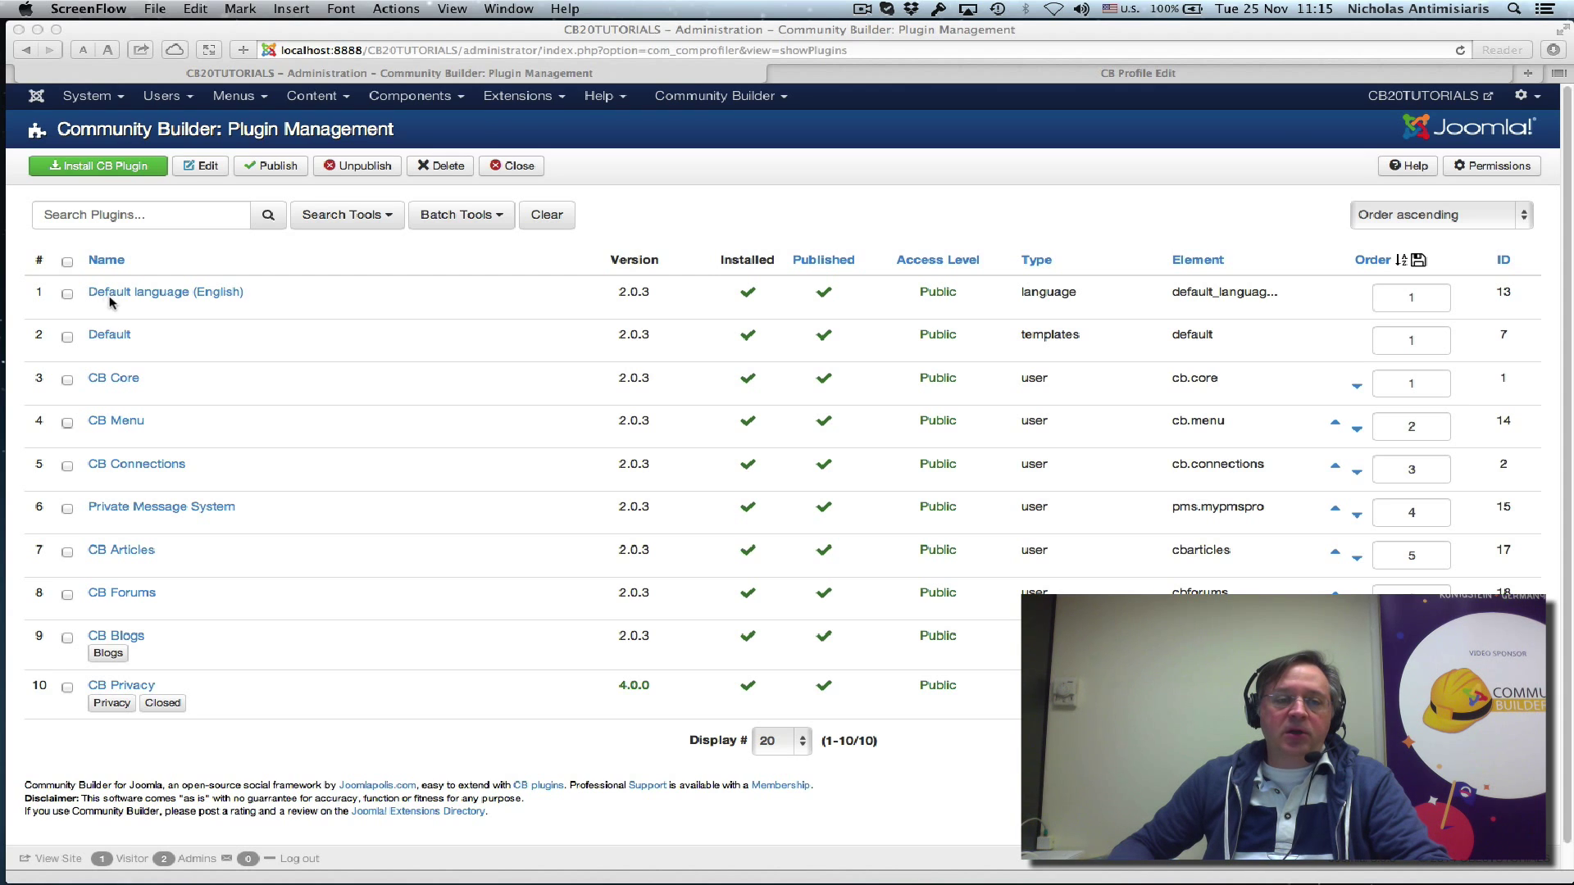
mouse_move(377, 219)
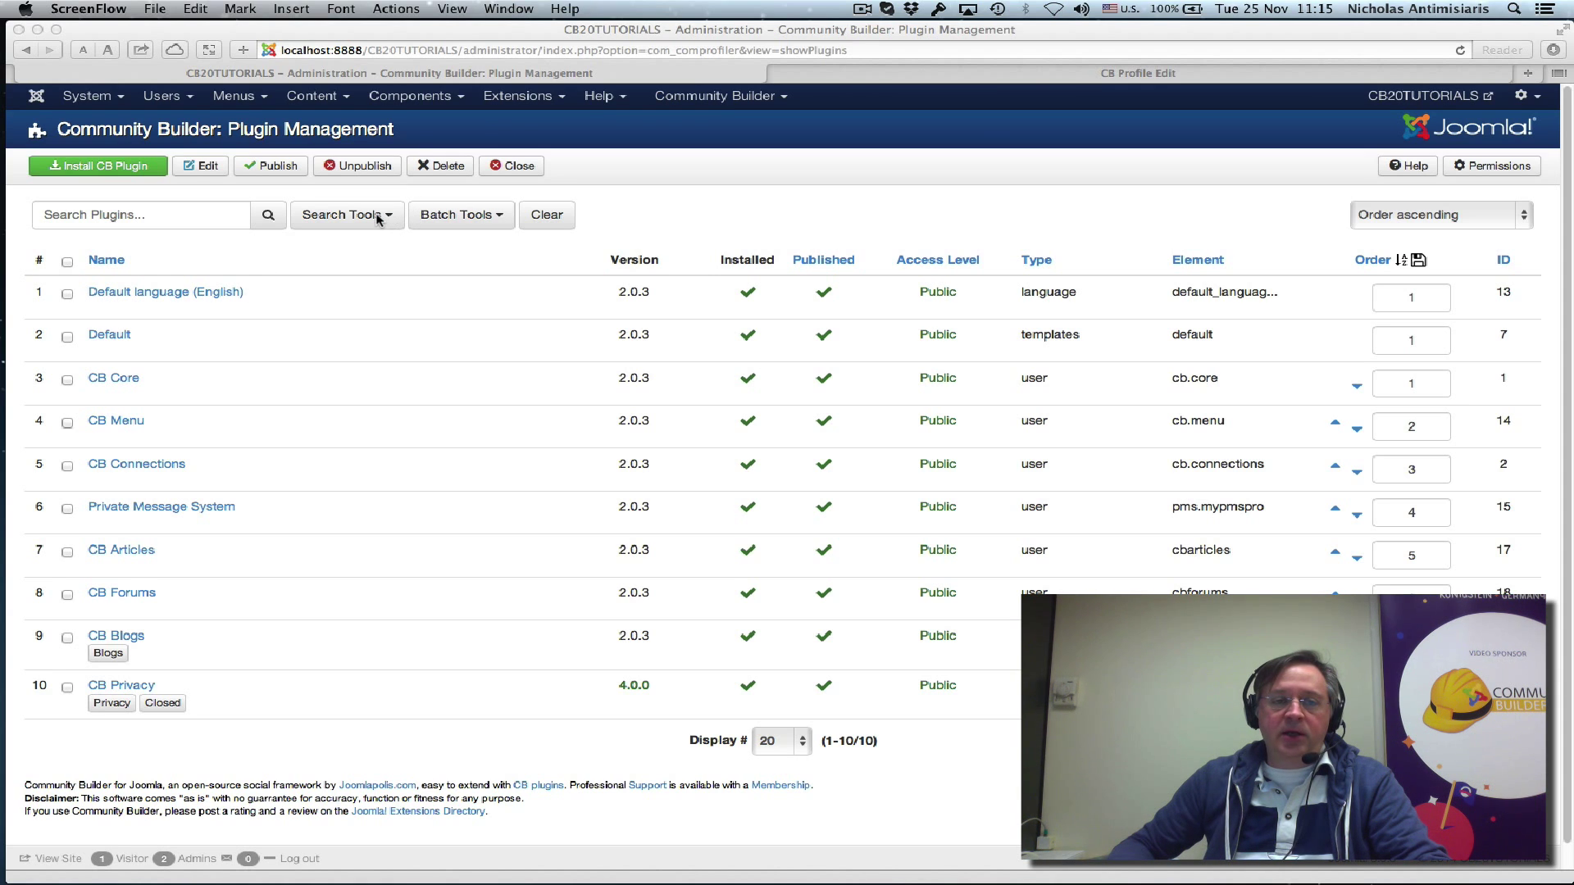
Filter the Community Builder plugin list to the 'language' plugin type
click(345, 215)
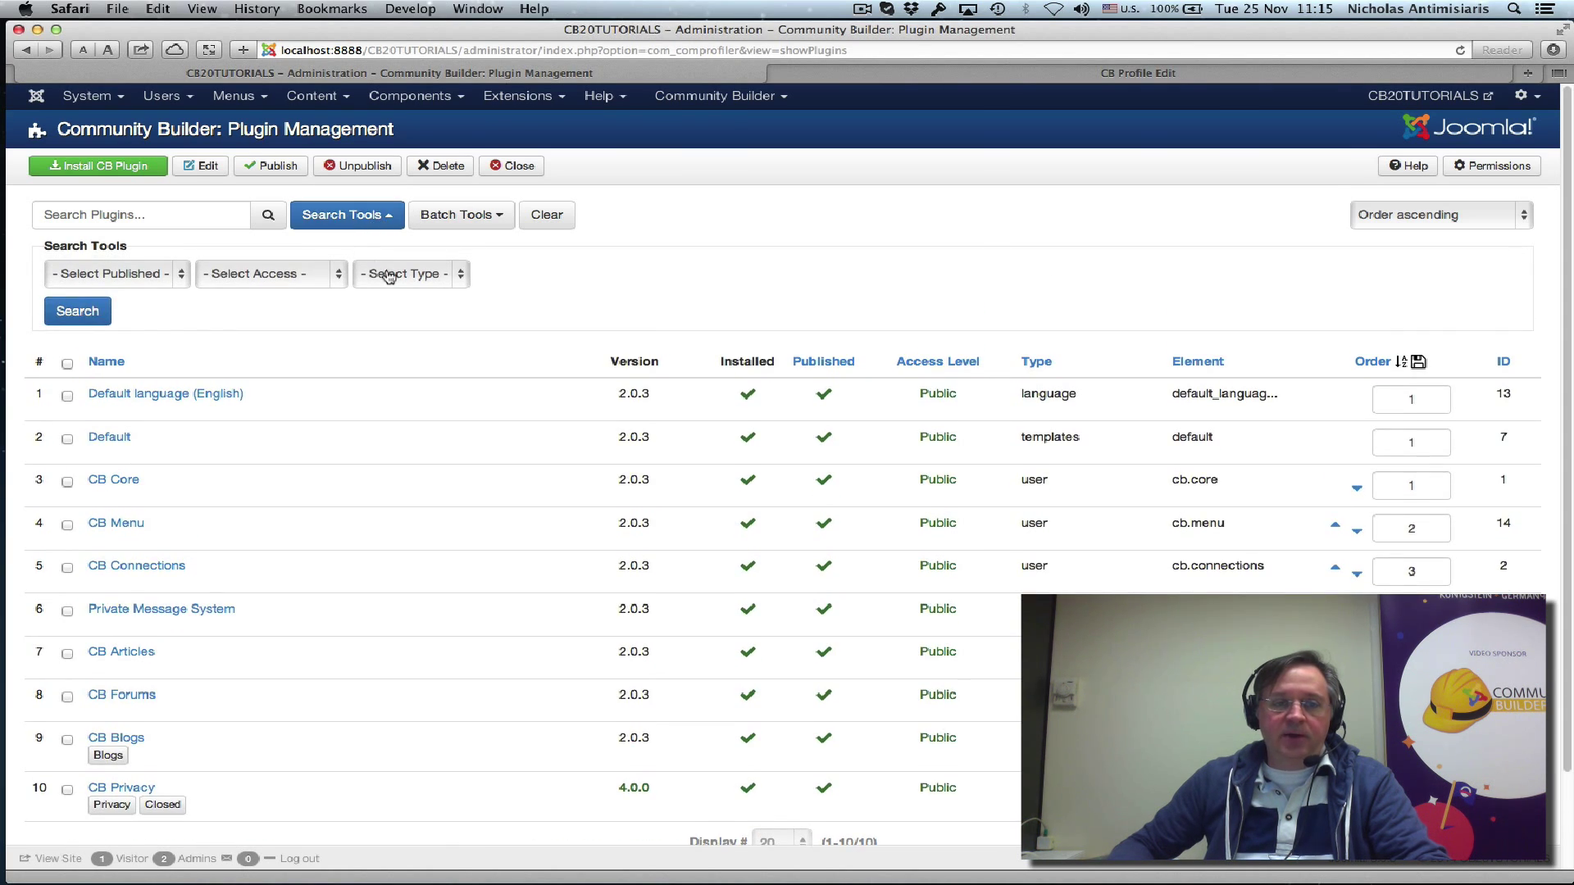
click(408, 273)
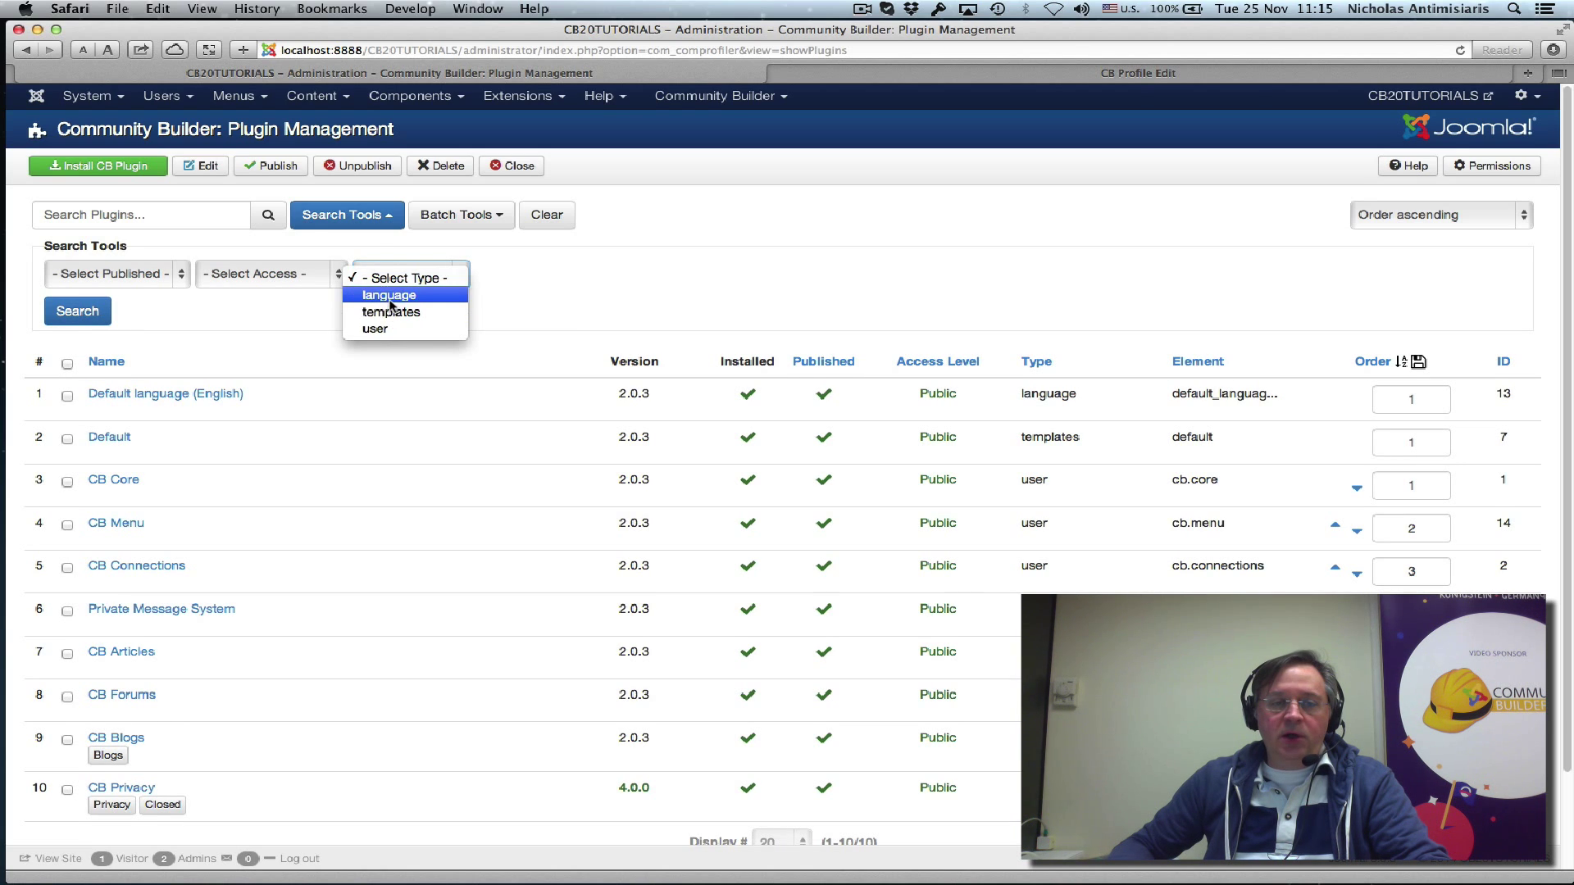
click(389, 295)
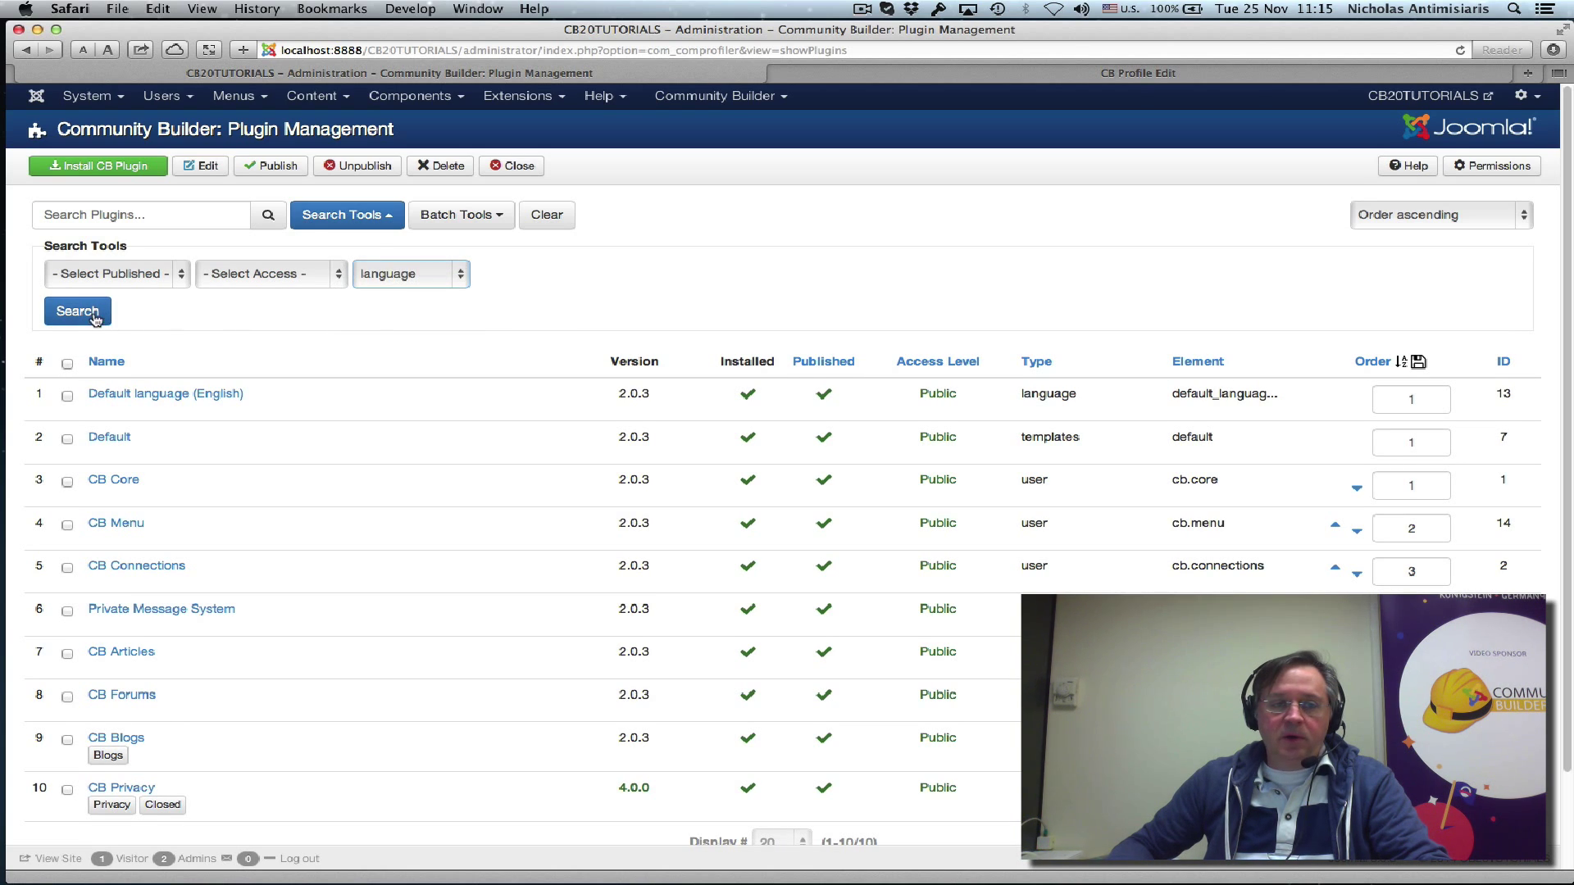
click(77, 311)
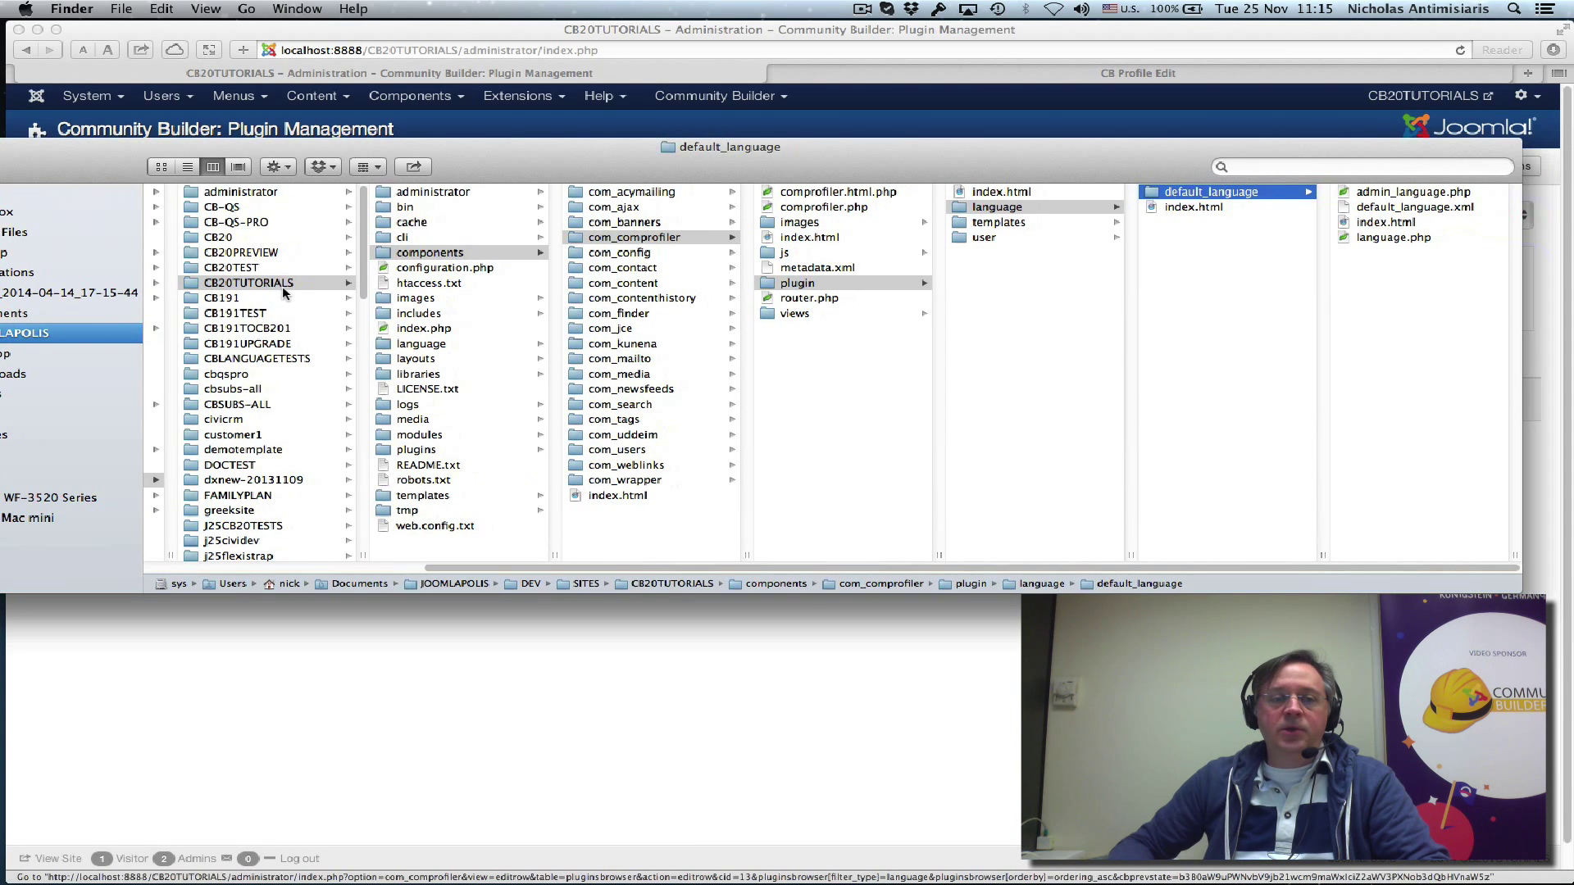
mouse_move(416, 257)
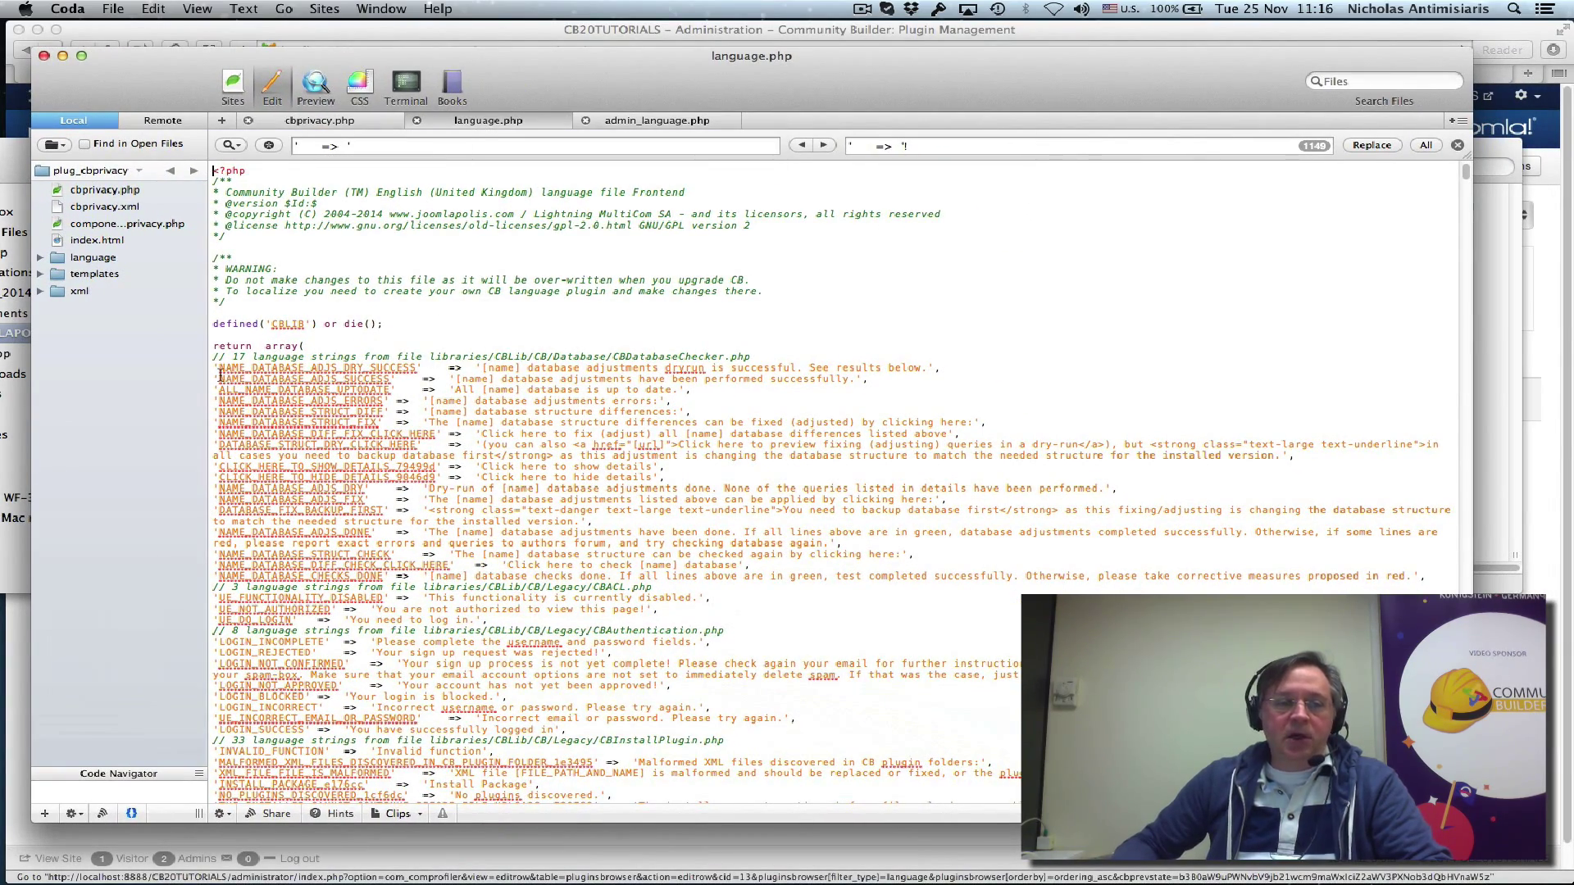
Browse the English string array in language.php in Coda, then view admin_language.php
click(361, 356)
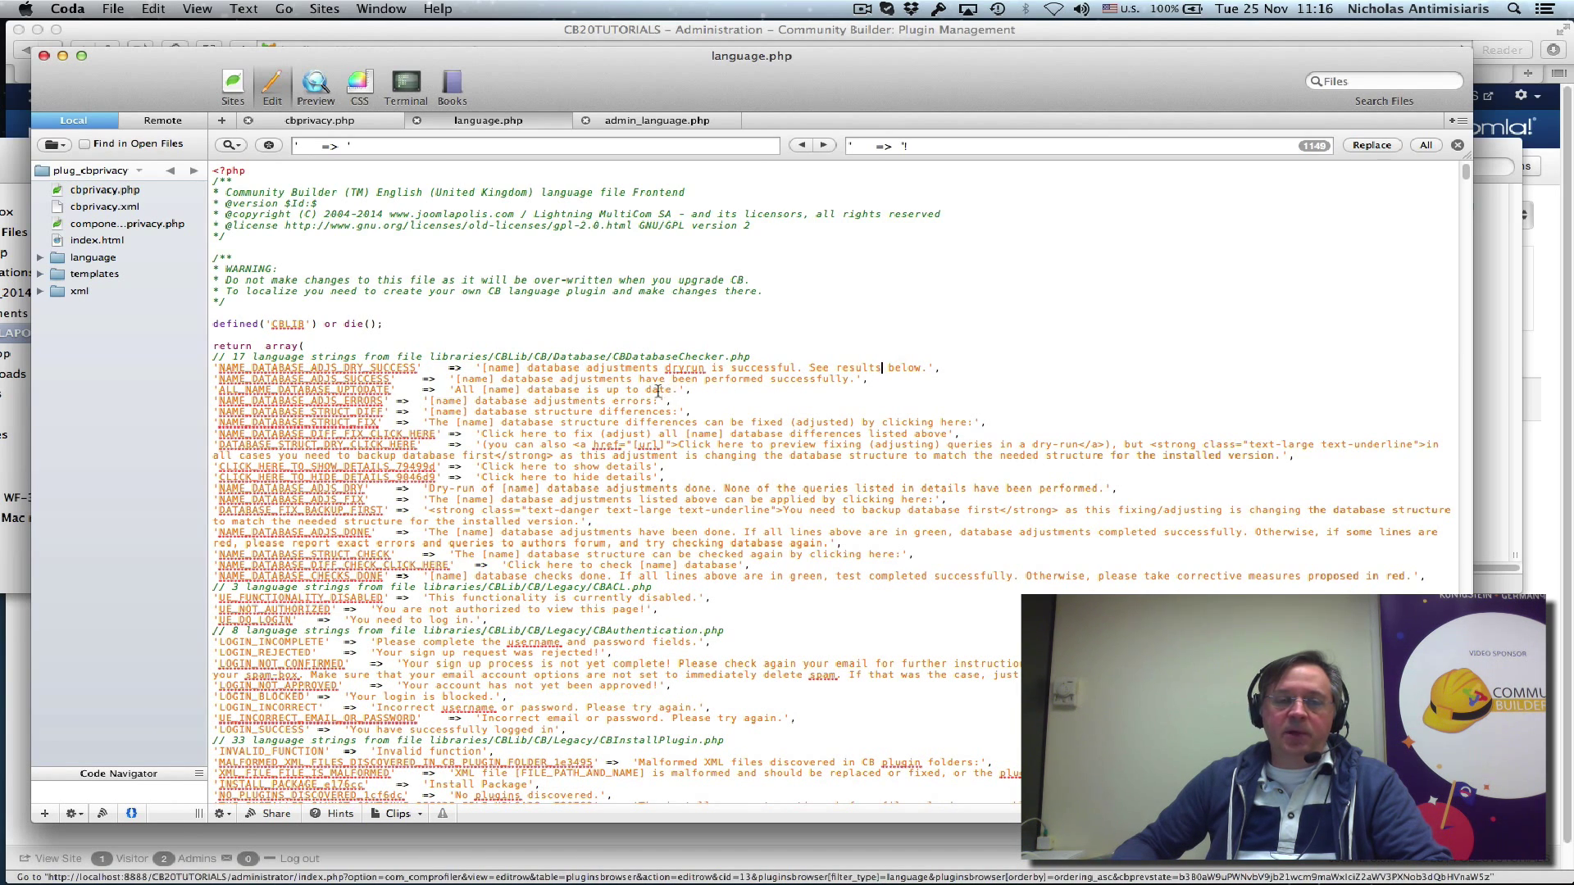
double_click(555, 367)
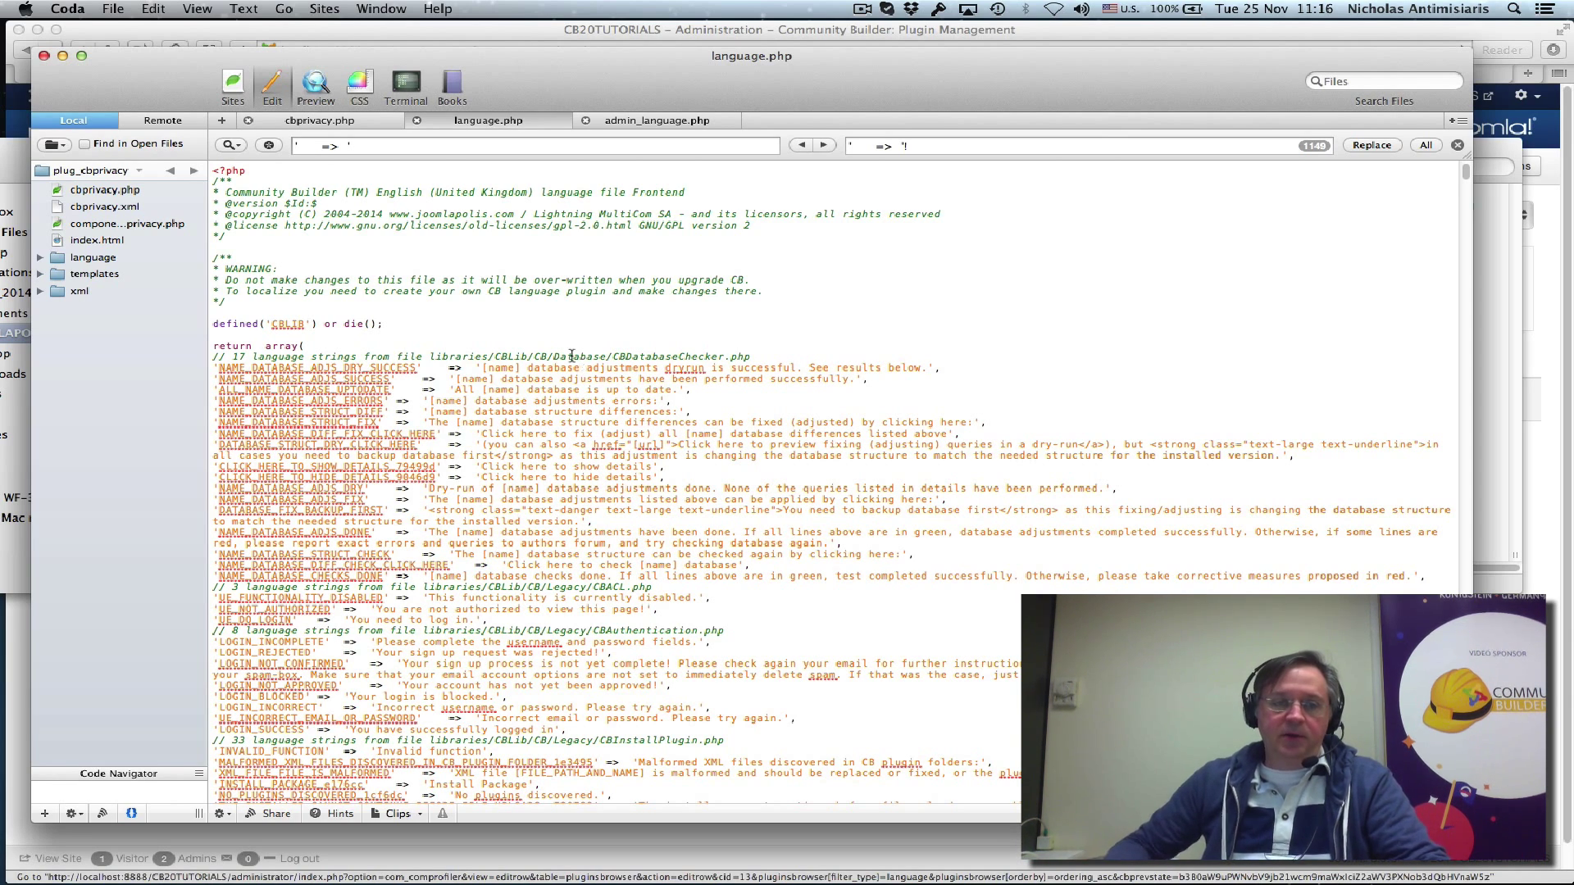
click(658, 121)
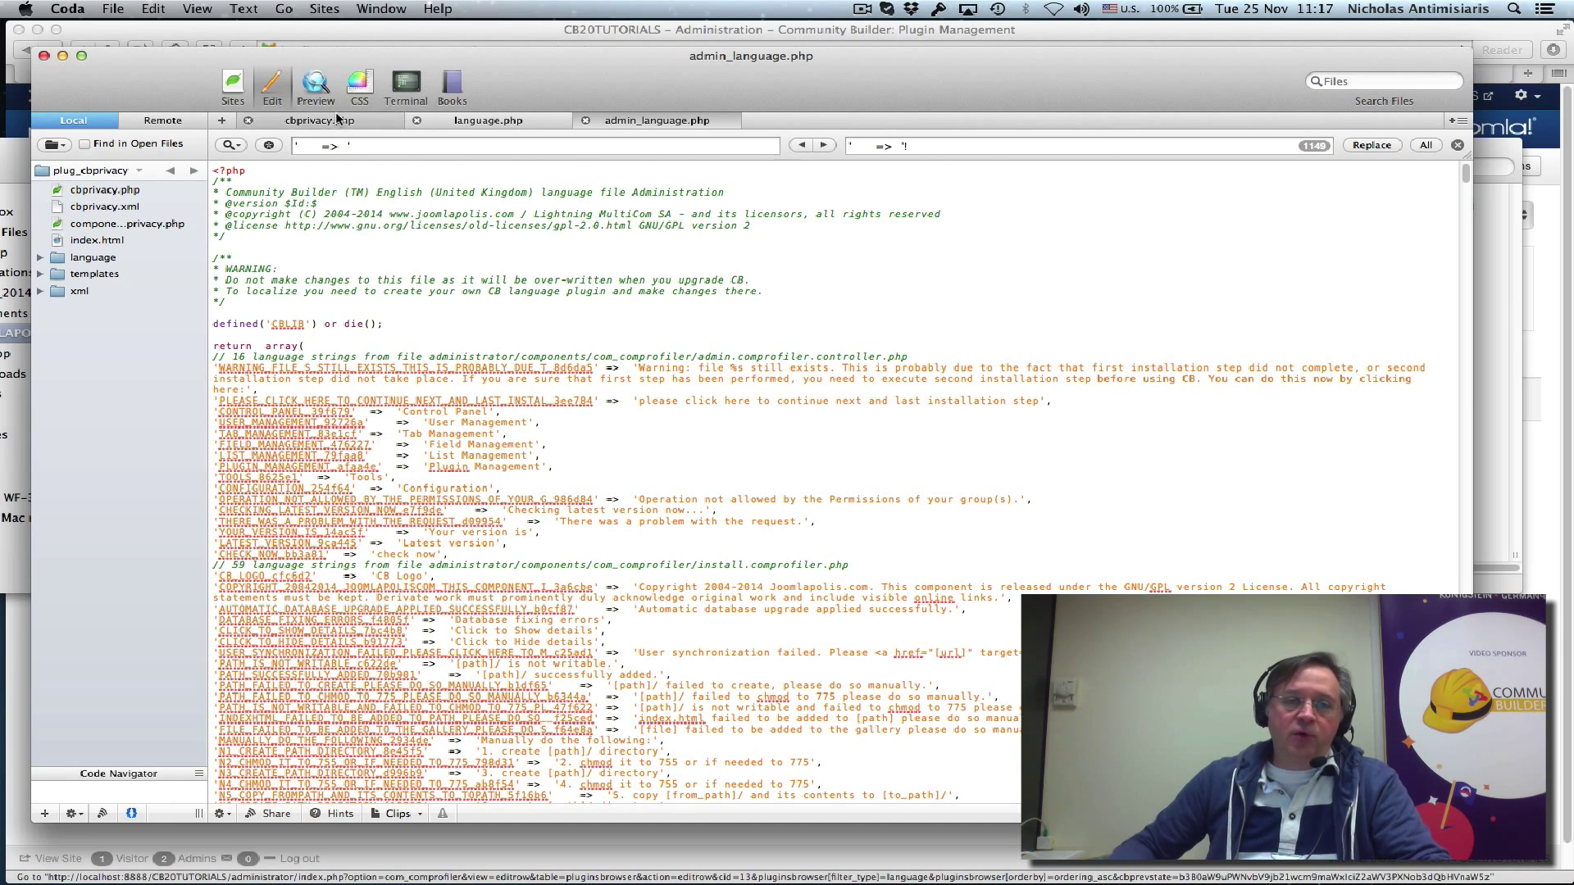
Inspect cbprivacy.php's translatable CBTxt strings such as '[icon] Public' and 'Usergroups'
click(319, 120)
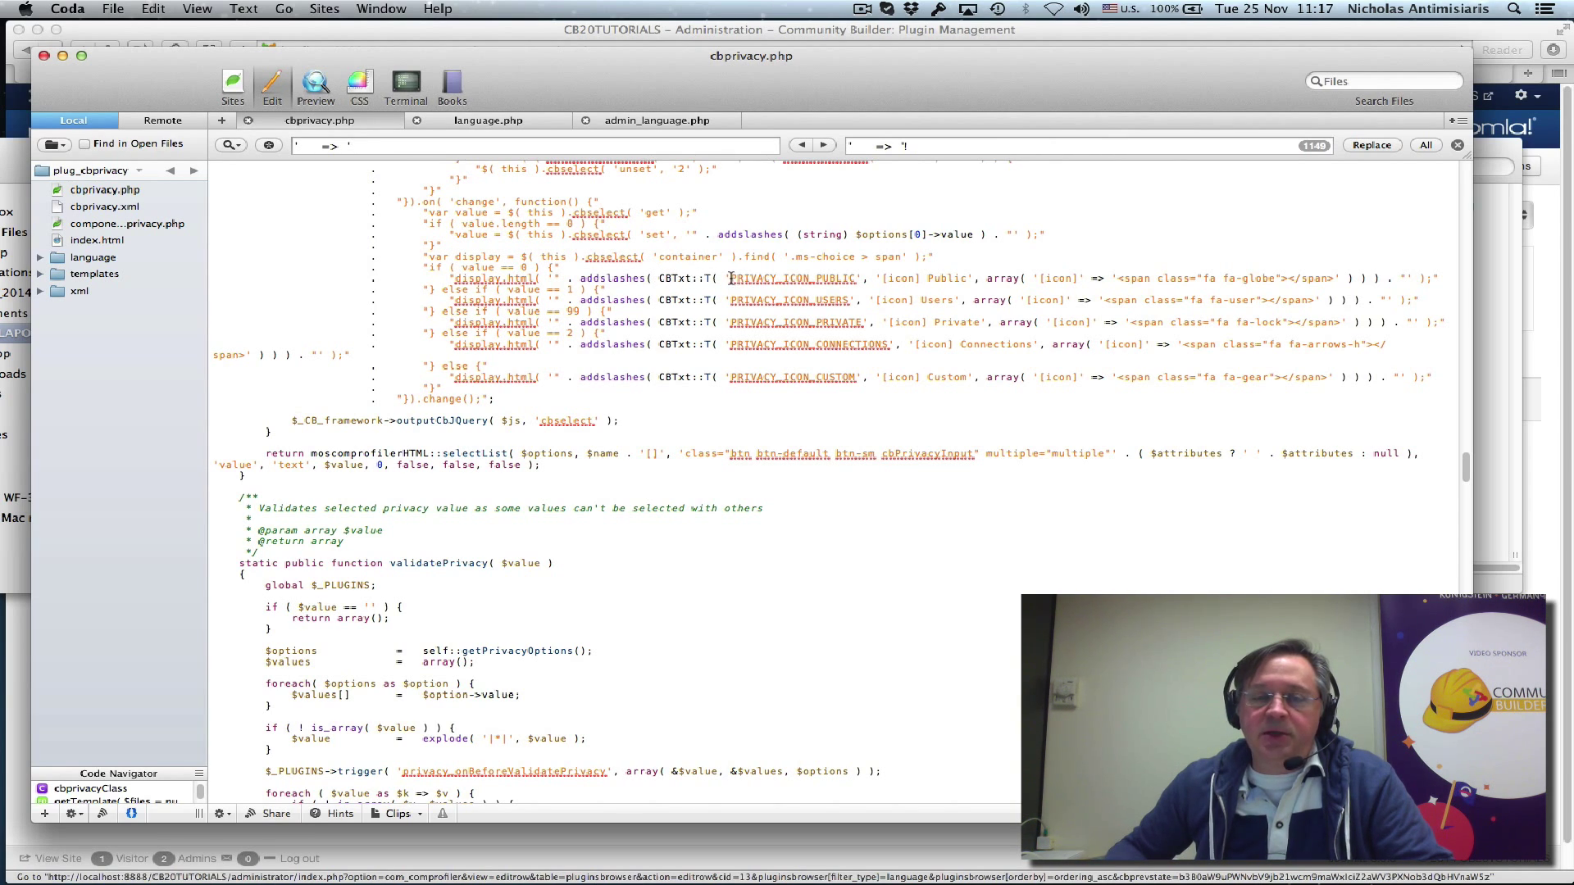
double_click(793, 278)
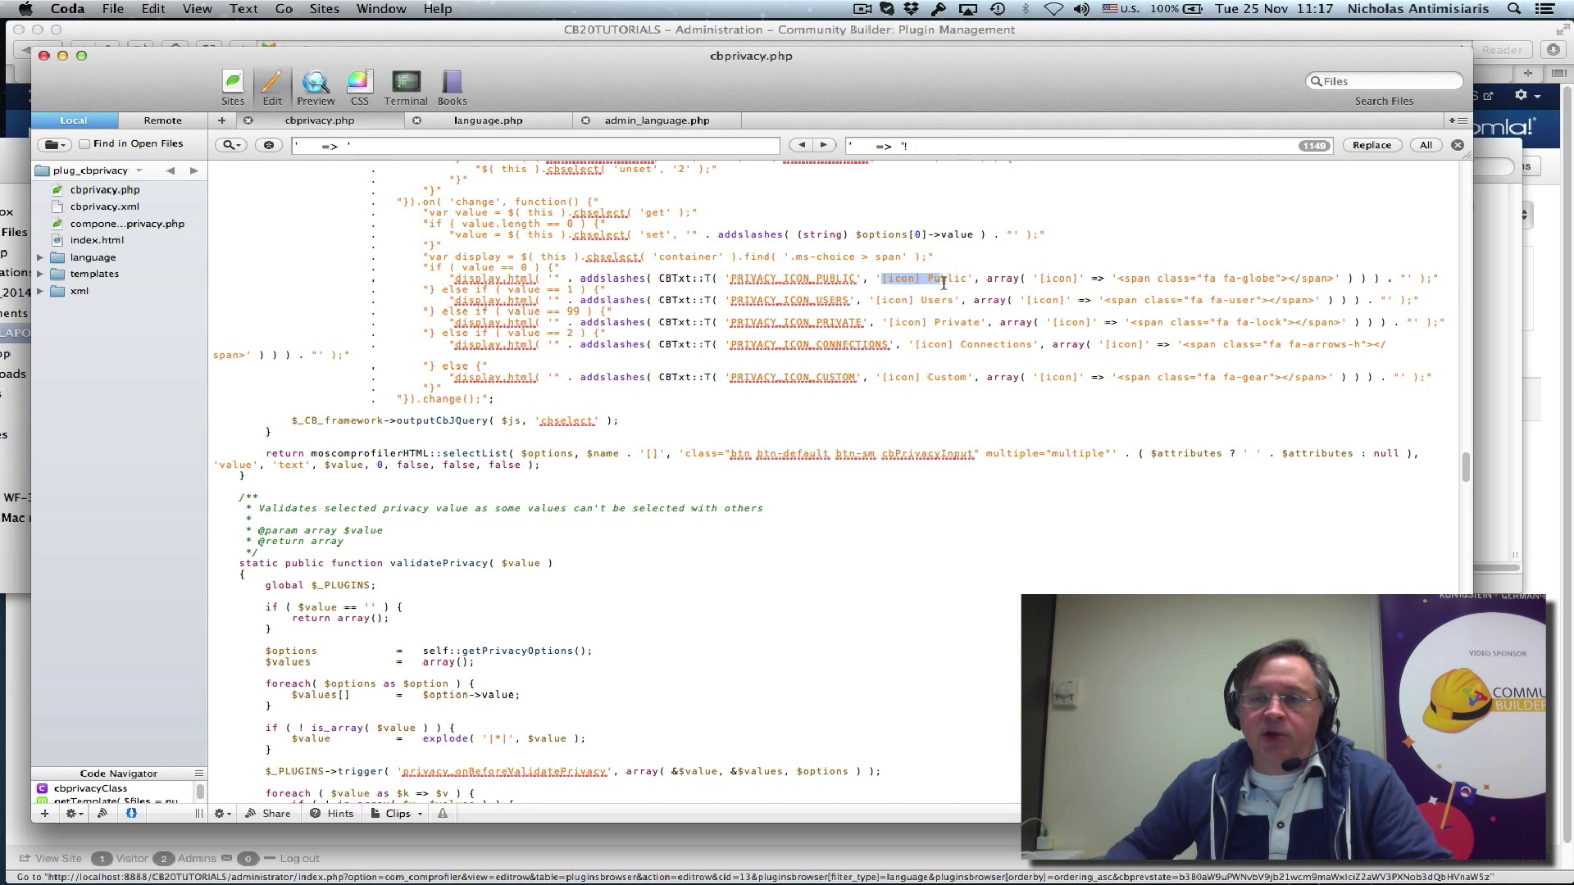
scroll(down, 3)
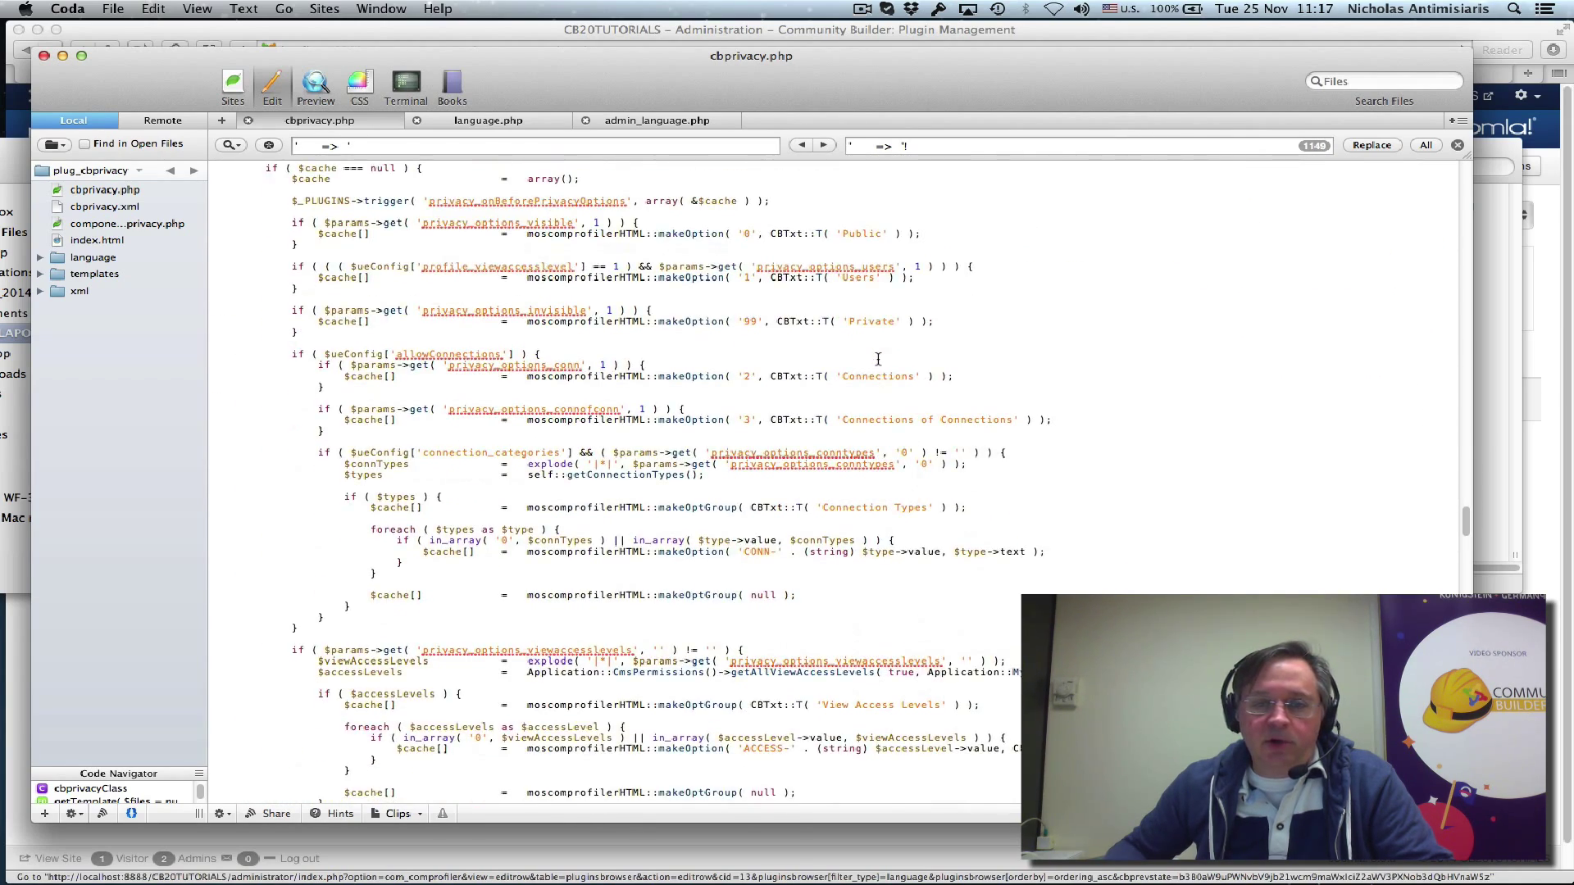
scroll(down, 3)
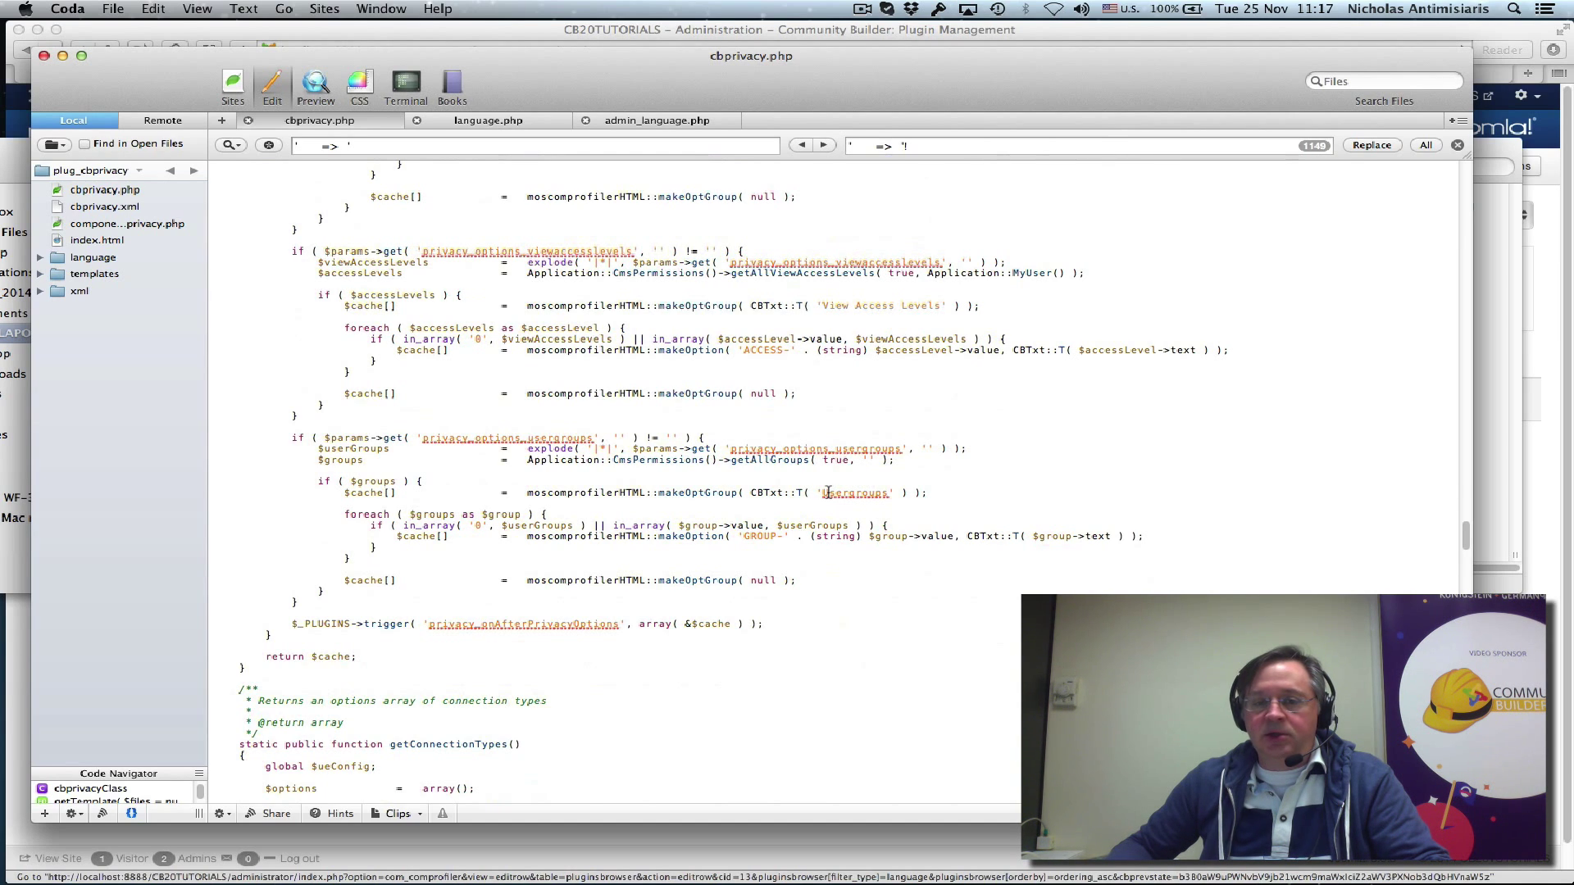
double_click(853, 492)
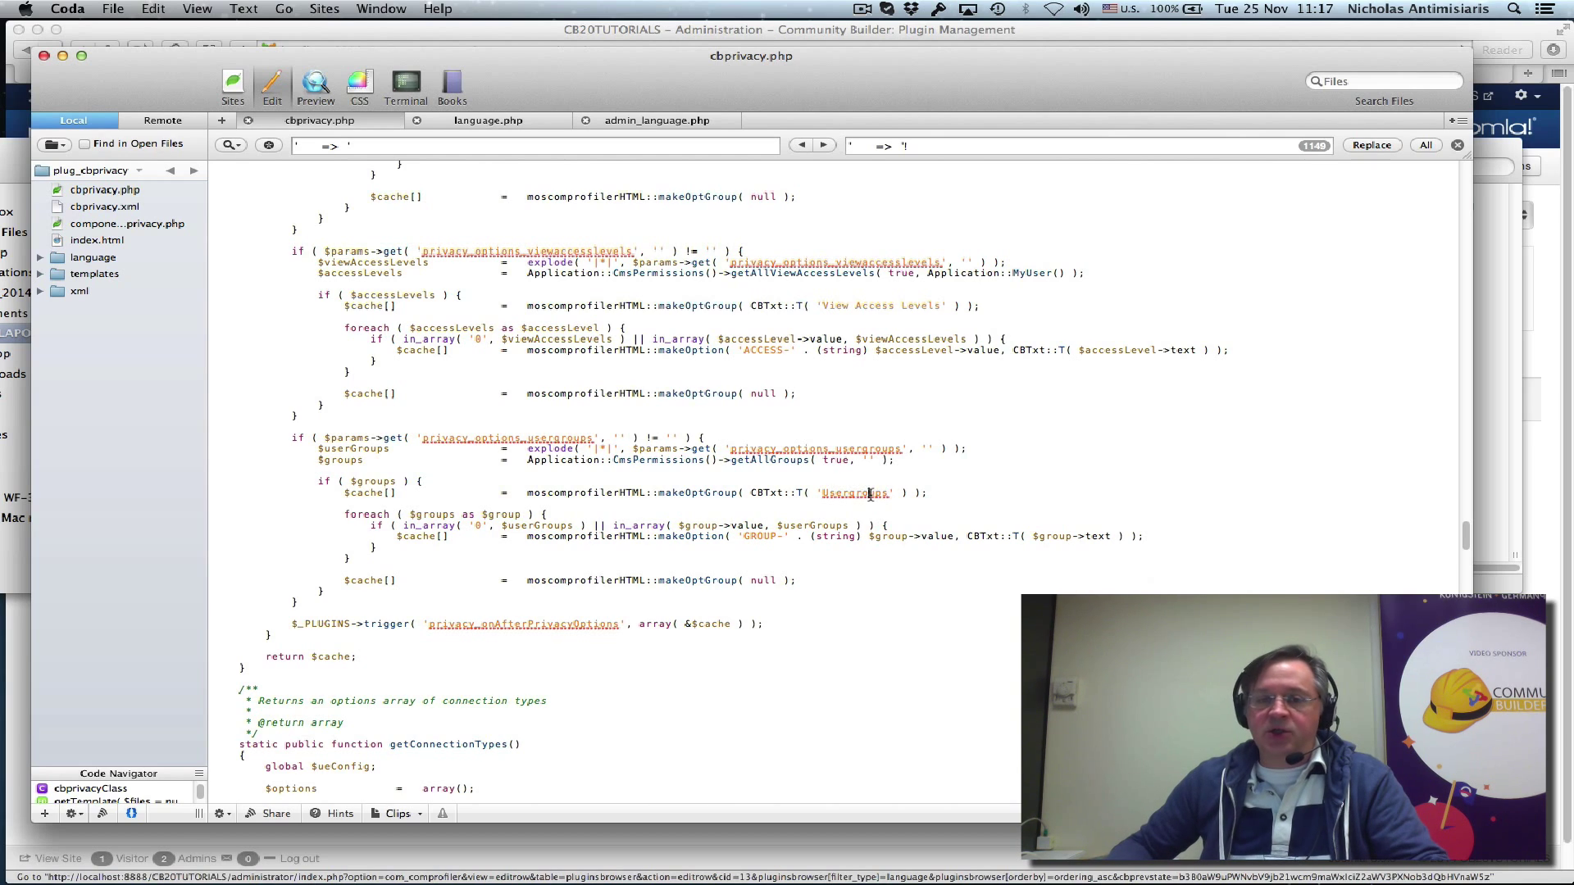
double_click(853, 493)
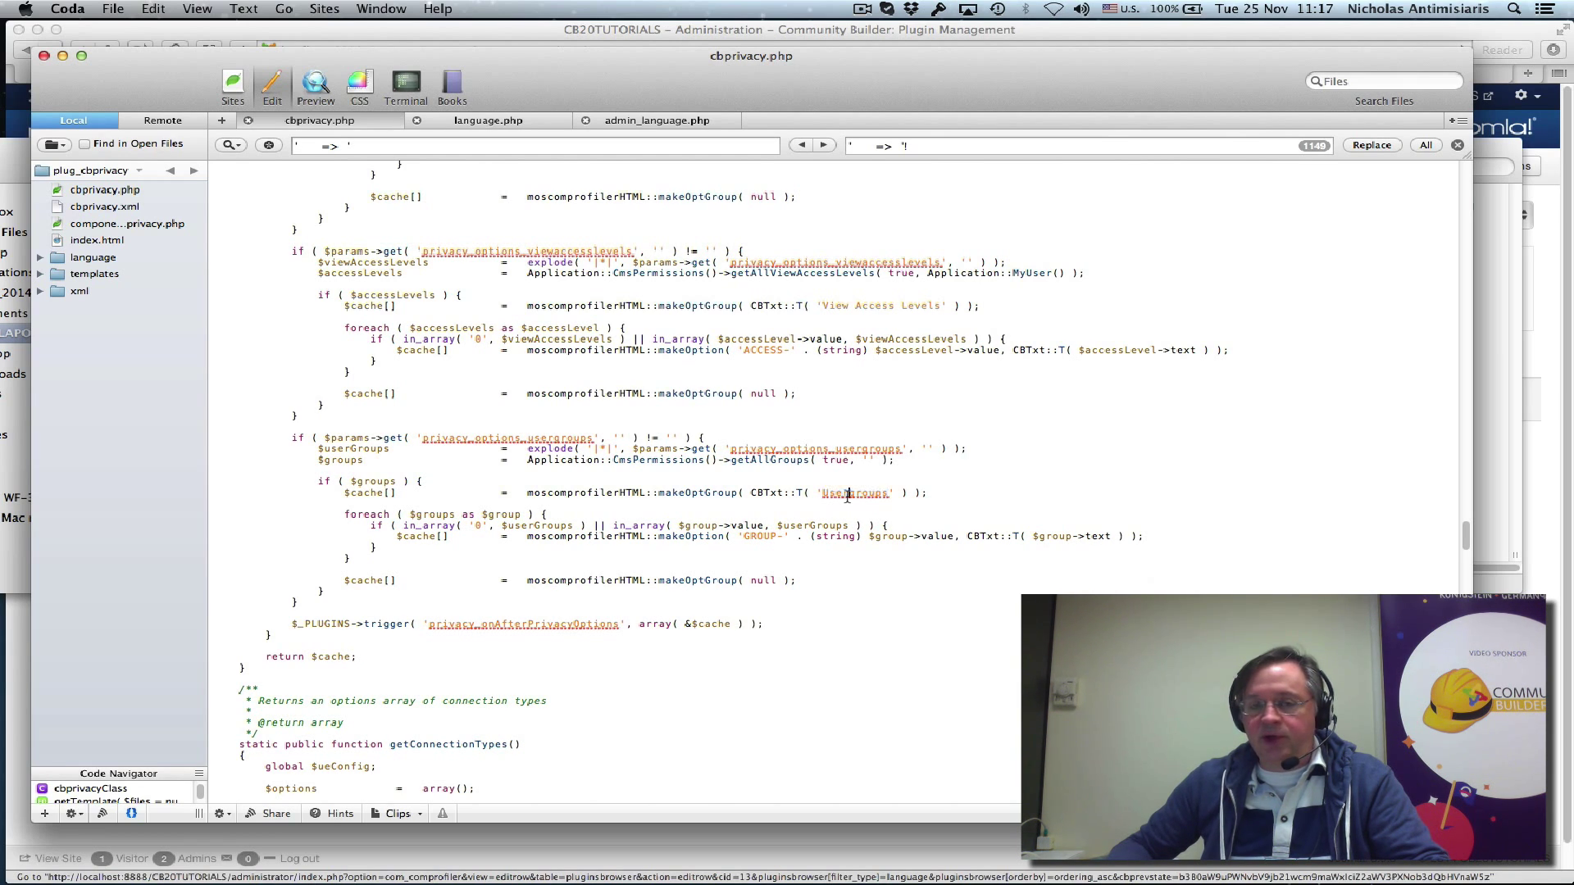
double_click(854, 493)
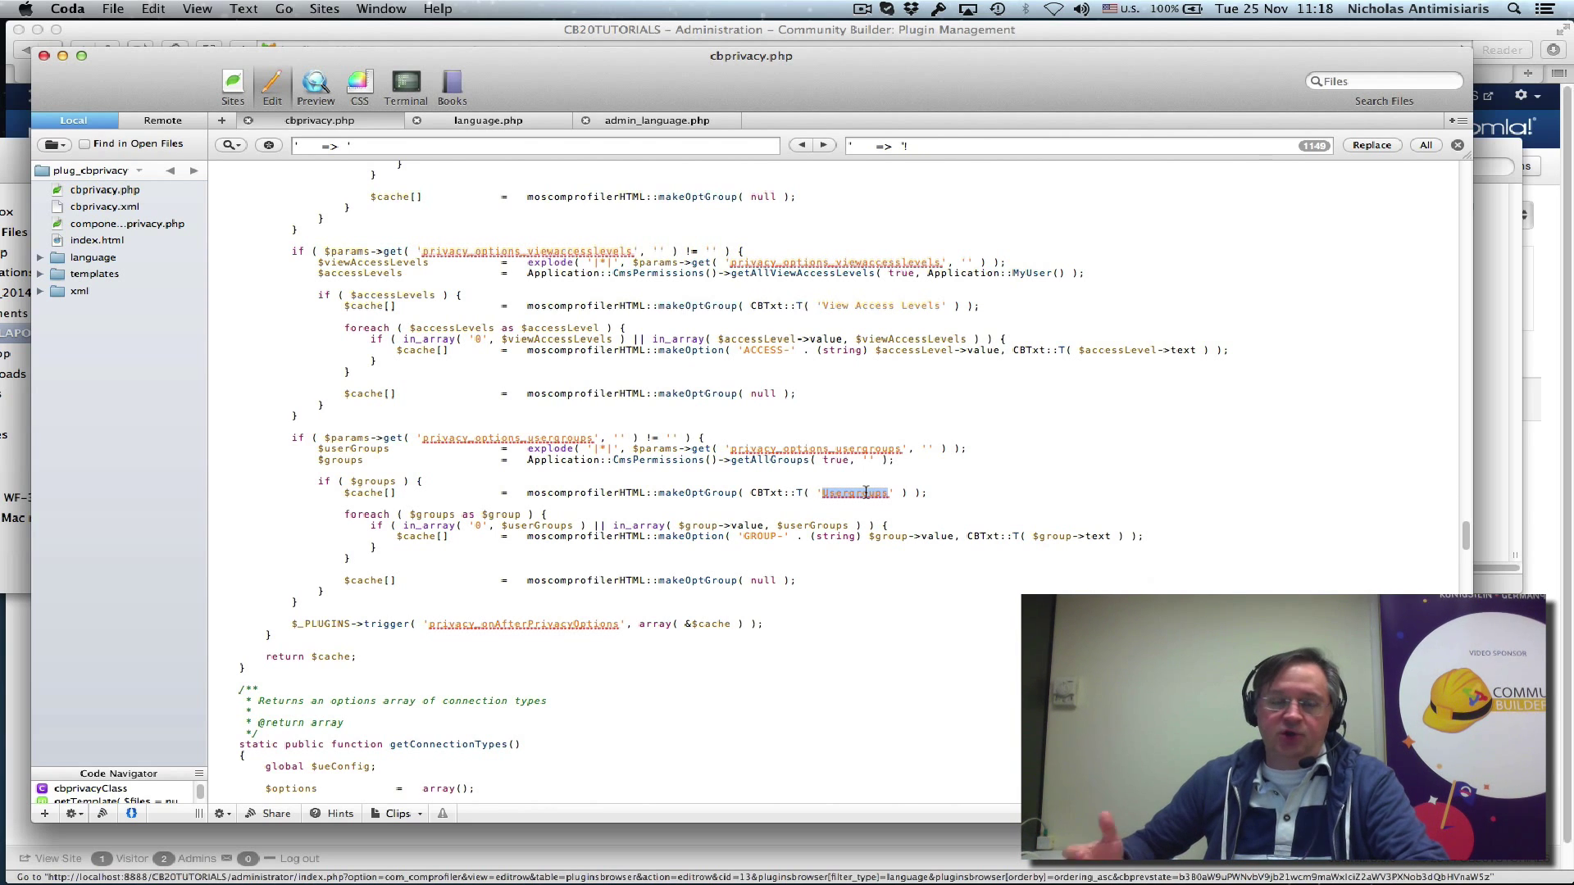
click(488, 120)
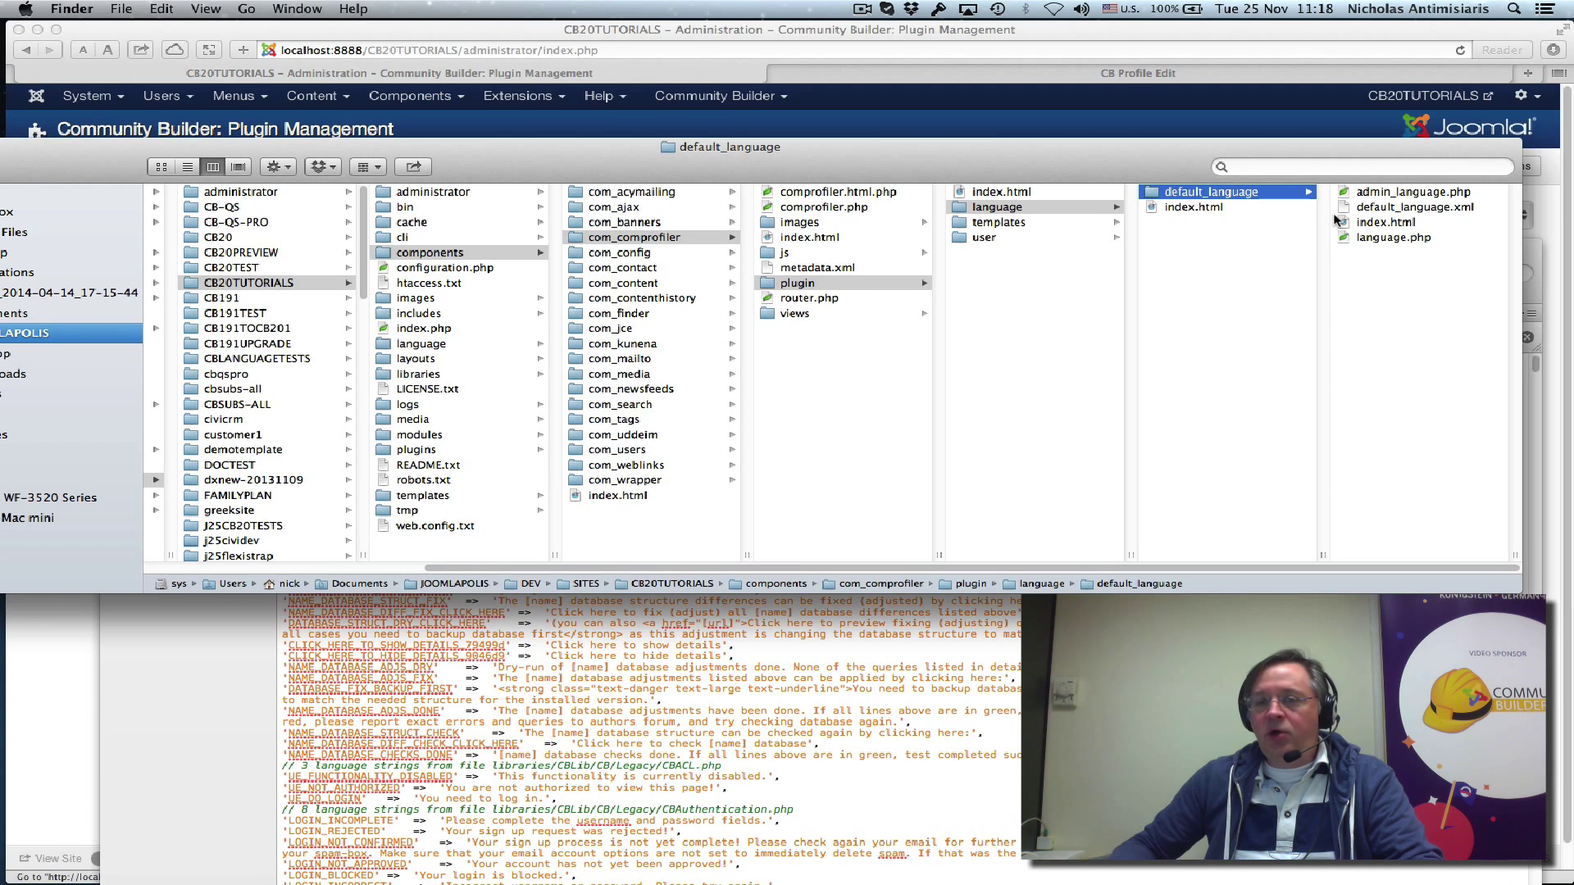
mouse_move(1365, 203)
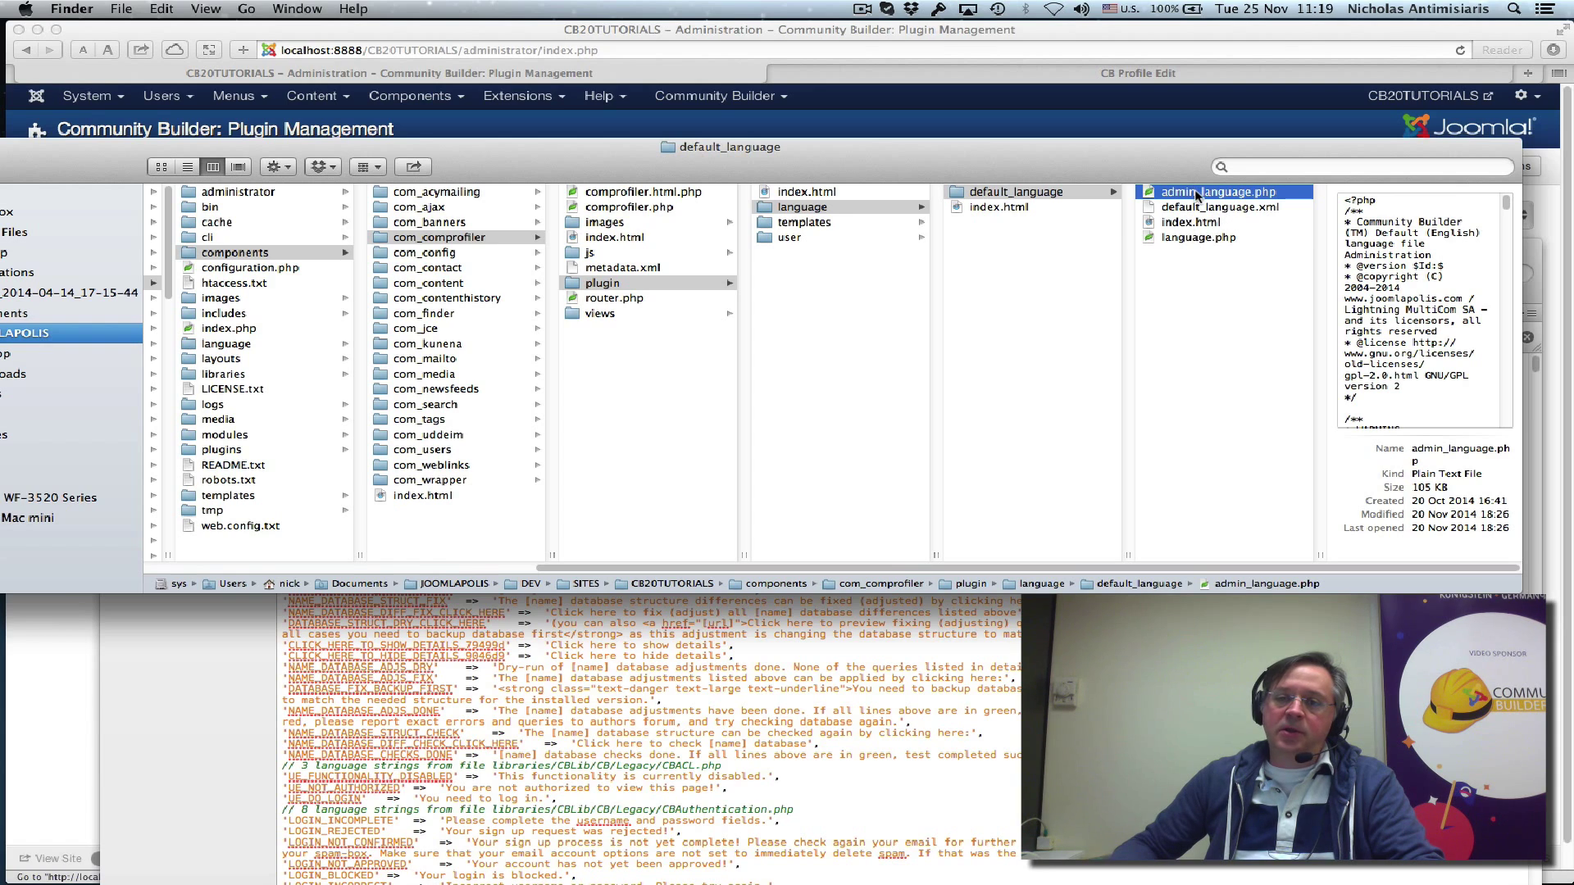
Preview language.php, the 127 KB frontend English language file, in Finder
click(1195, 237)
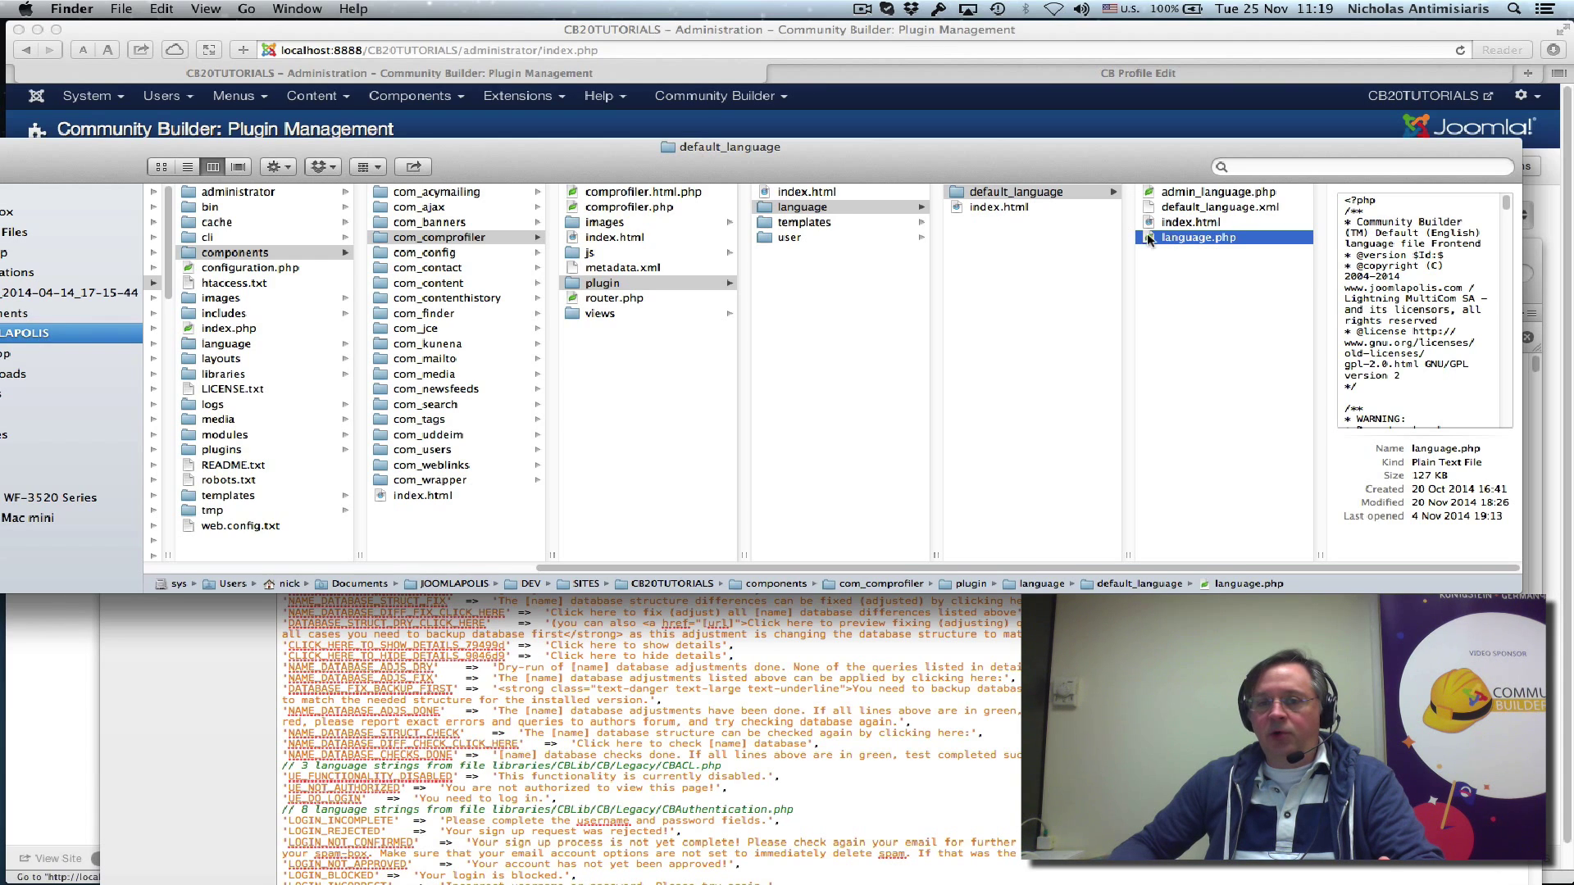
mouse_move(1211, 263)
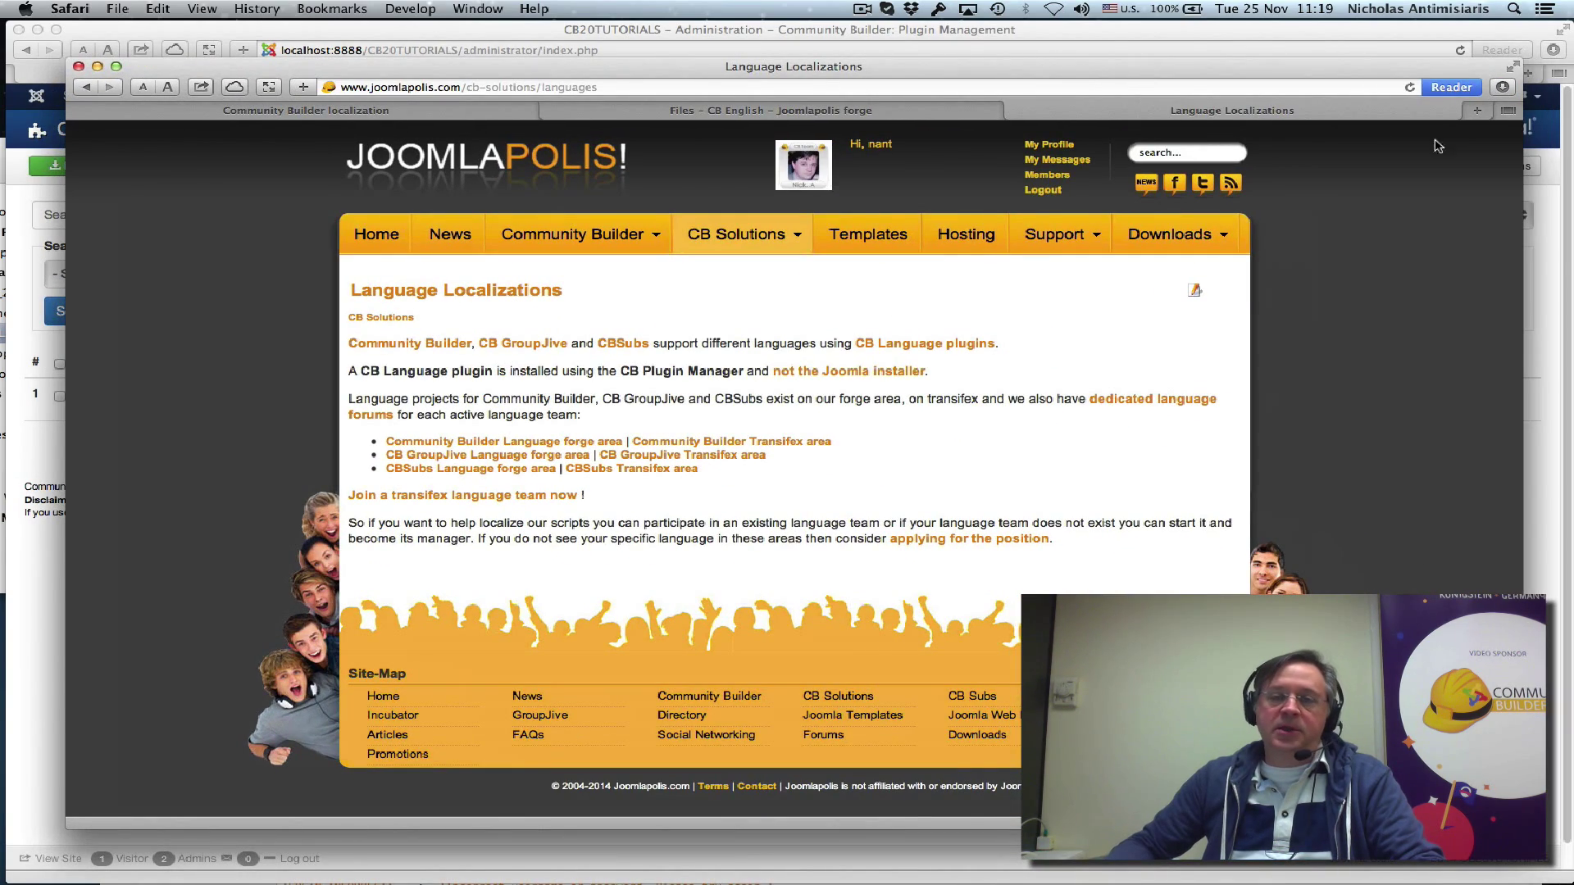
Follow the 'Community Builder Language forge area' link to the CB Language Plugins overview
click(1171, 233)
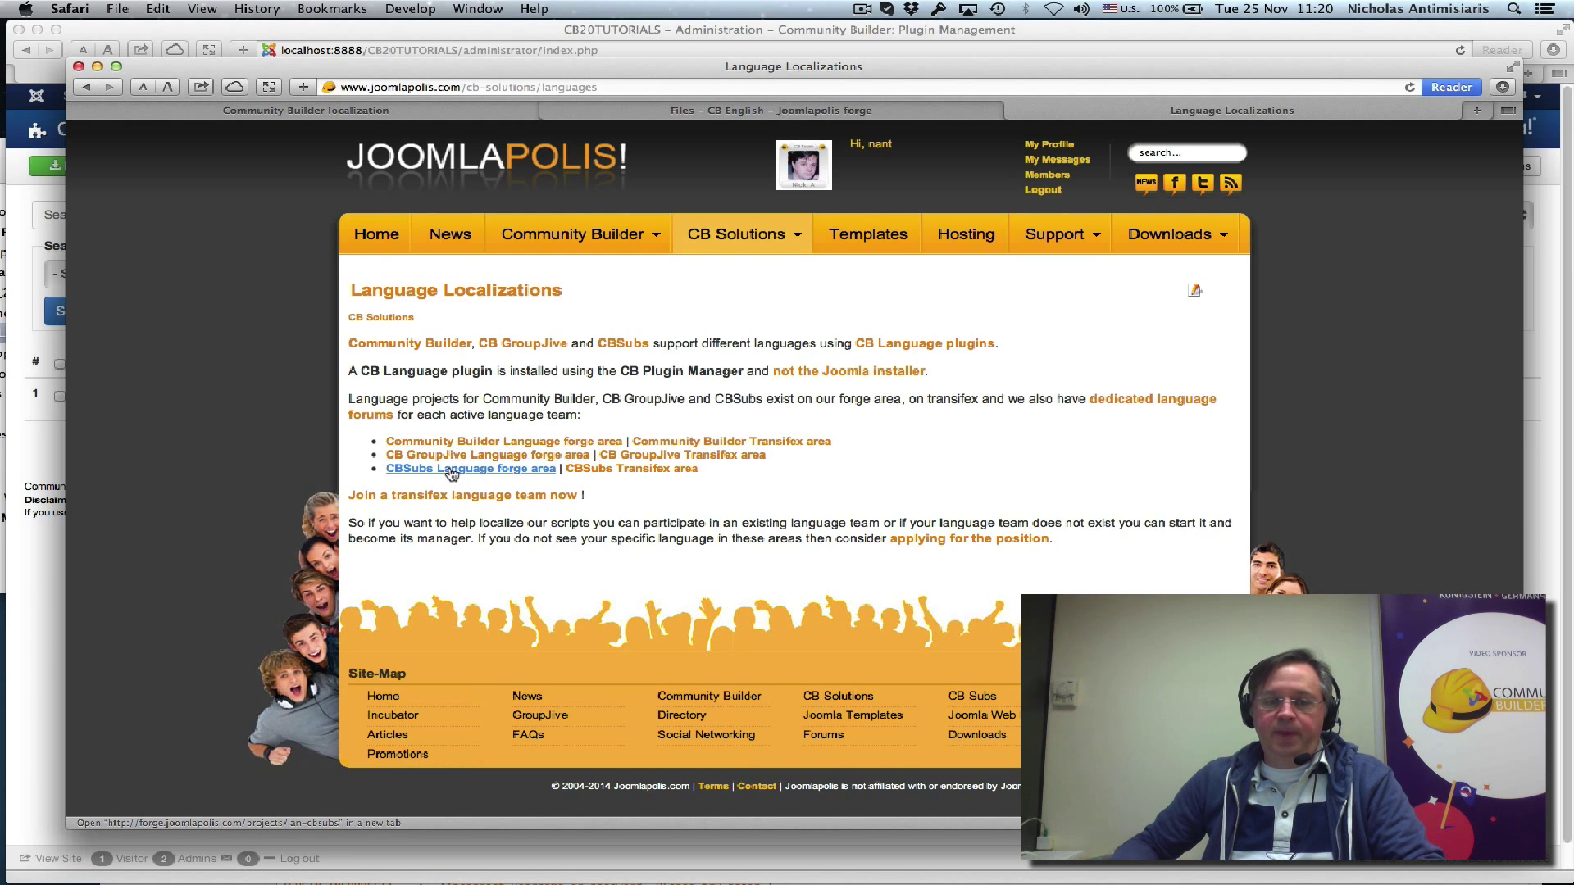
mouse_move(451, 476)
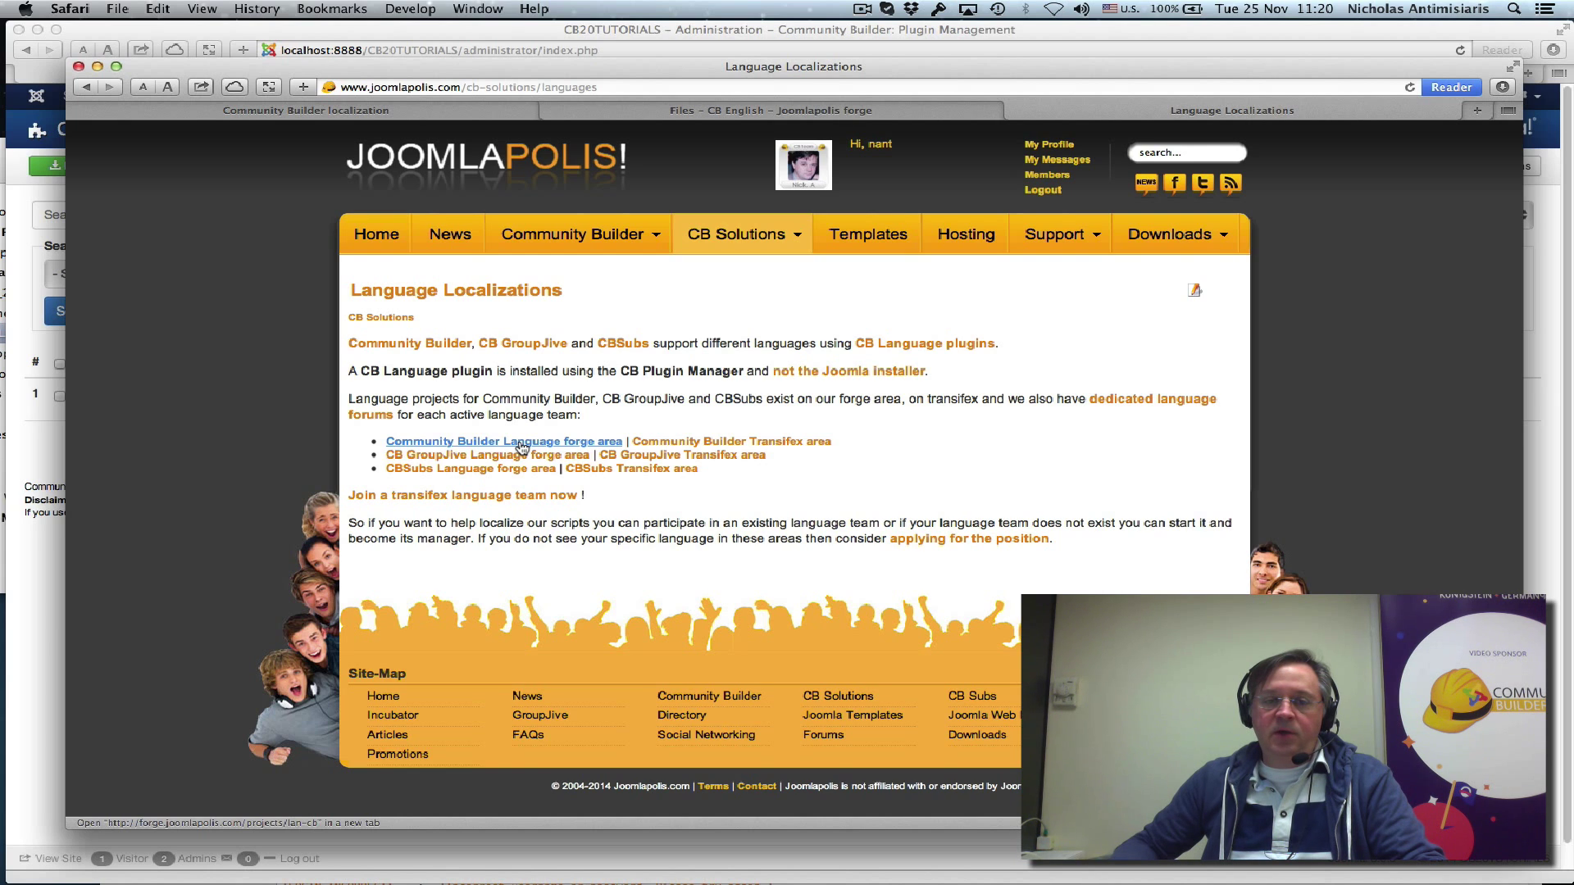
click(504, 442)
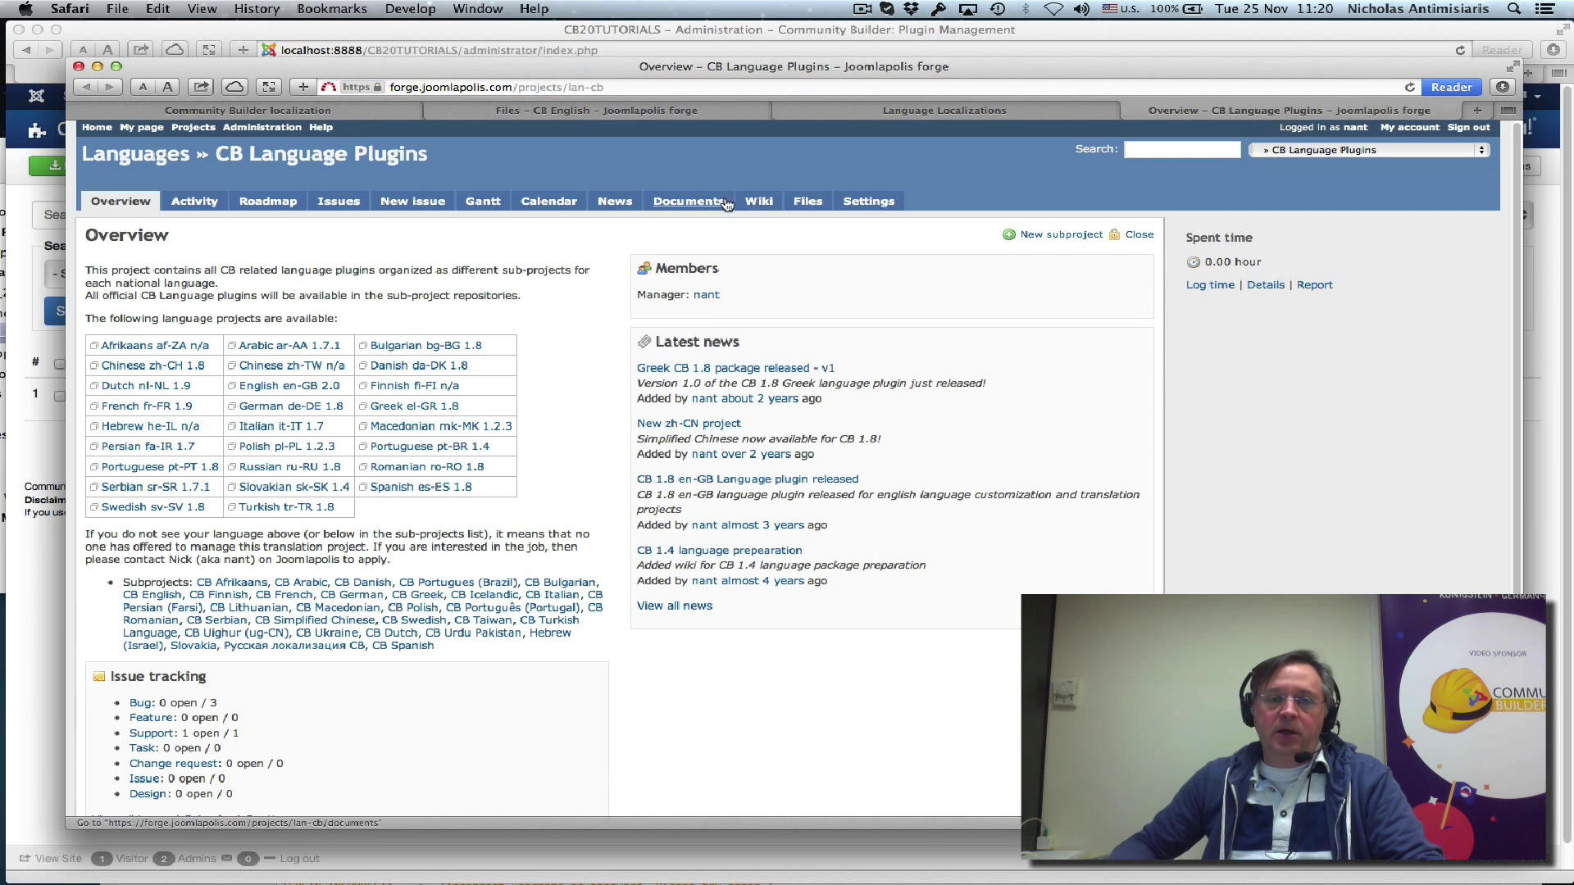
mouse_move(716, 226)
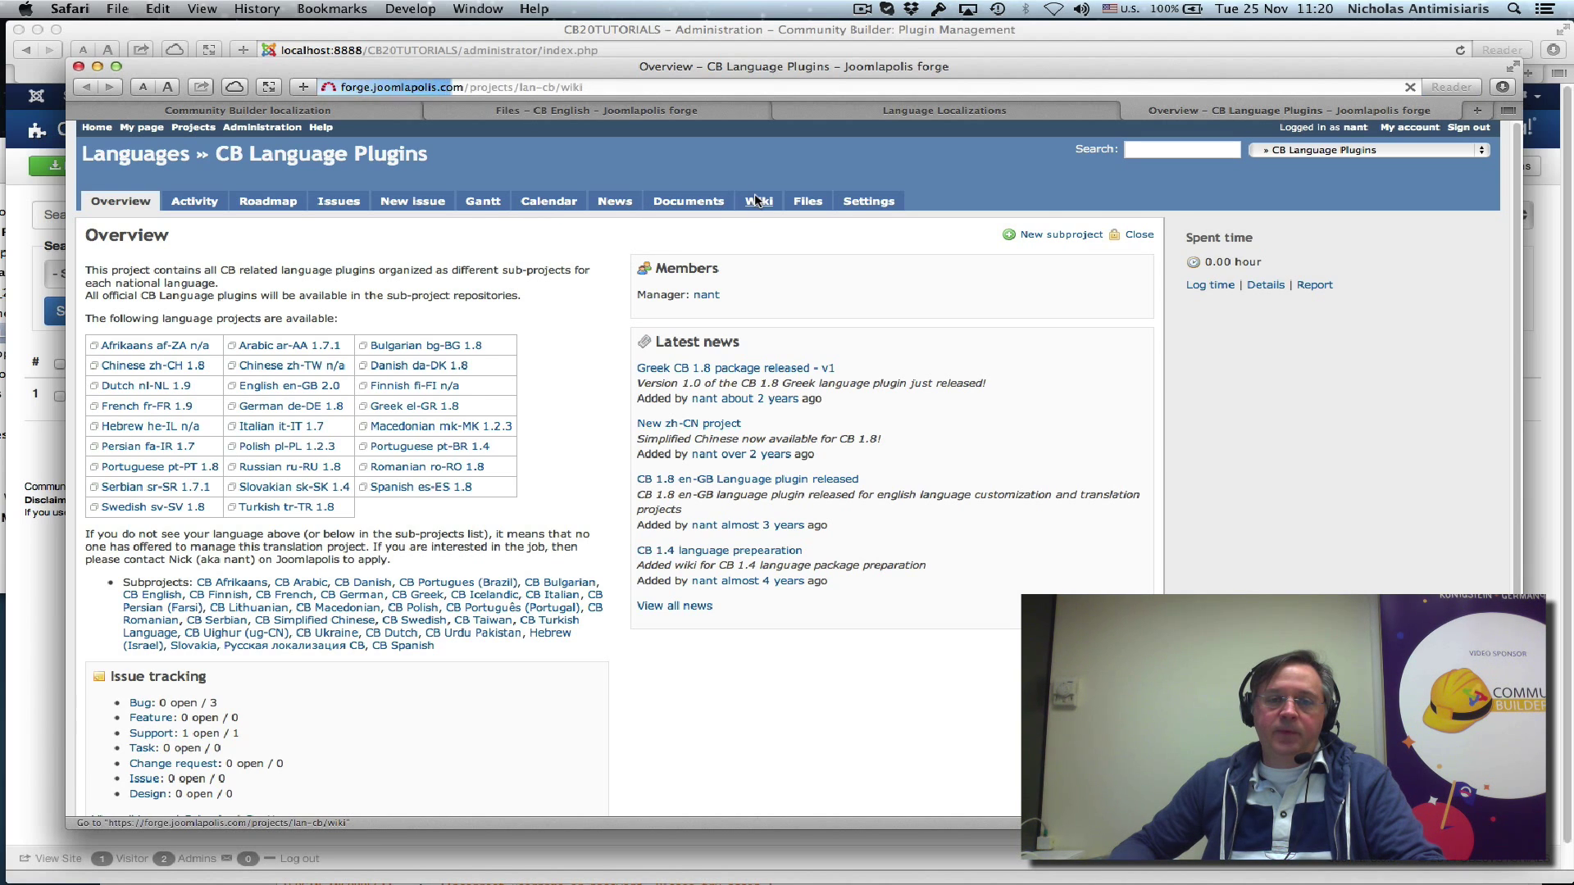
Read the CB 2.0 language plugin wiki steps, then return to Language Localizations
click(757, 201)
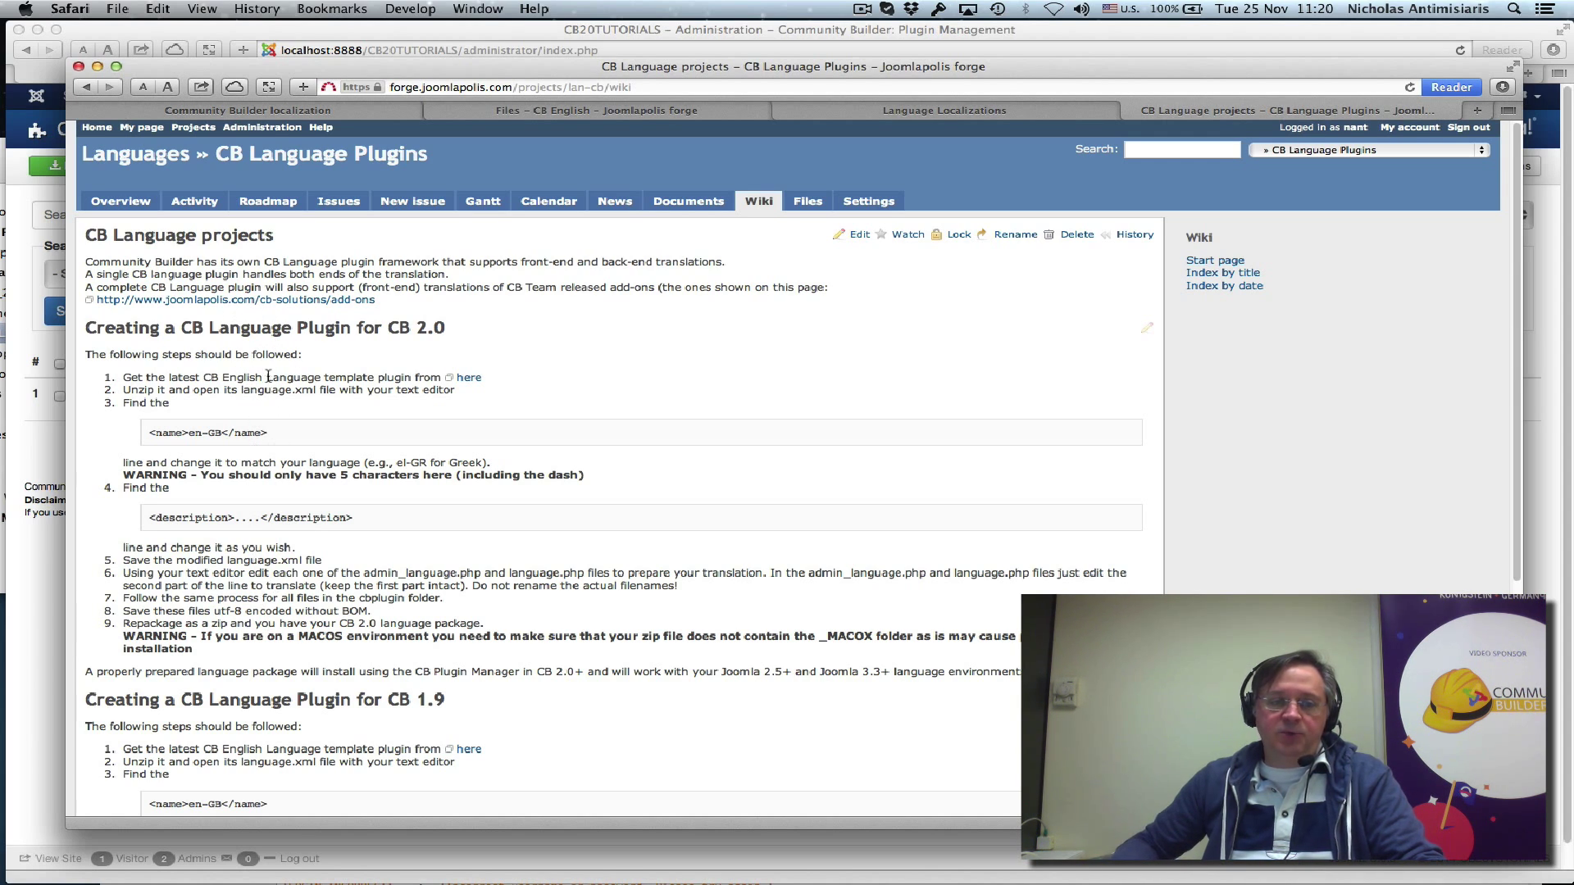
mouse_move(381, 412)
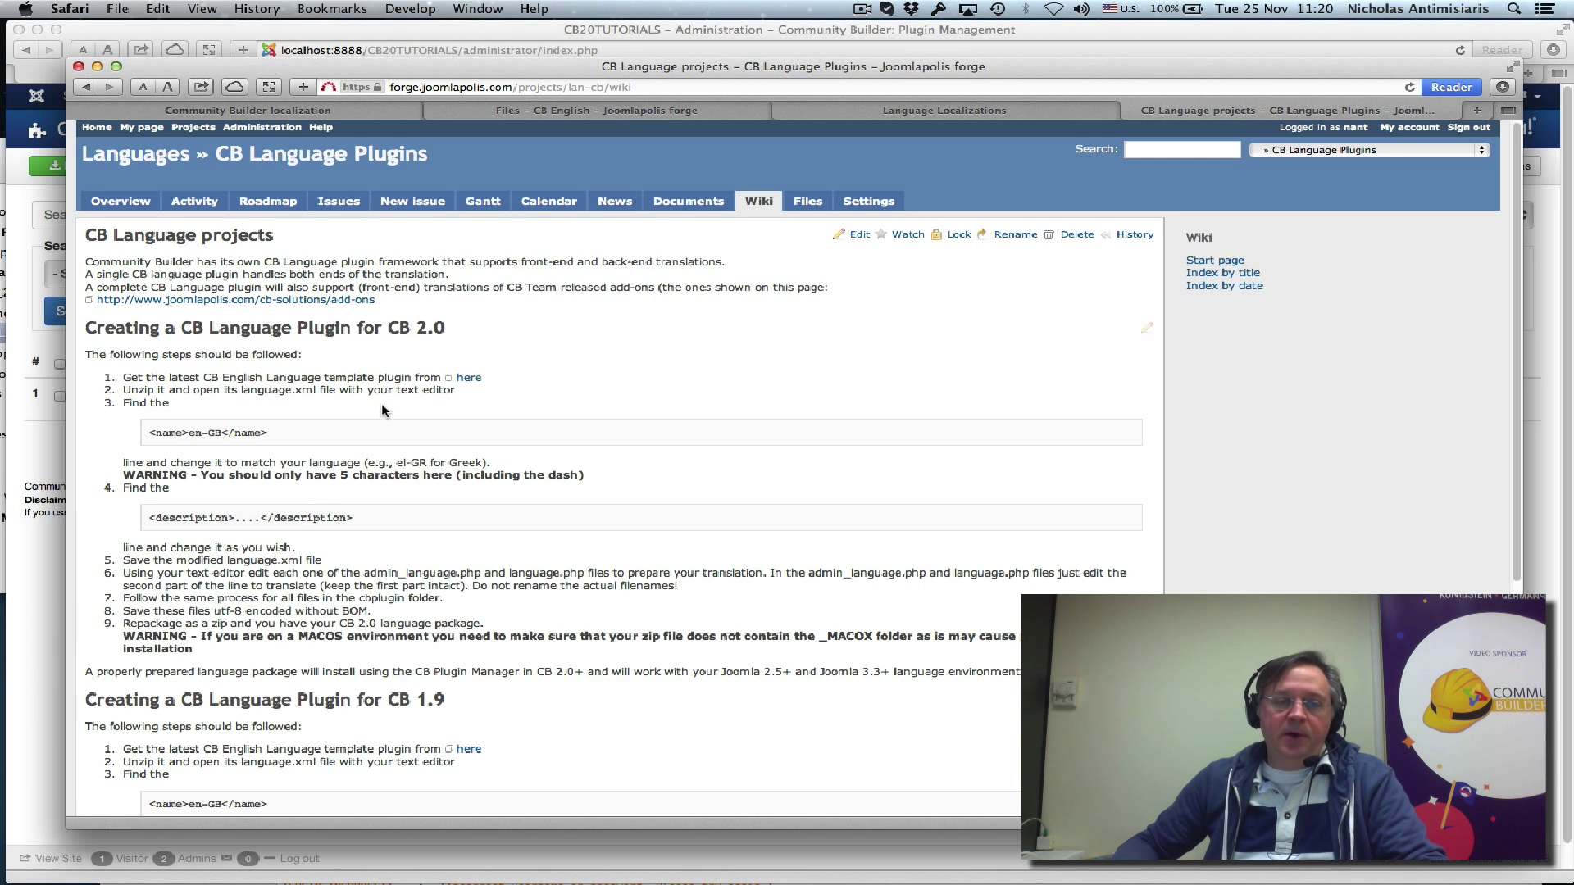
mouse_move(468, 377)
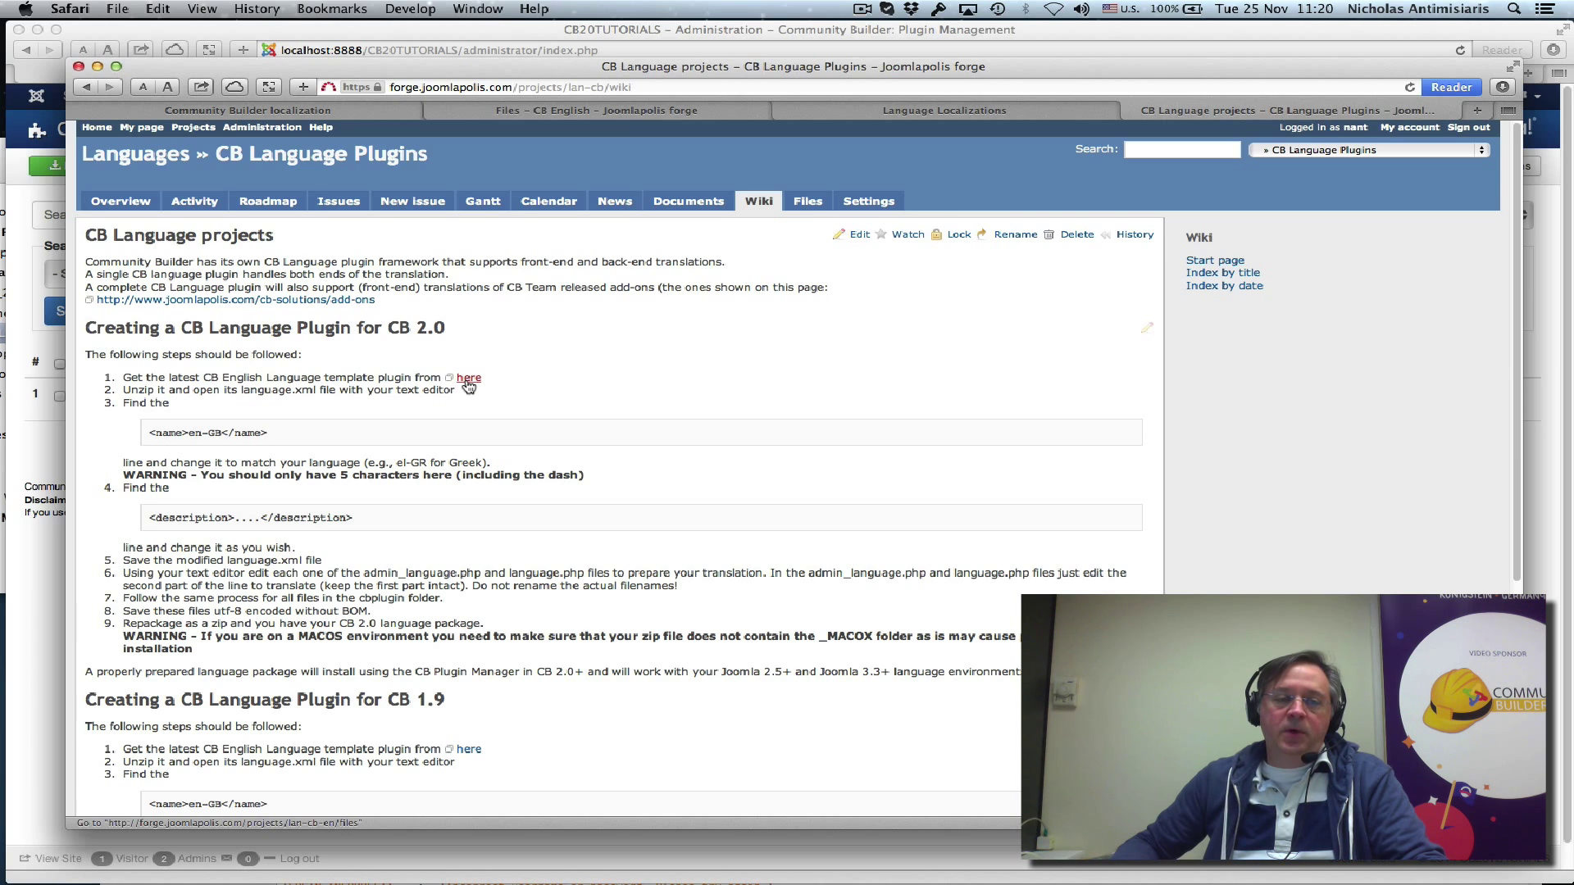
mouse_move(269, 481)
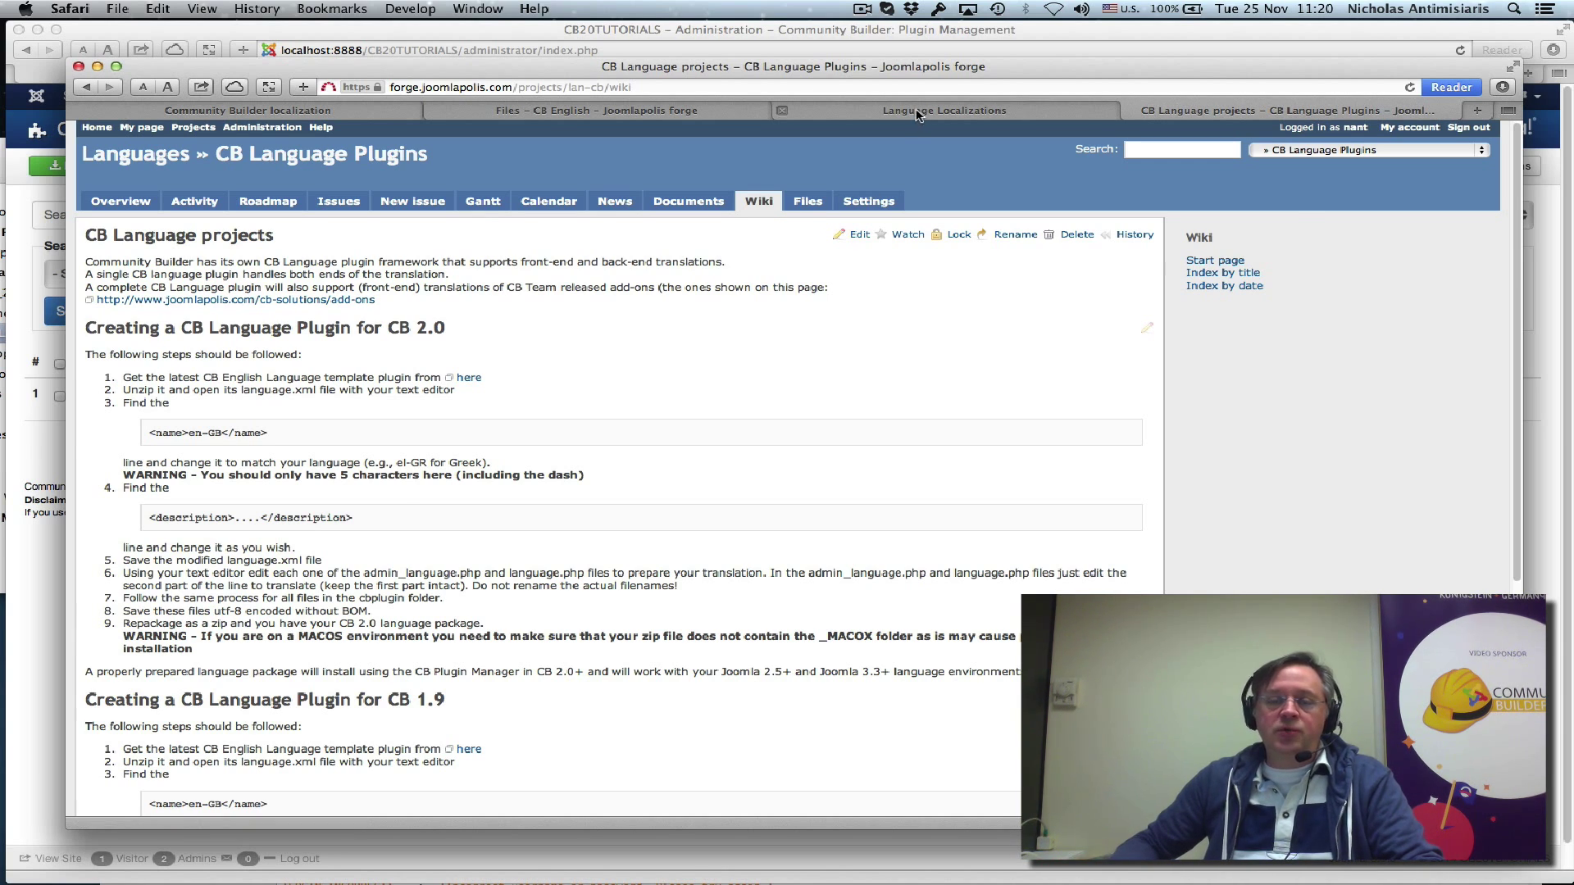
click(943, 111)
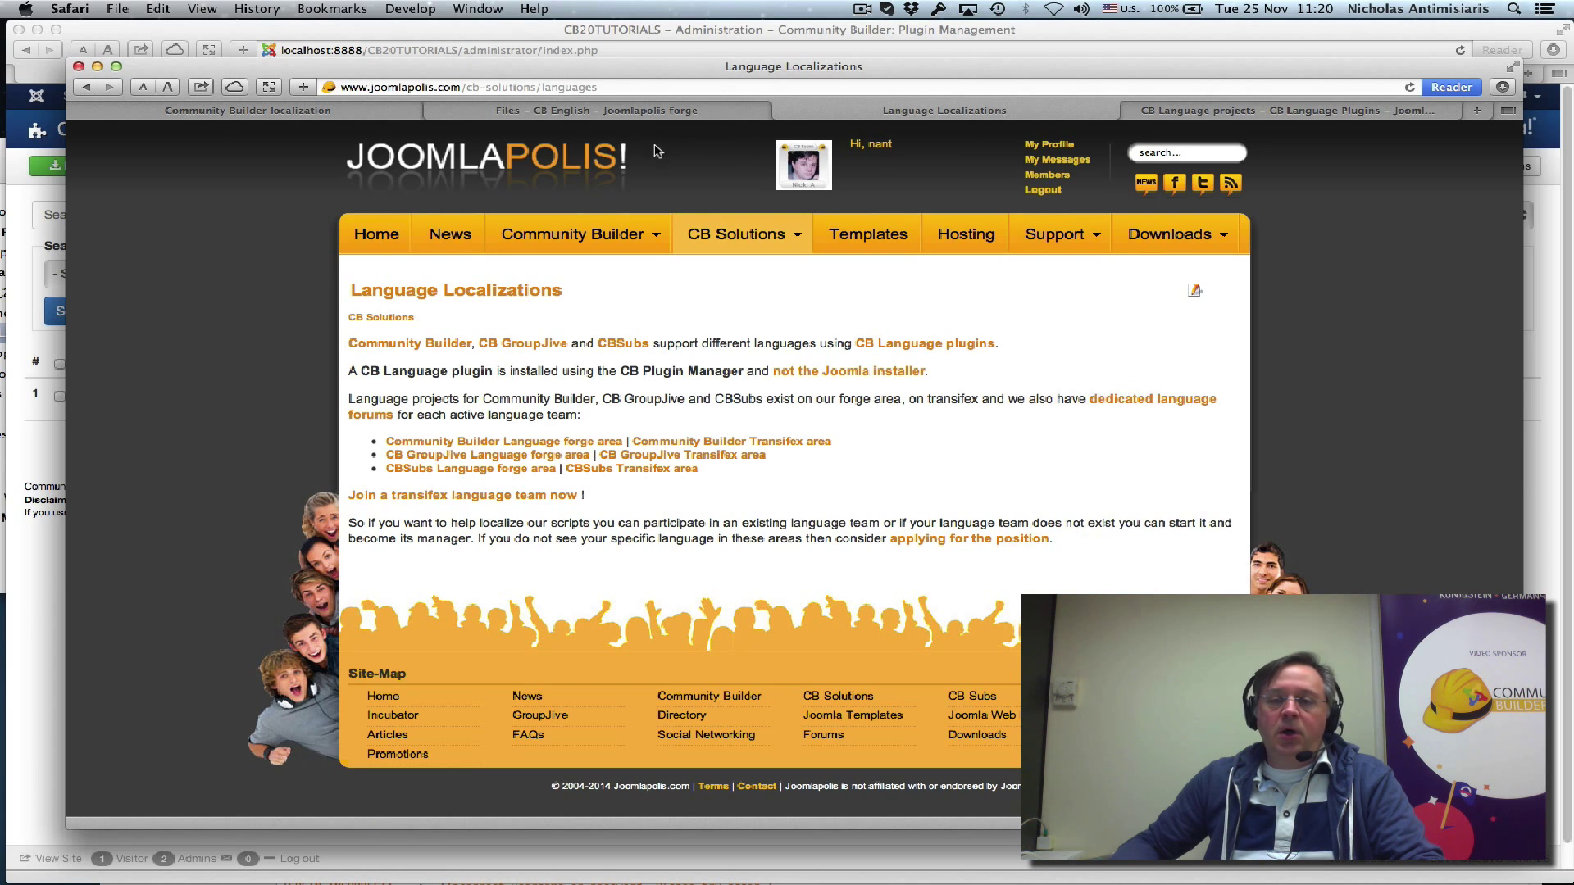
Show the Transifex Community Builder project with its admin_language.php and language.php resources
click(248, 111)
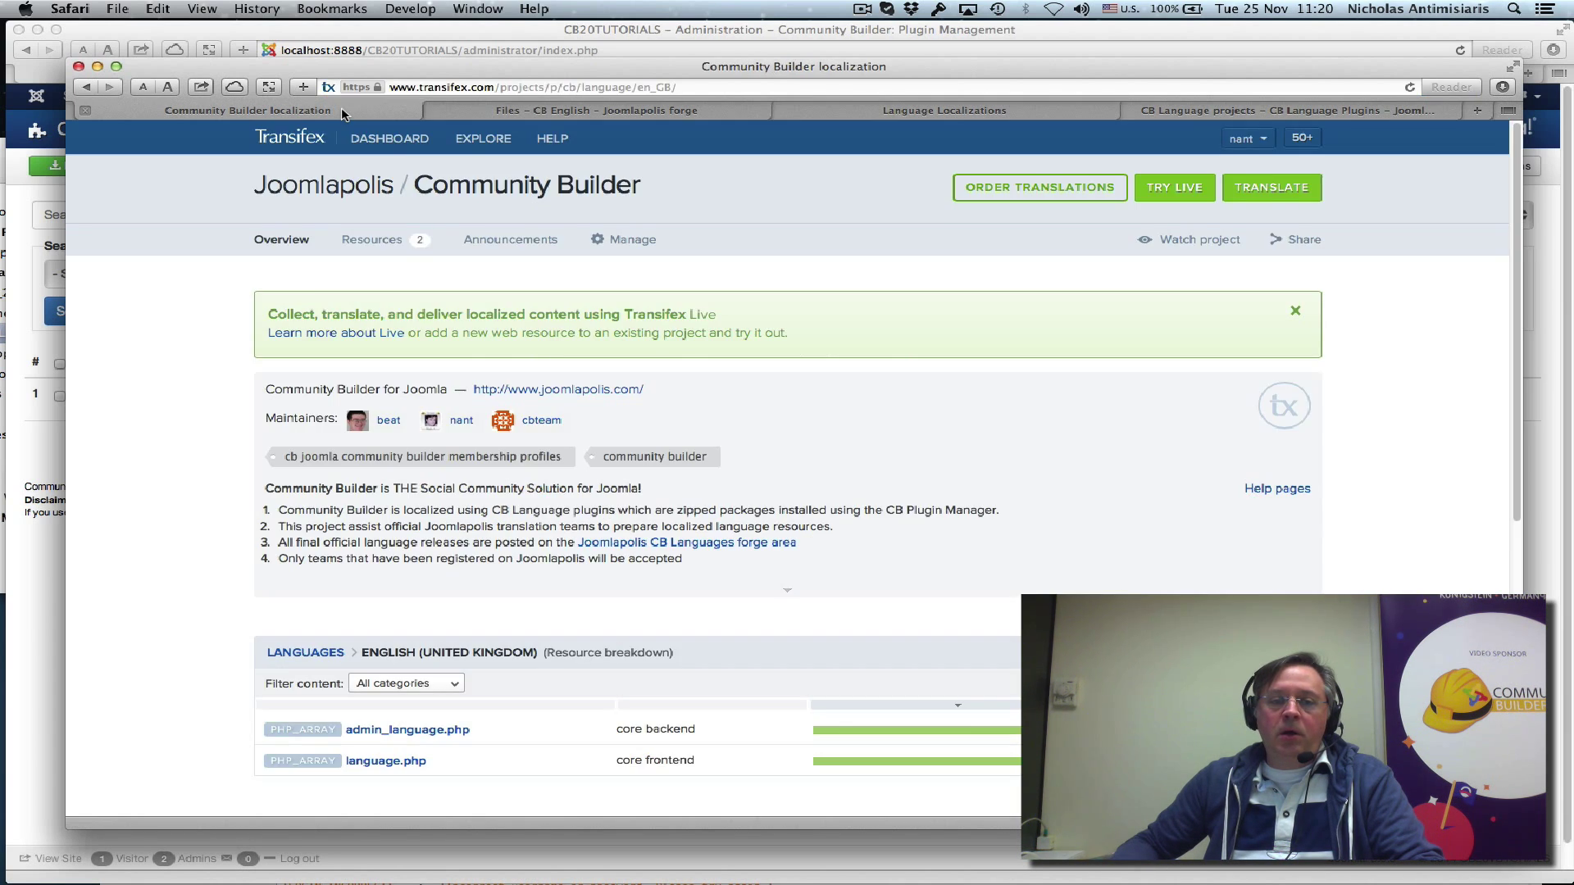
mouse_move(372, 157)
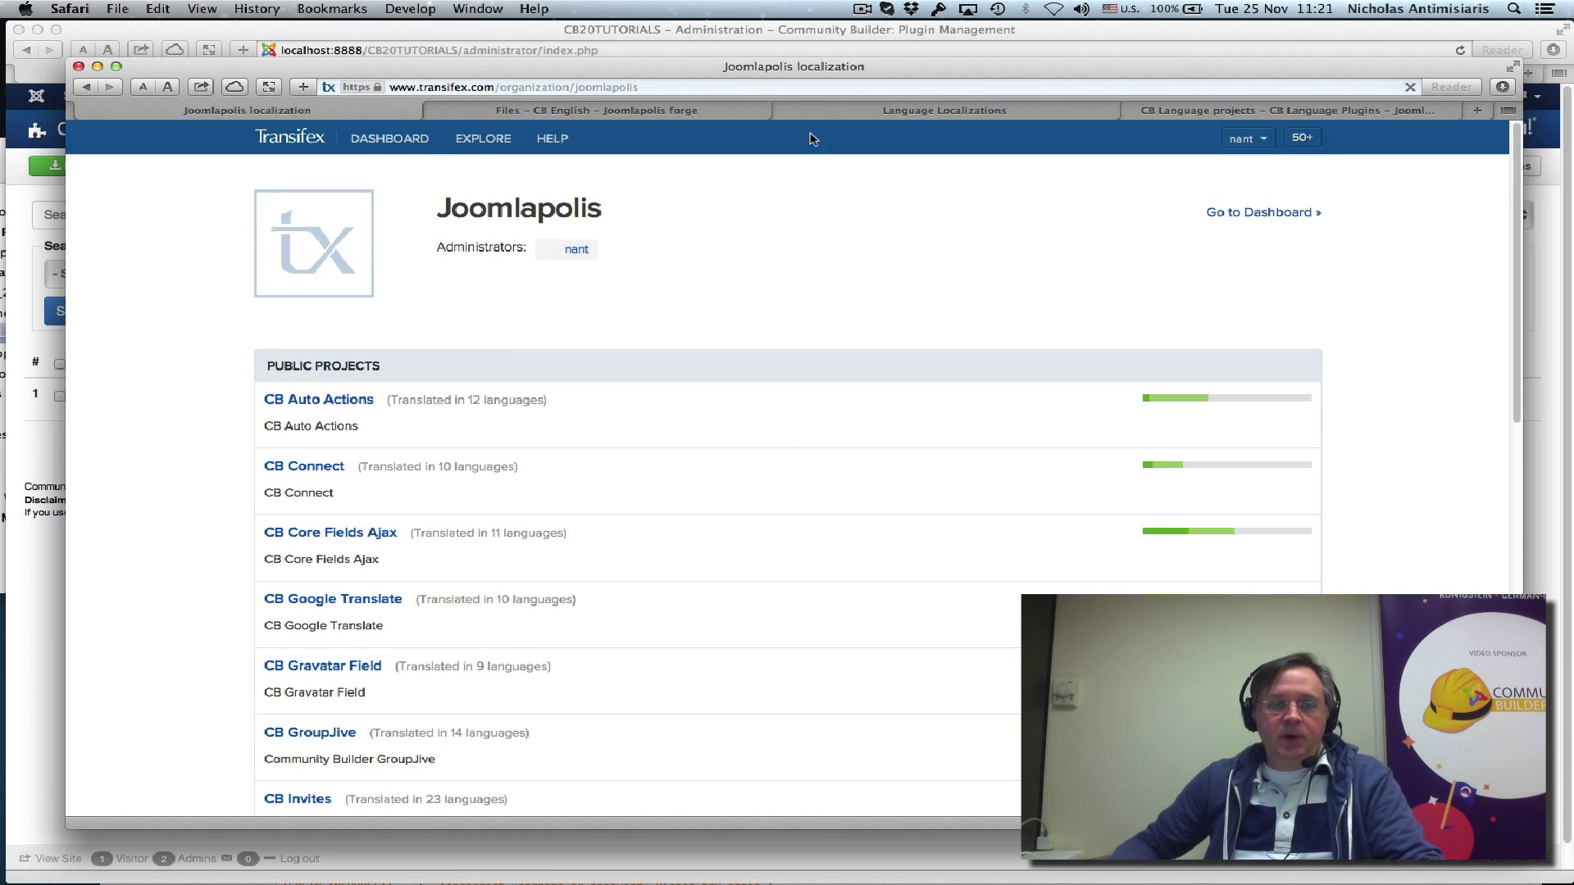
Scroll the Joomlapolis public projects down to CB Template Changer, Community Builder and Test Project
scroll(down, 3)
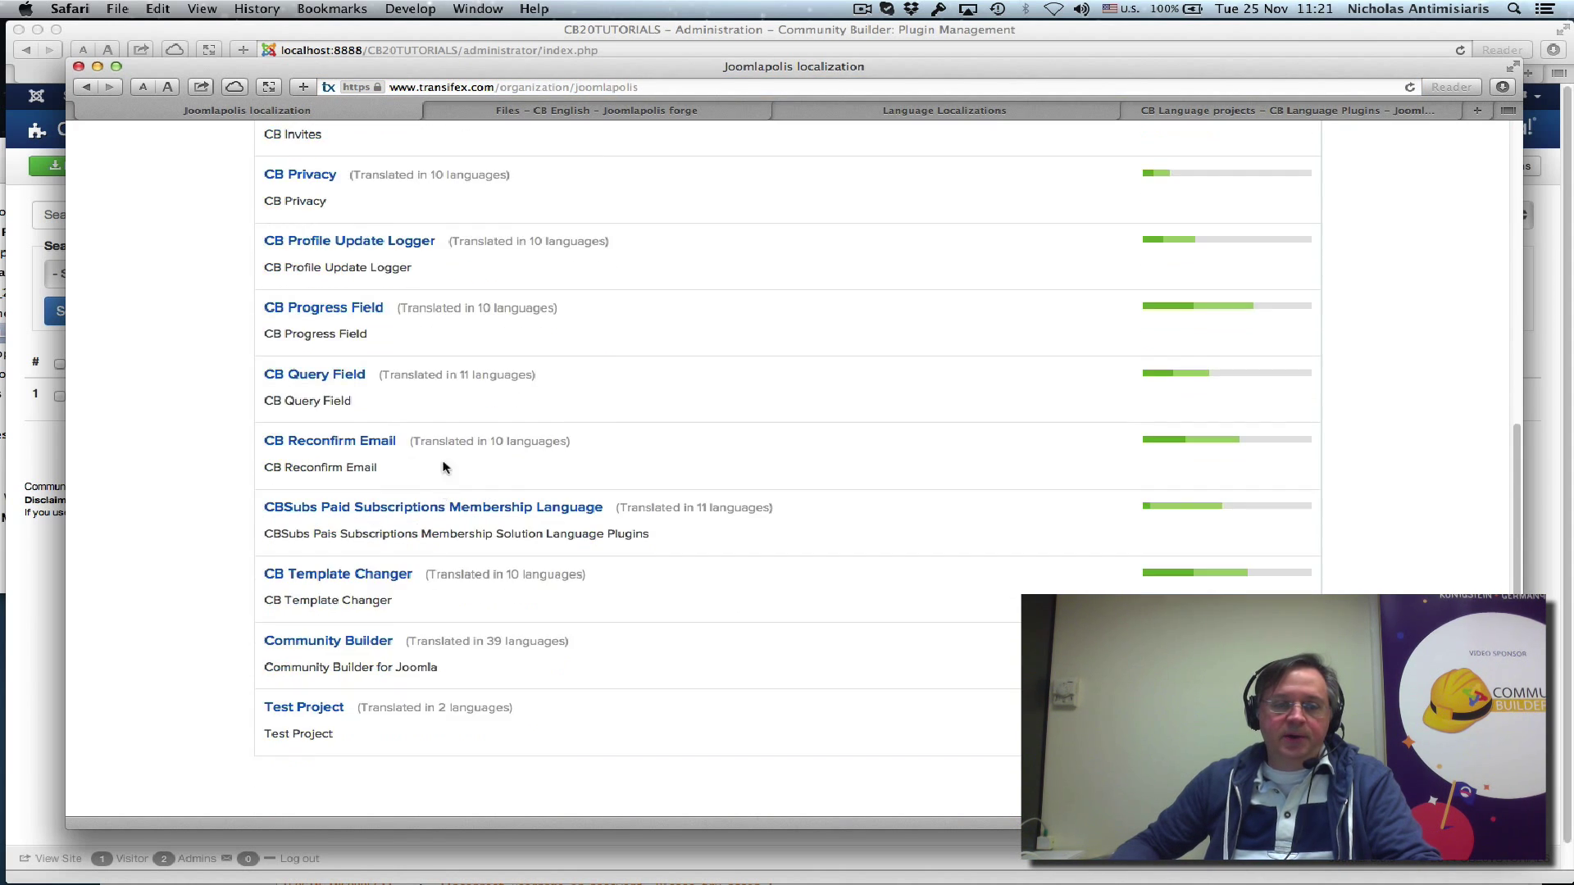
mouse_move(328, 640)
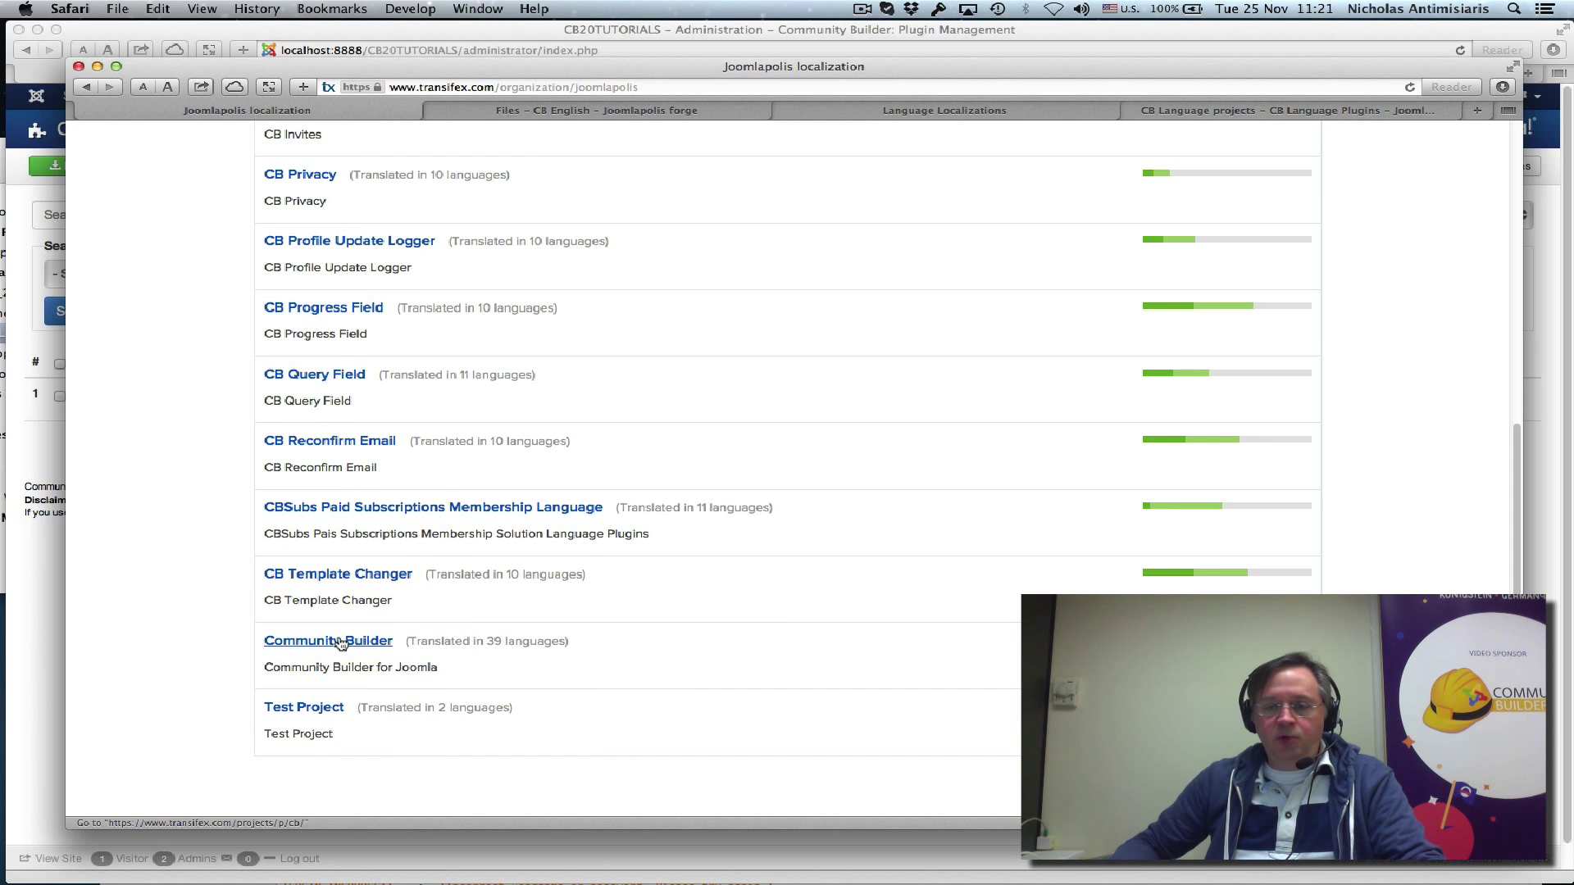
Open Community Builder's Dutch (Netherlands) resources: language.php 87%, admin_language.php 83%
click(328, 640)
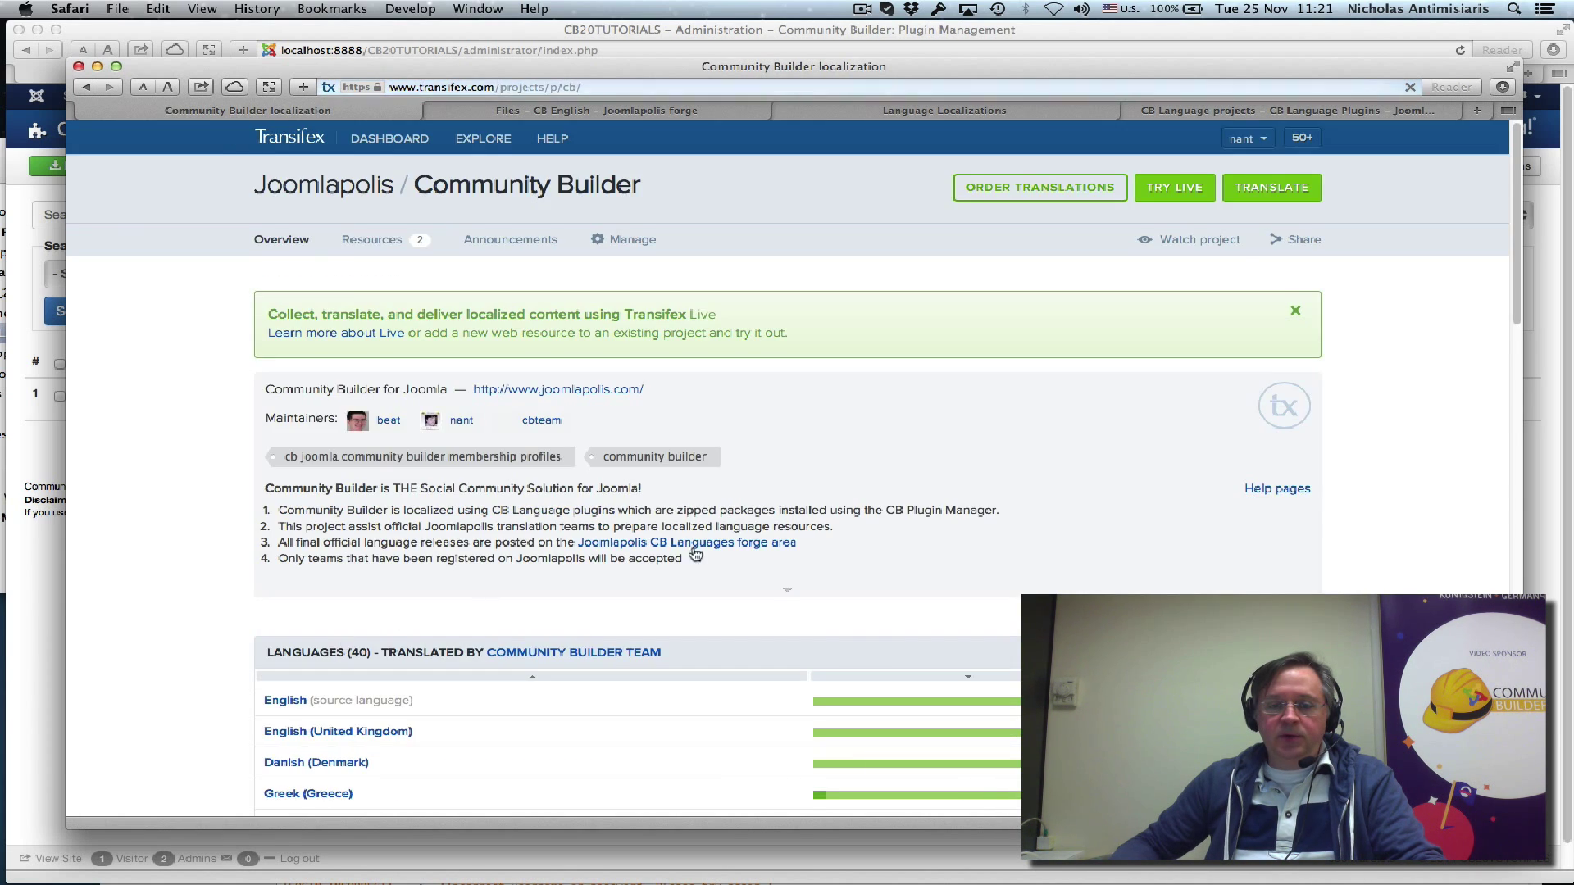
scroll(down, 3)
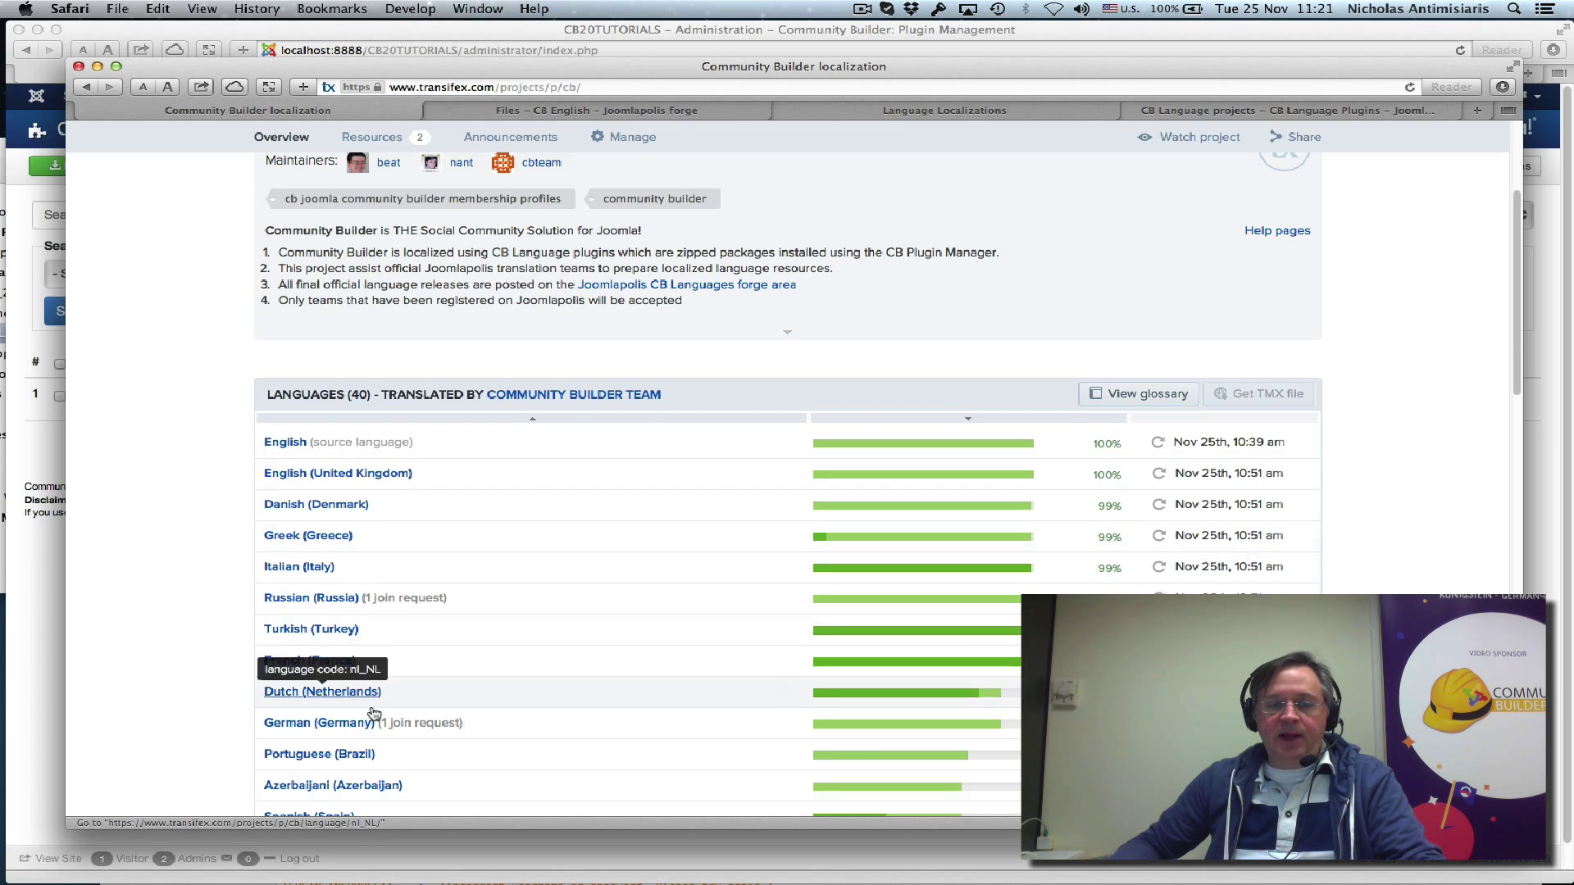
scroll(down, 3)
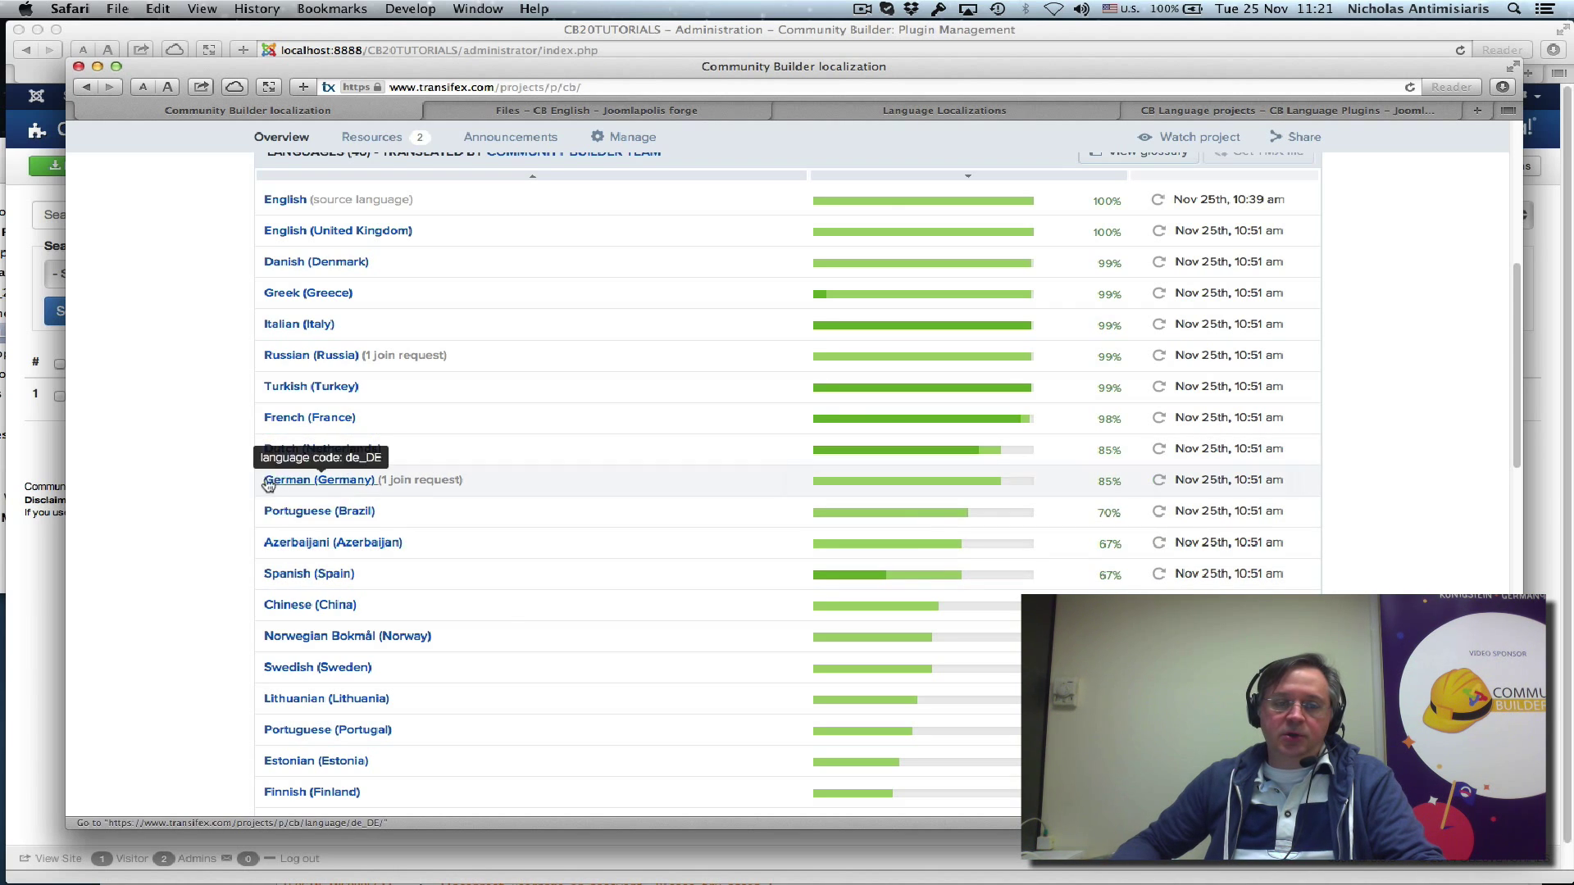
mouse_move(332, 542)
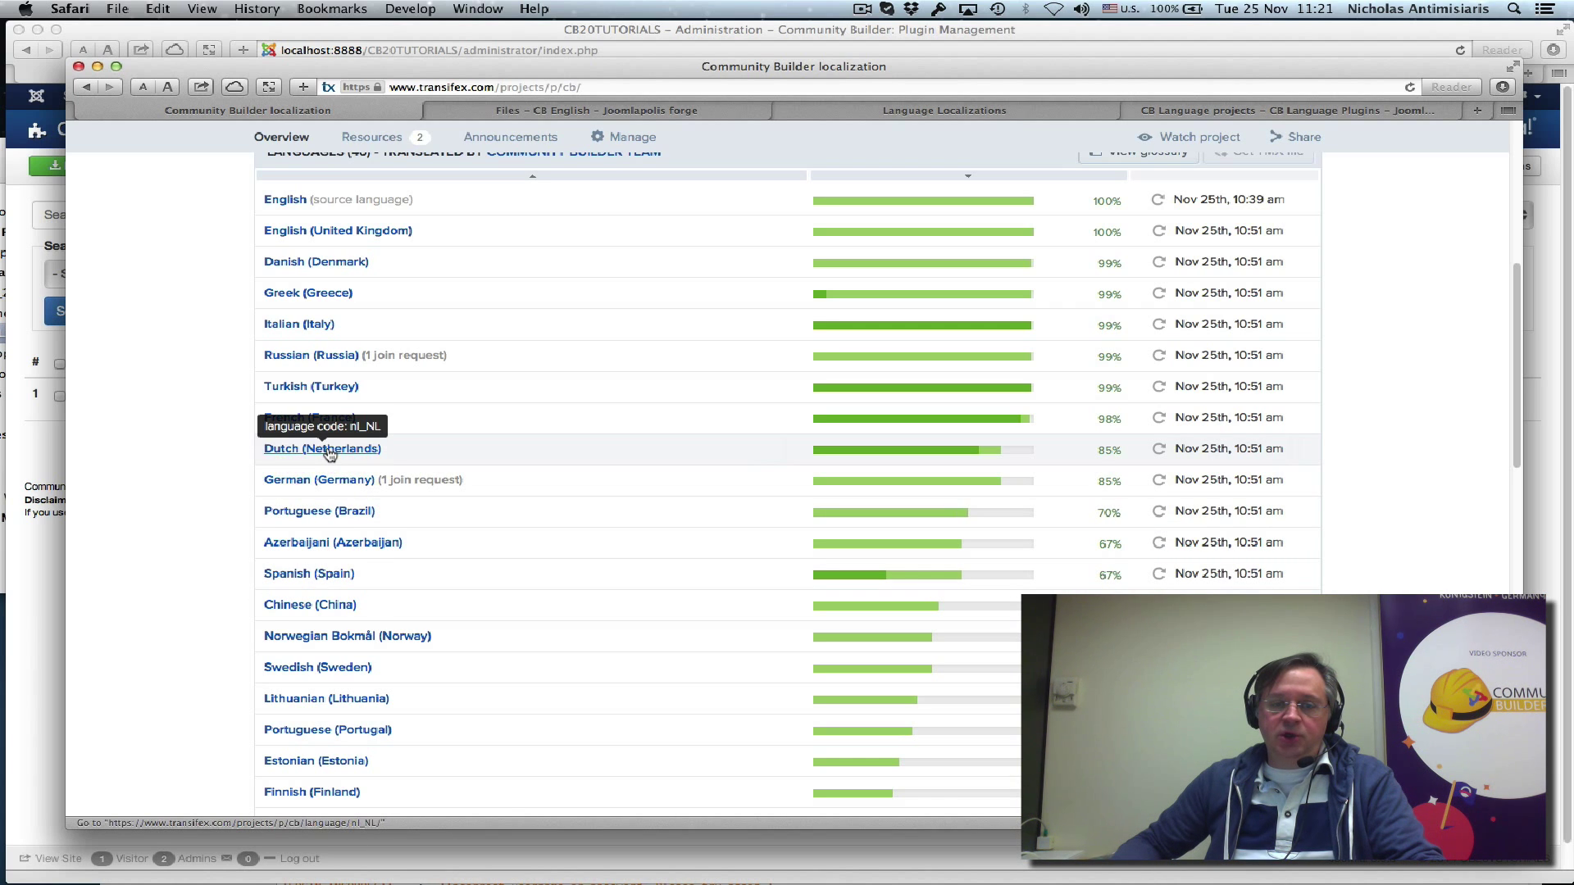
click(322, 448)
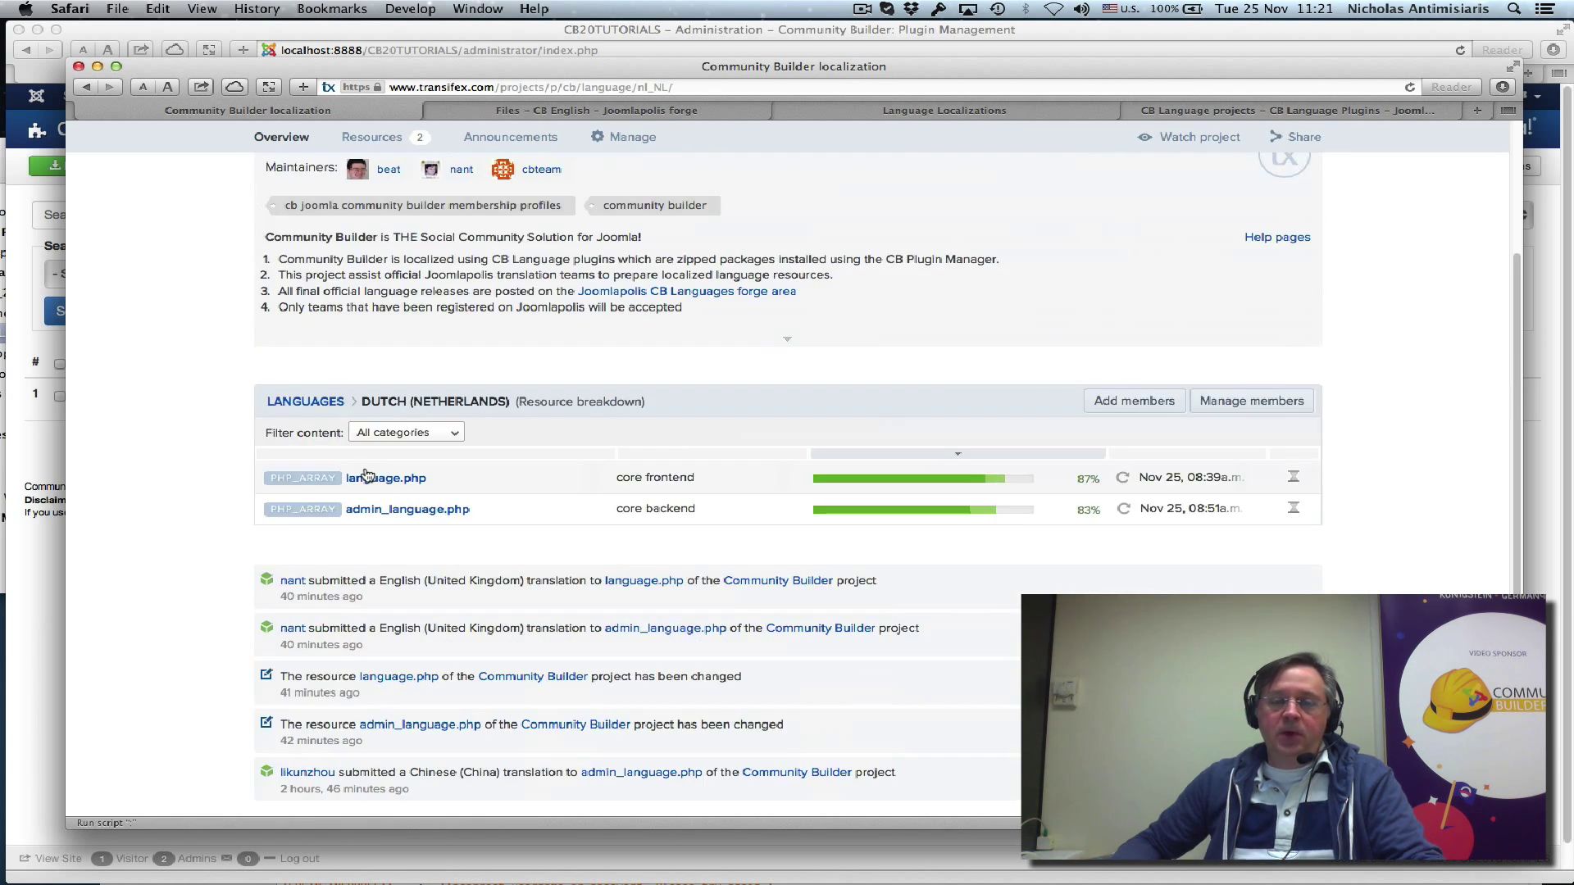
mouse_move(866, 424)
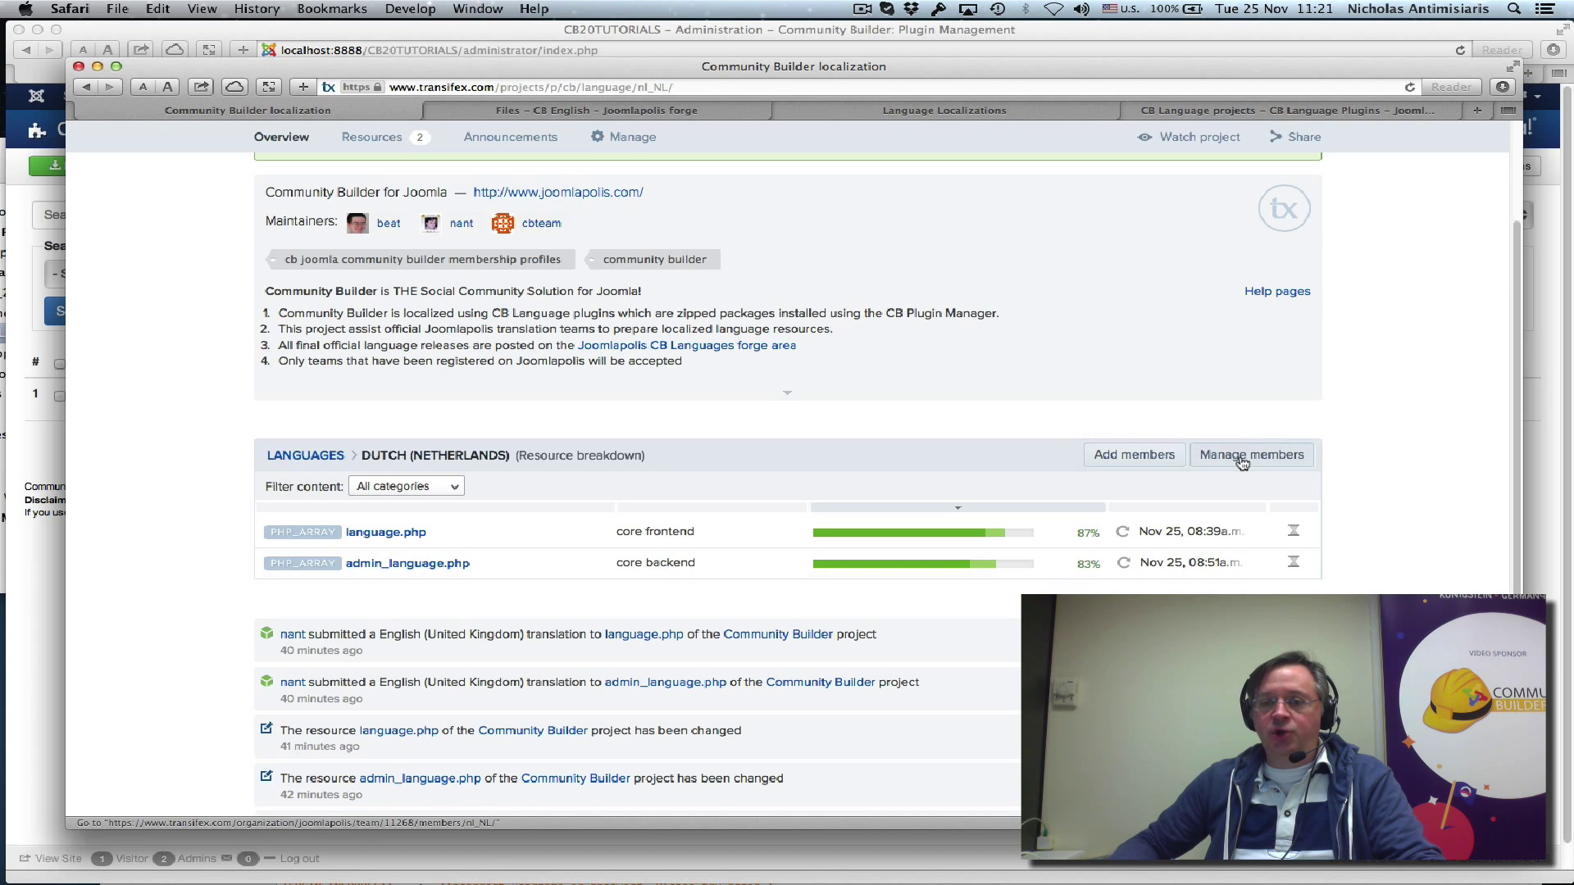
mouse_move(1024, 469)
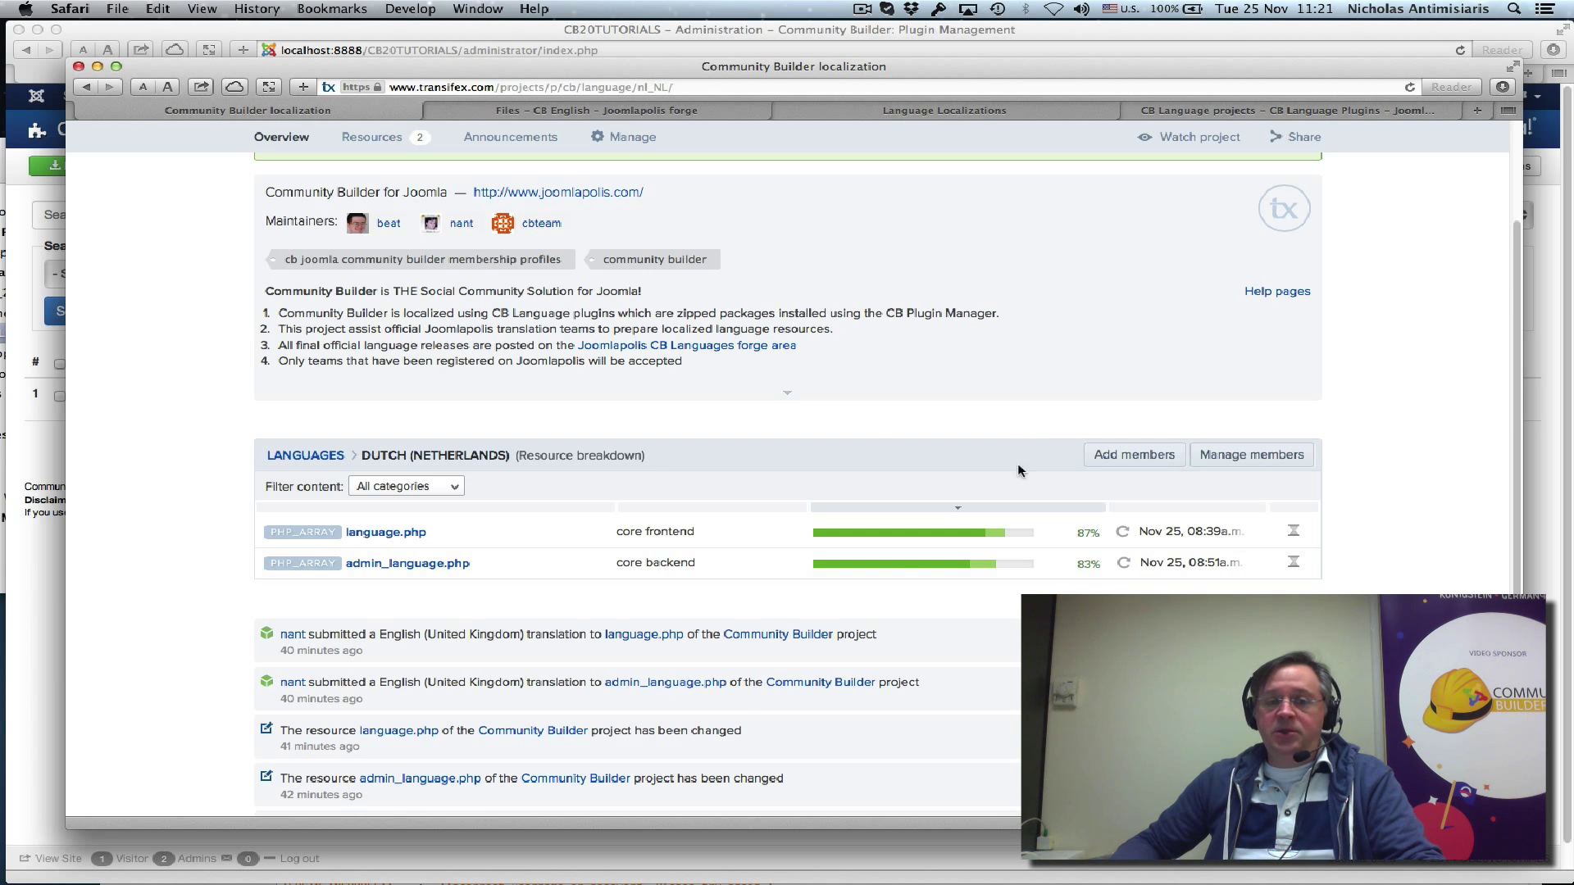
scroll(down, 3)
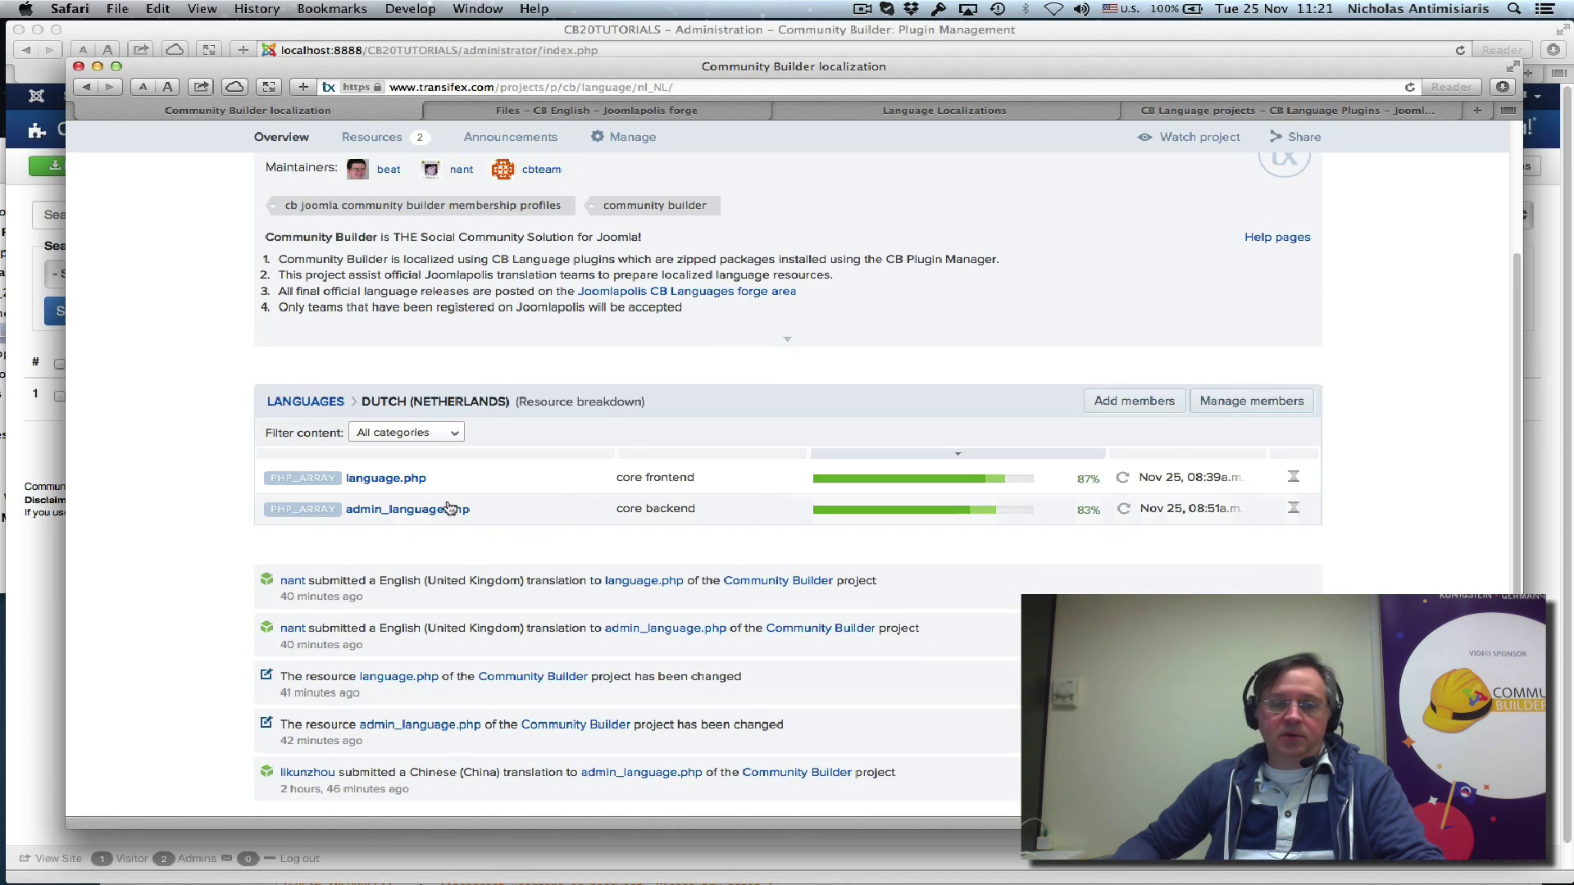
Open Dutch language.php in the online editor, show the 194 untranslated strings, then exit
click(385, 478)
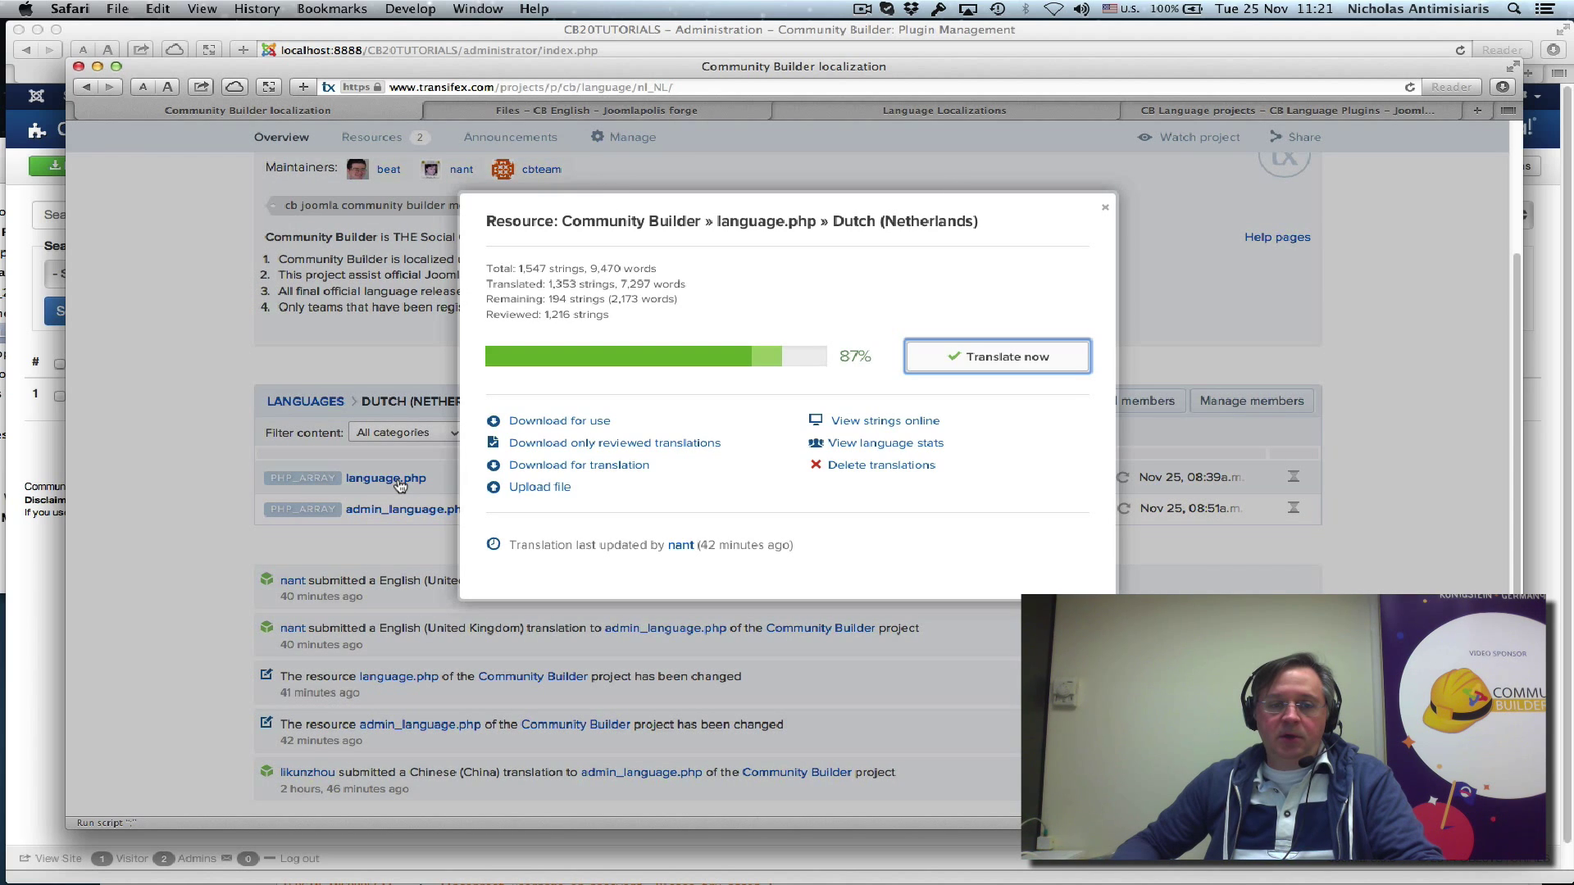
mouse_move(1006, 357)
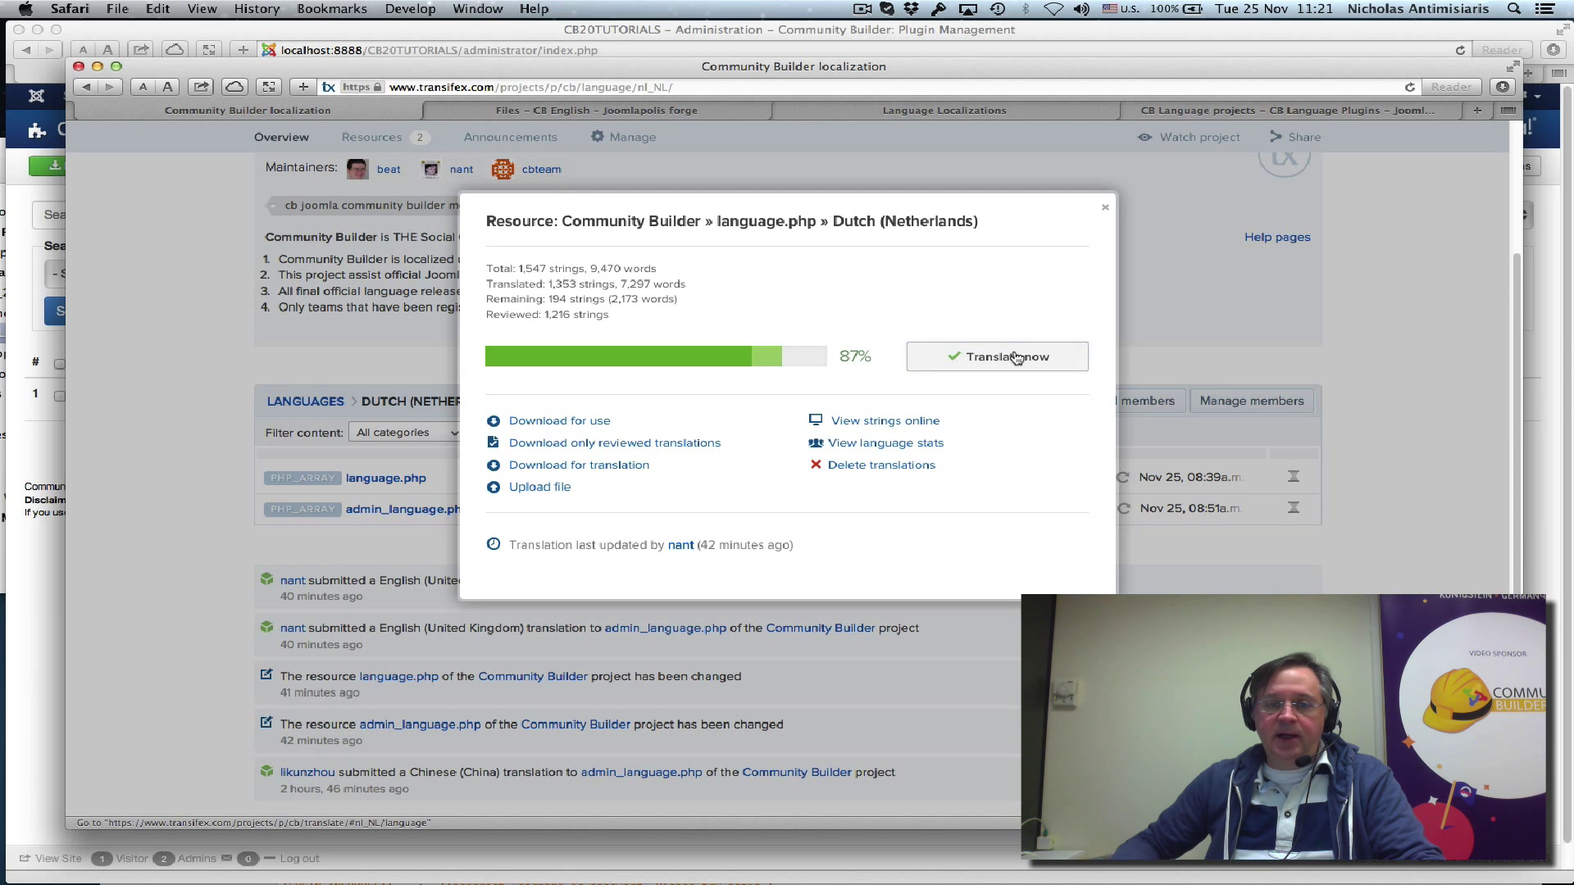
click(997, 357)
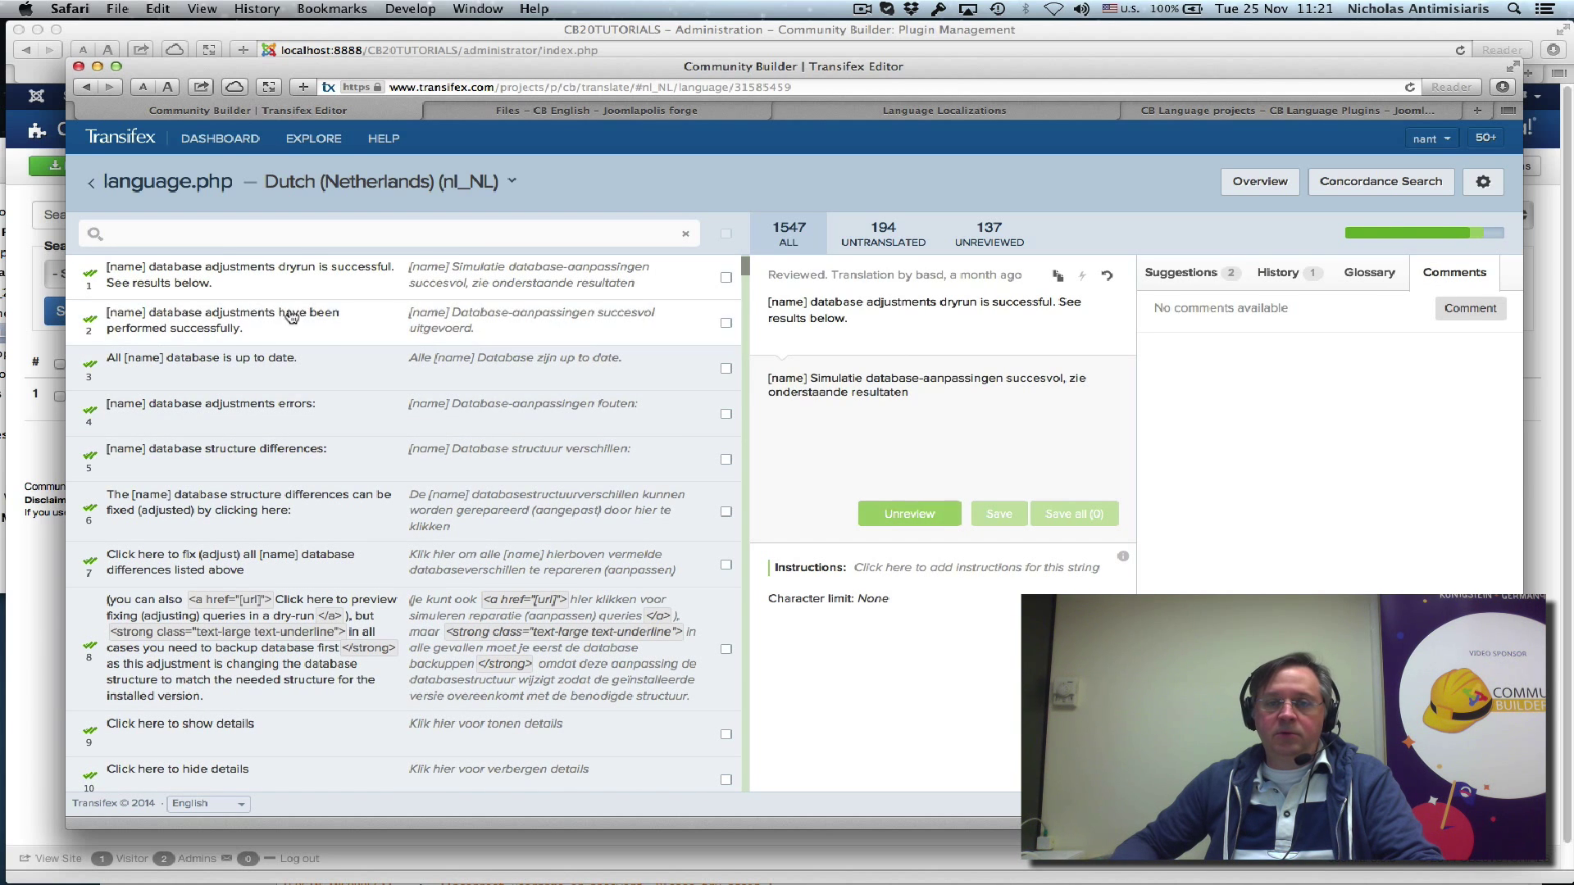
click(882, 233)
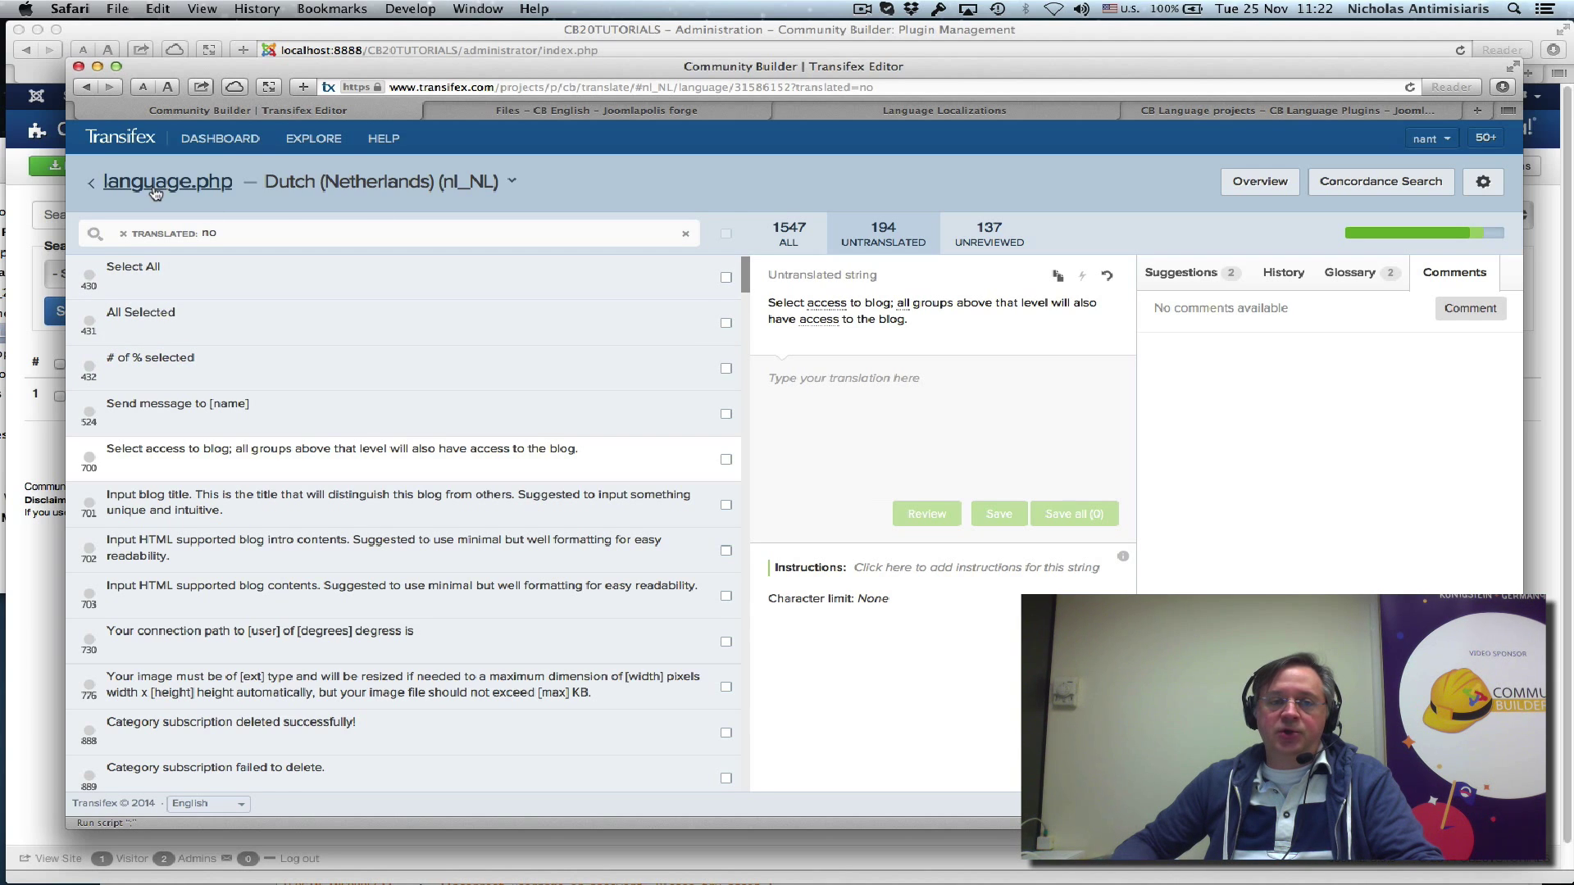
click(166, 182)
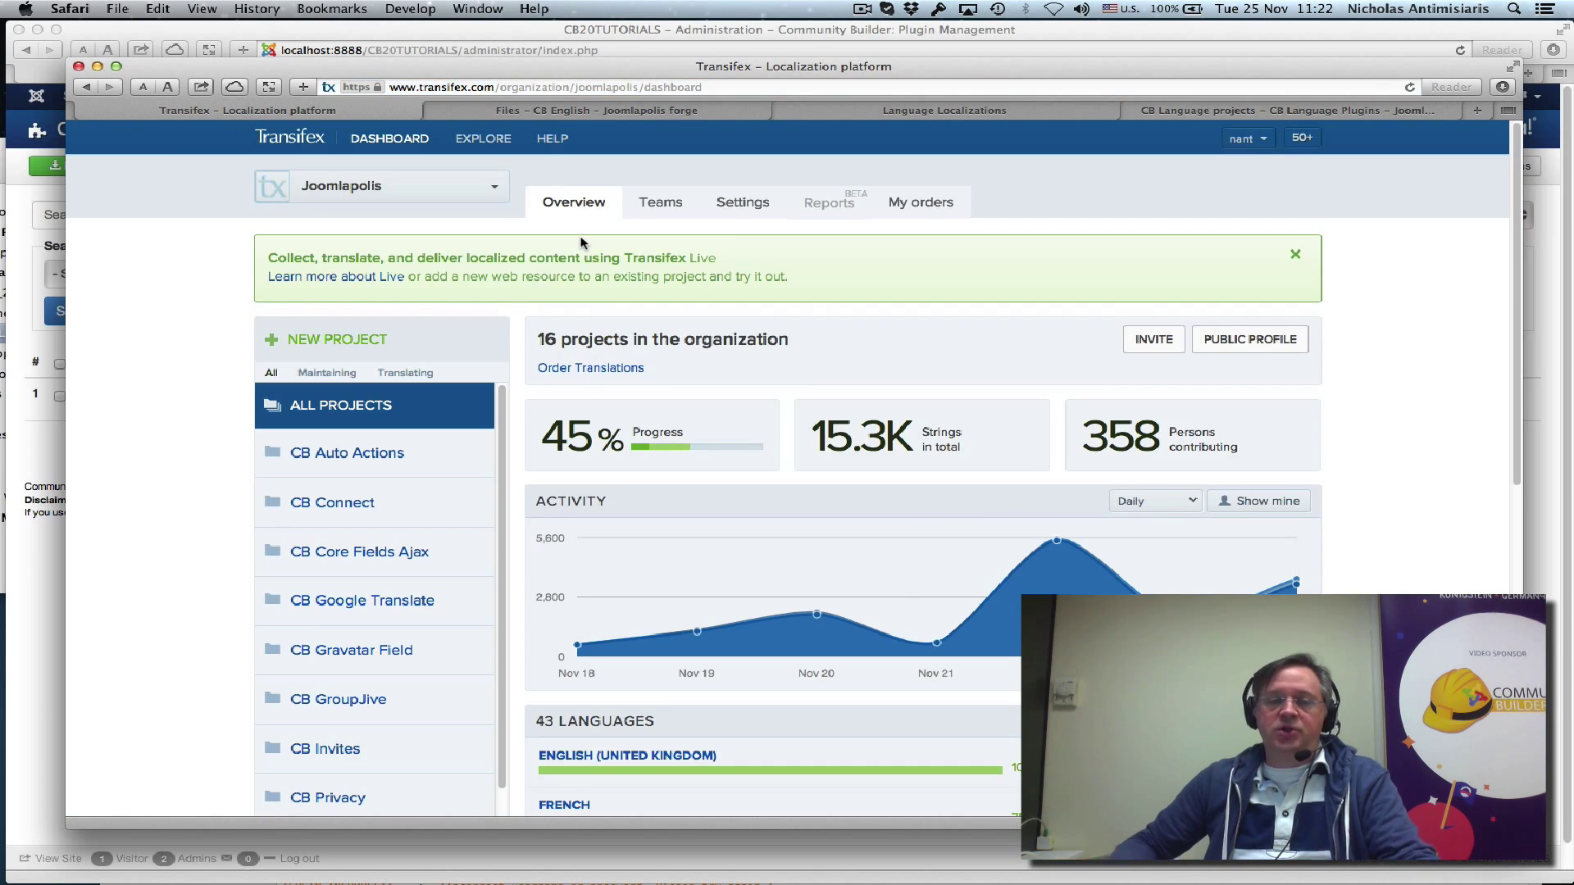
Open Community Builder's Russian (Russia) page listing admin_language.php at 99% and language.php
scroll(down, 3)
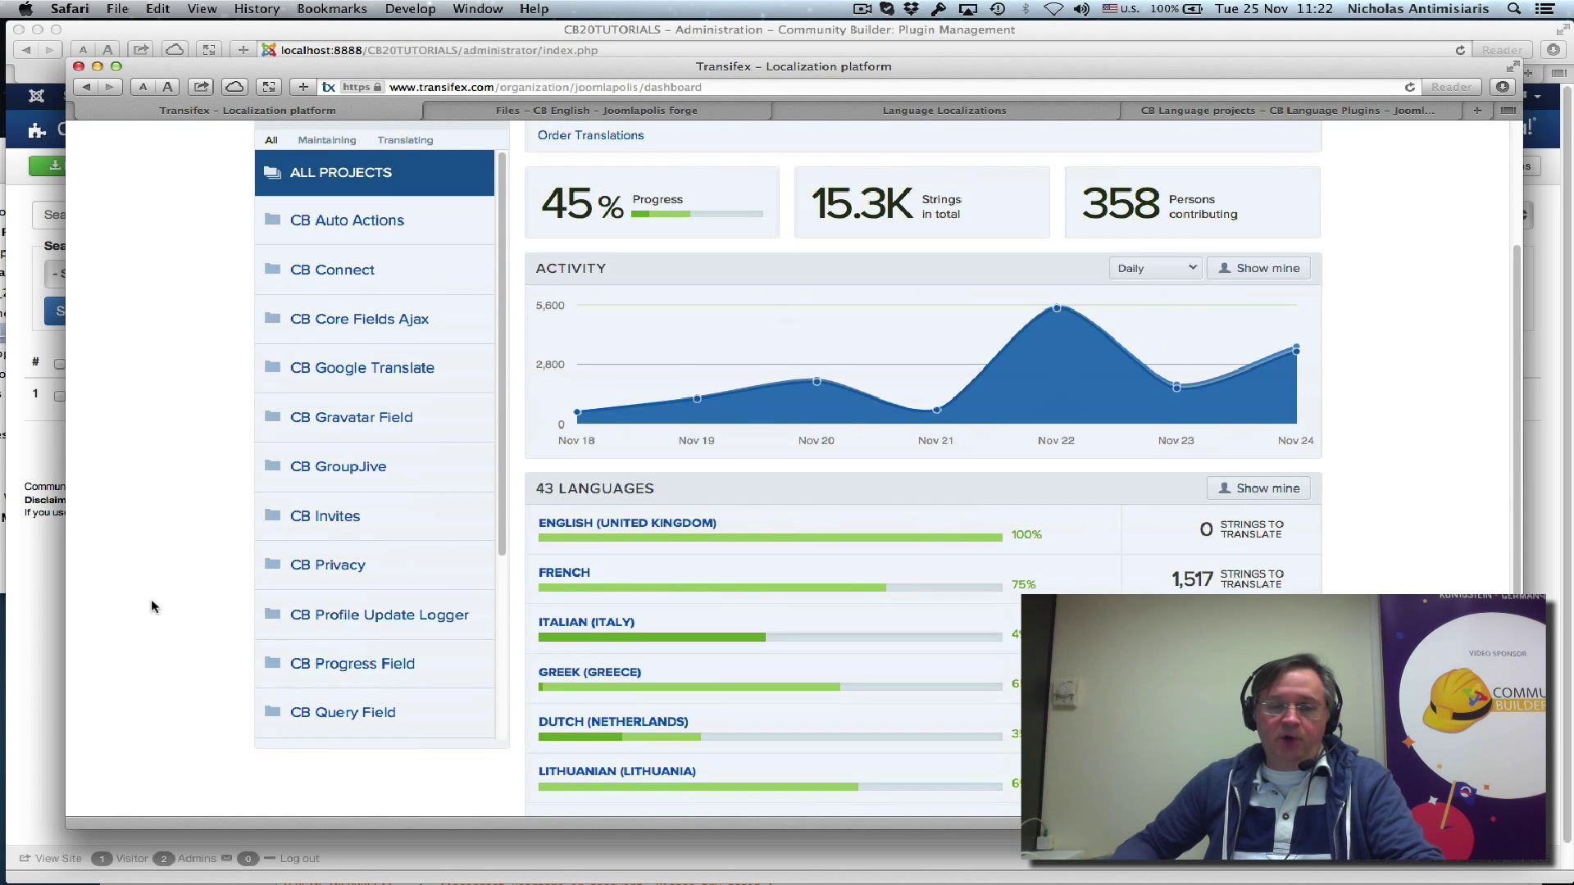
scroll(down, 3)
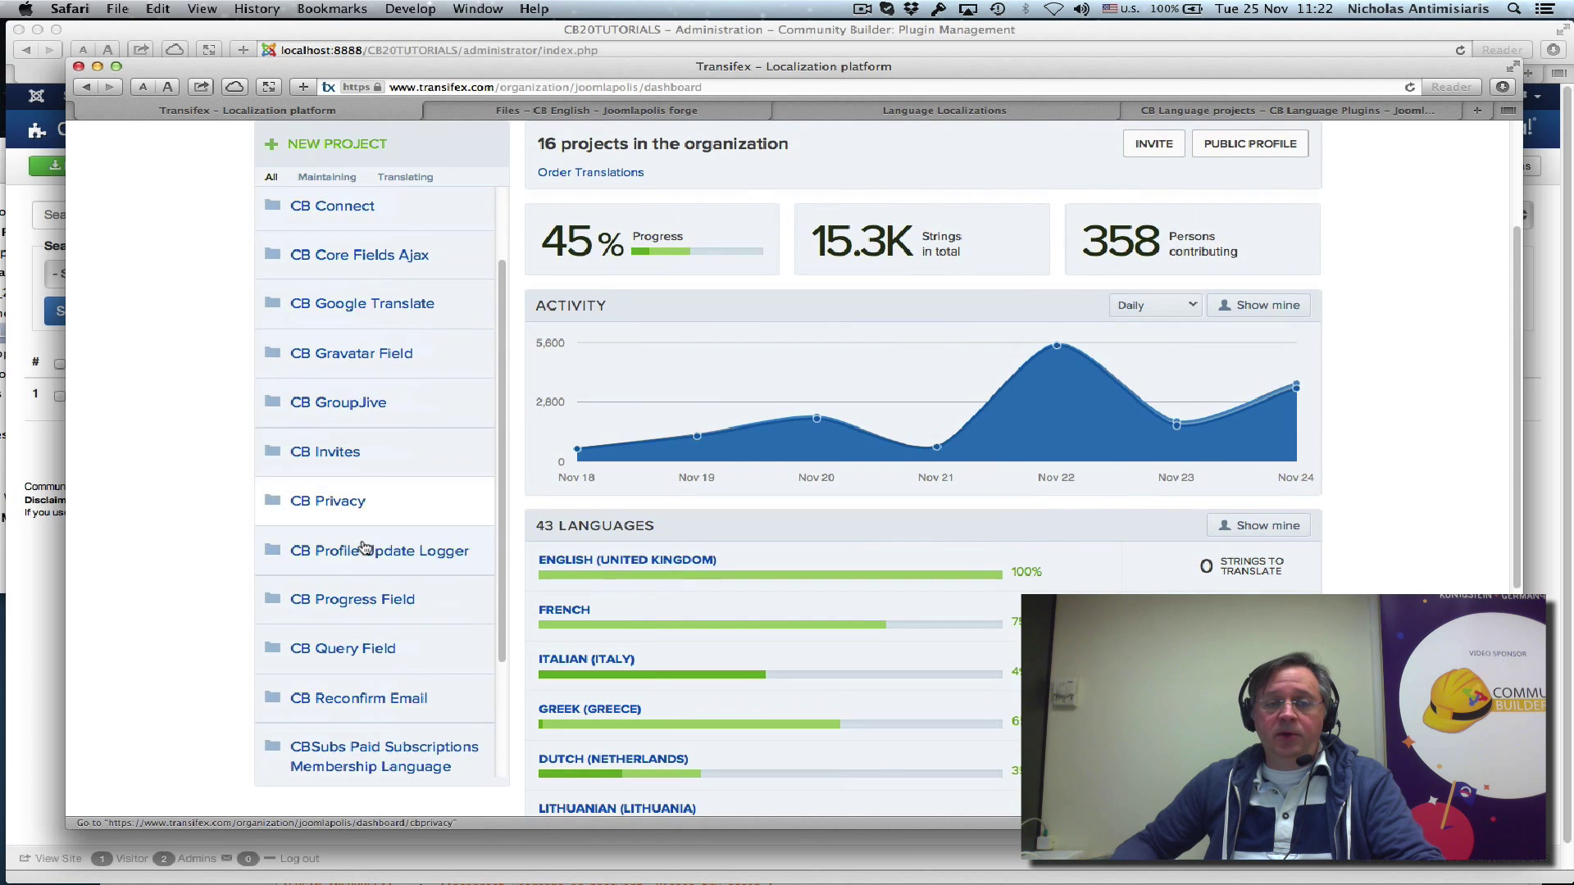
scroll(down, 3)
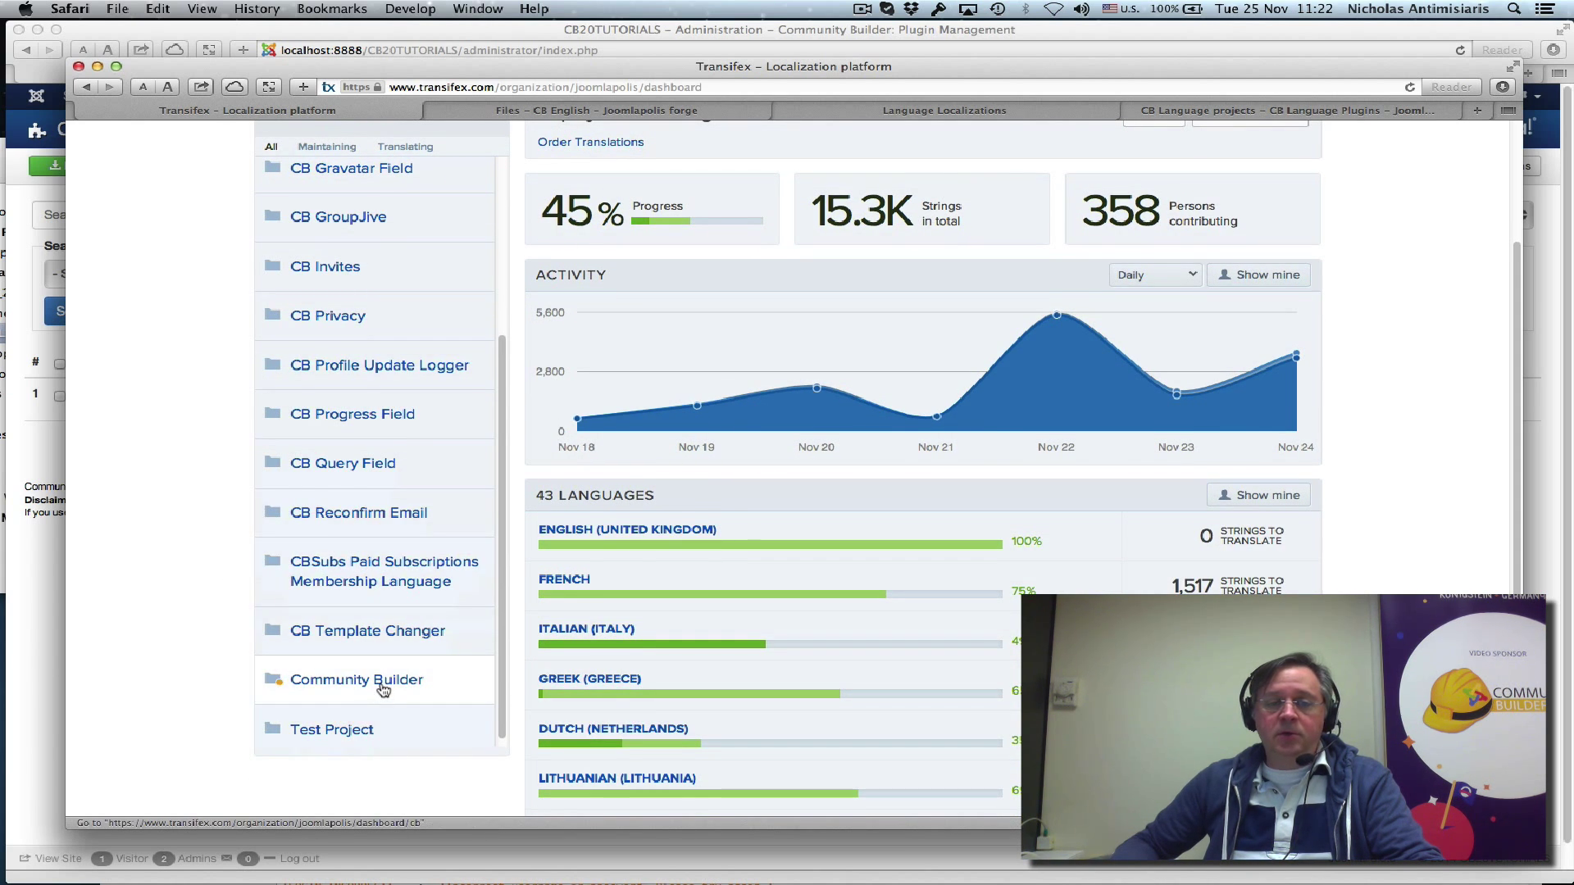
click(357, 680)
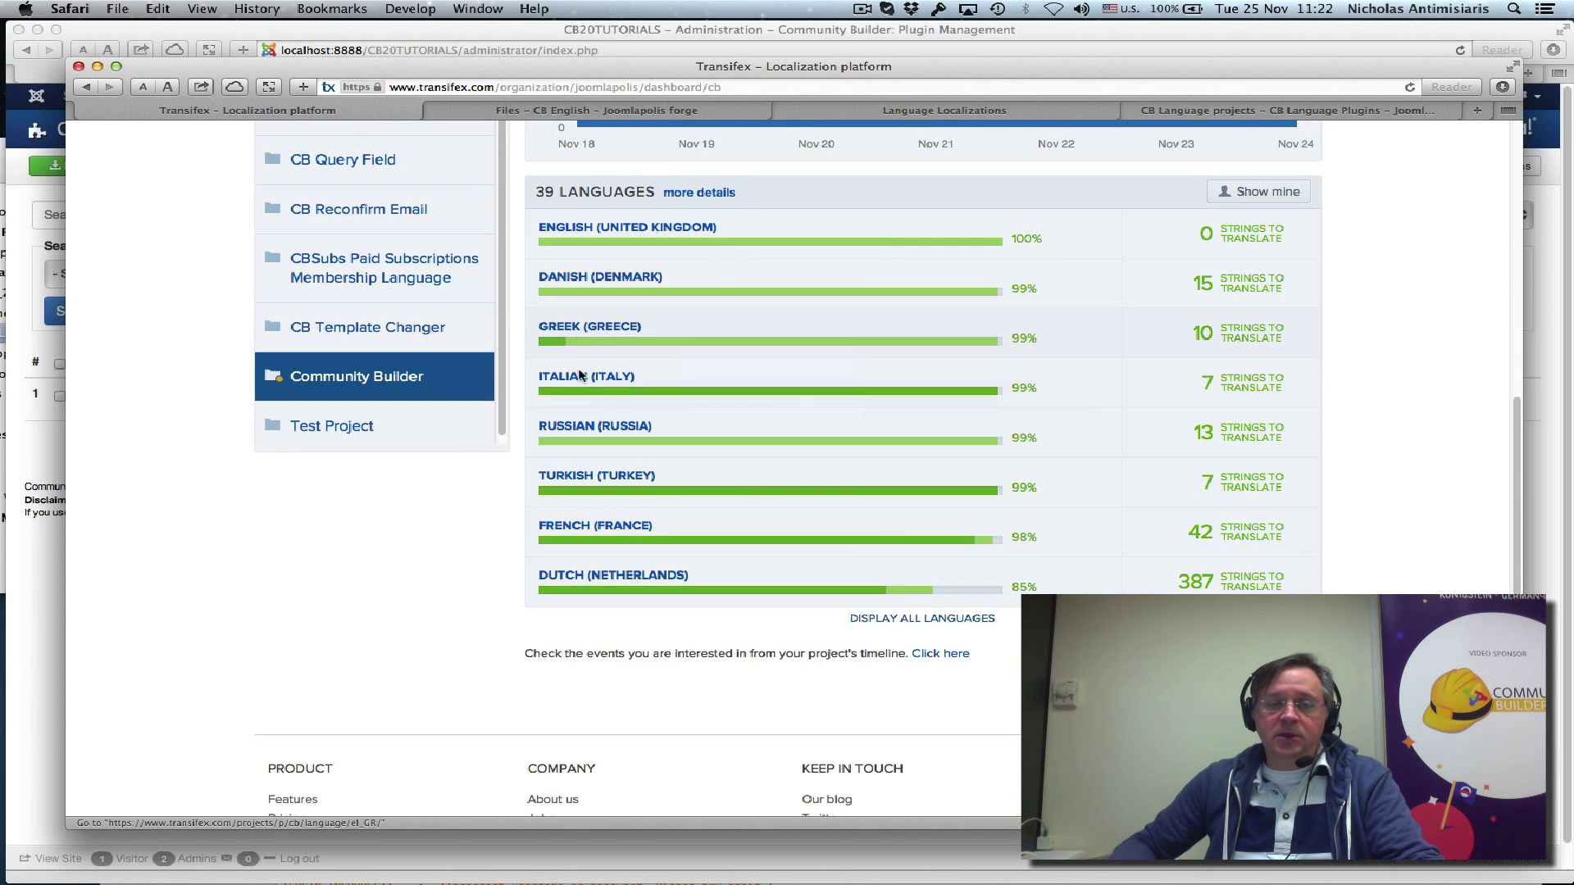
click(595, 425)
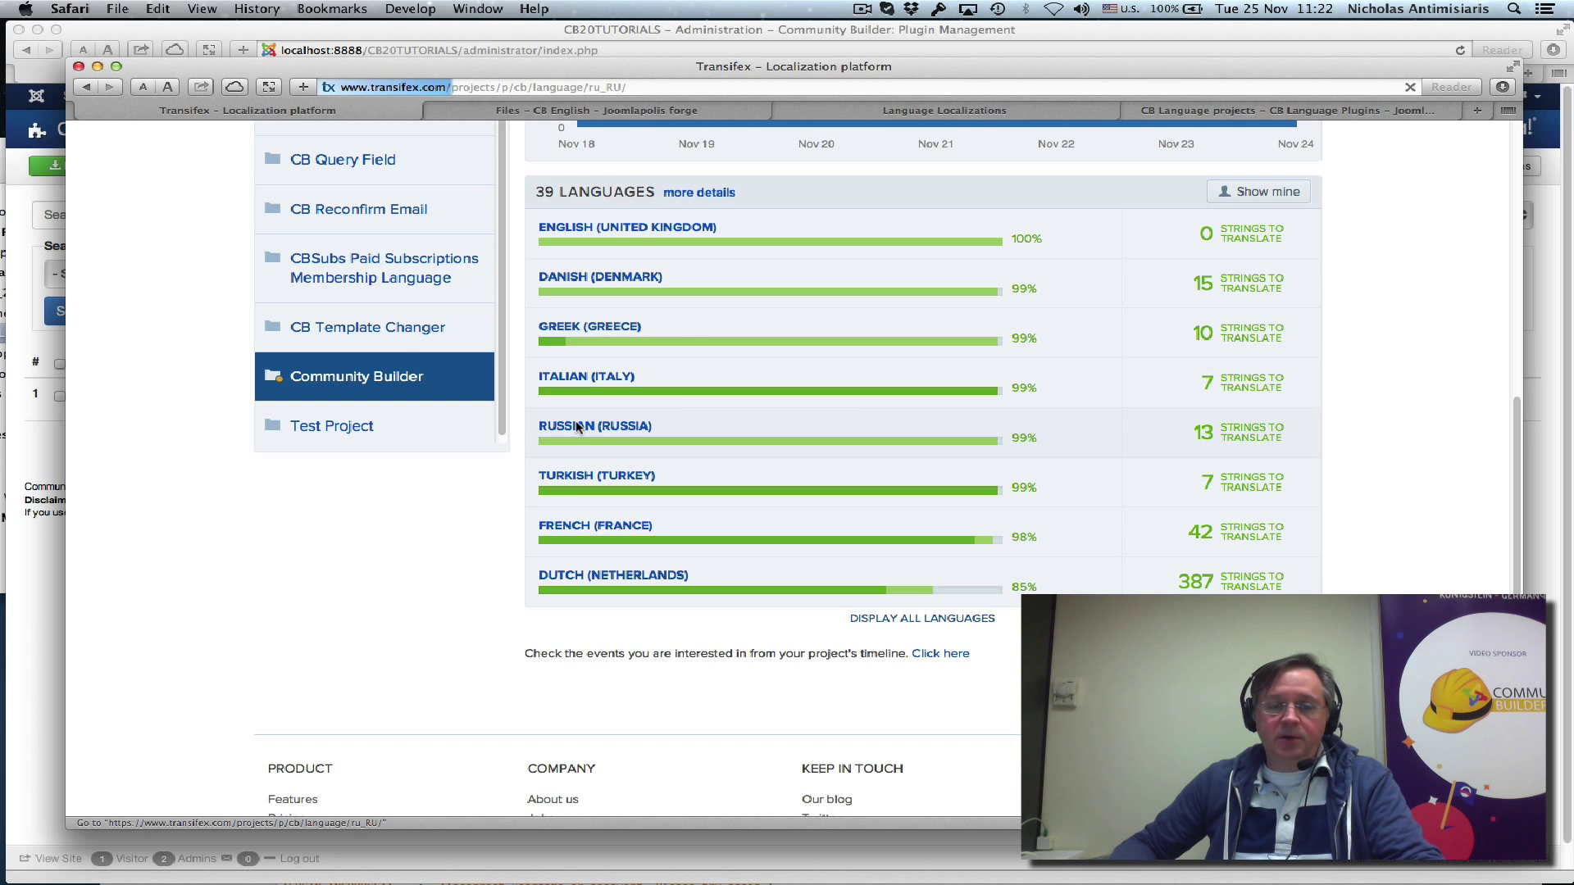
click(593, 426)
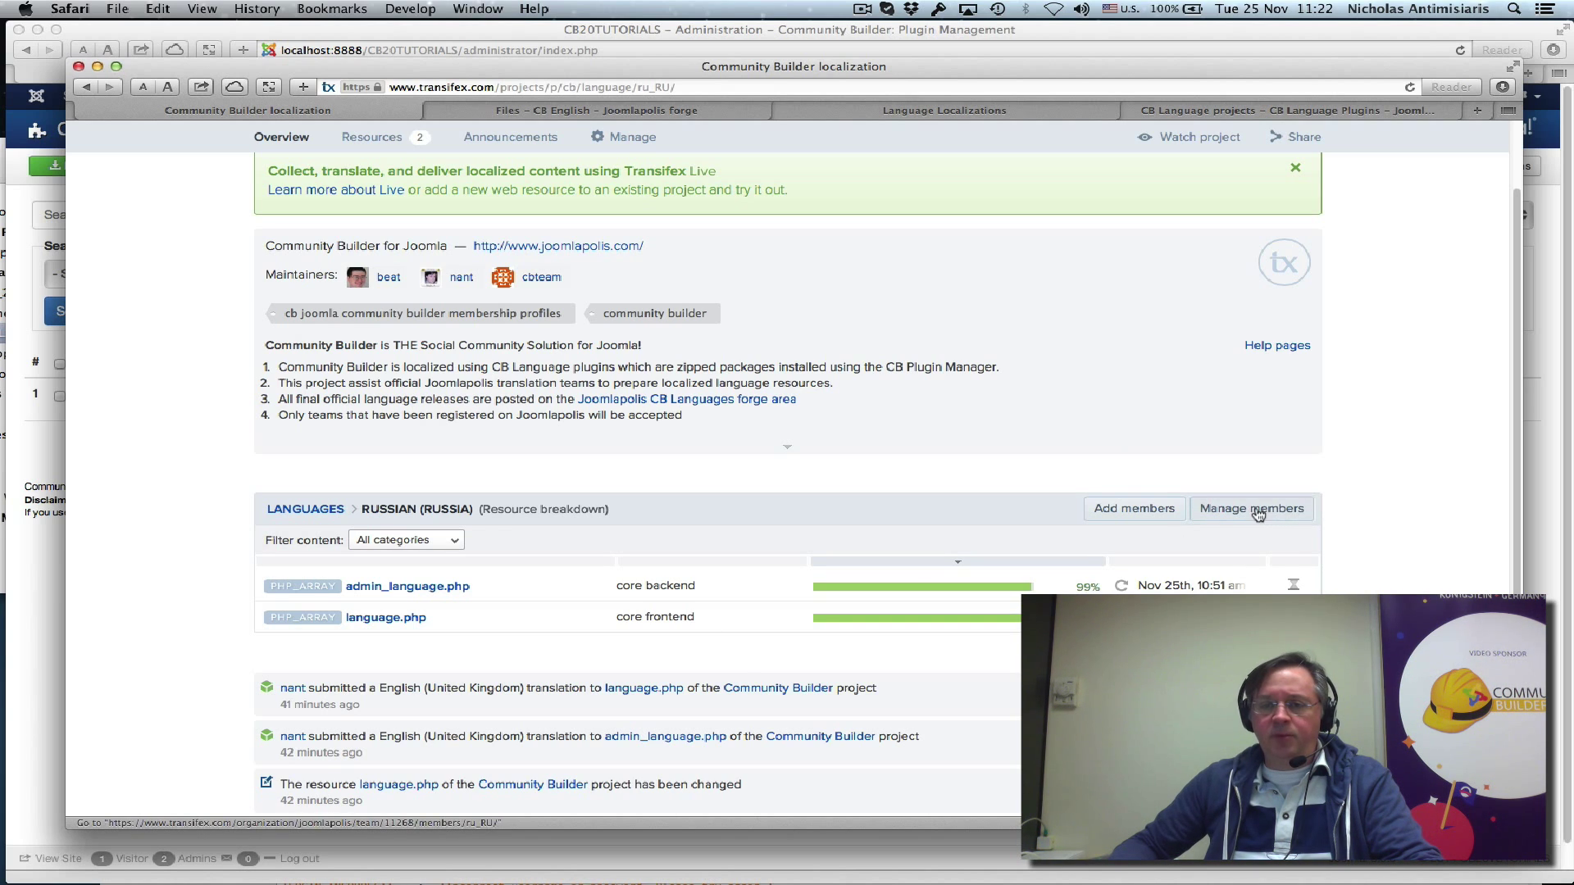
click(1249, 508)
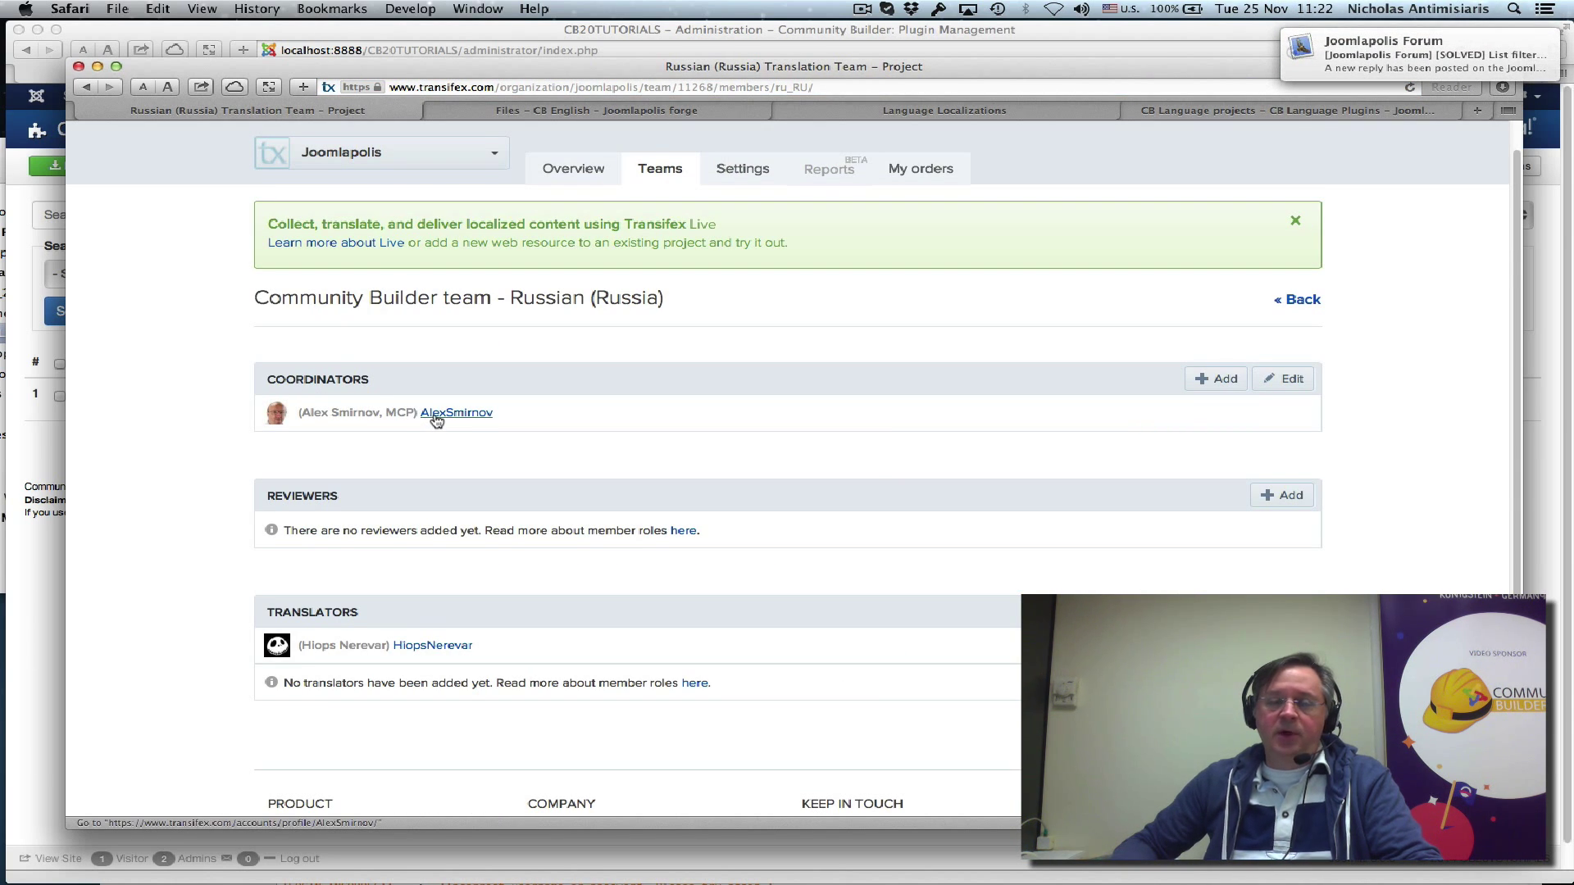
click(456, 412)
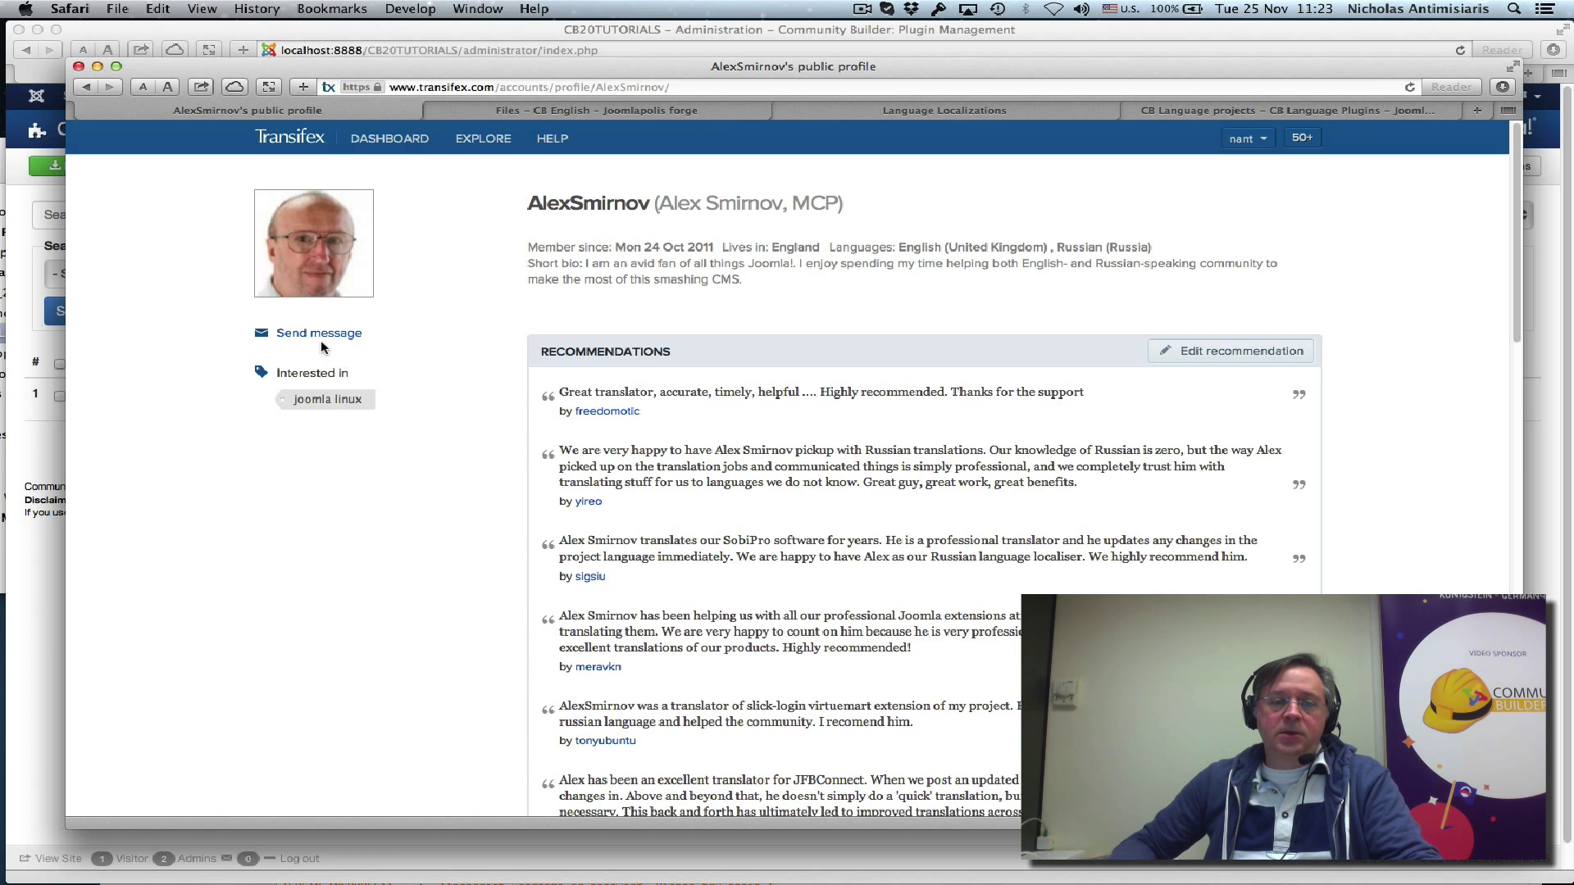
click(321, 332)
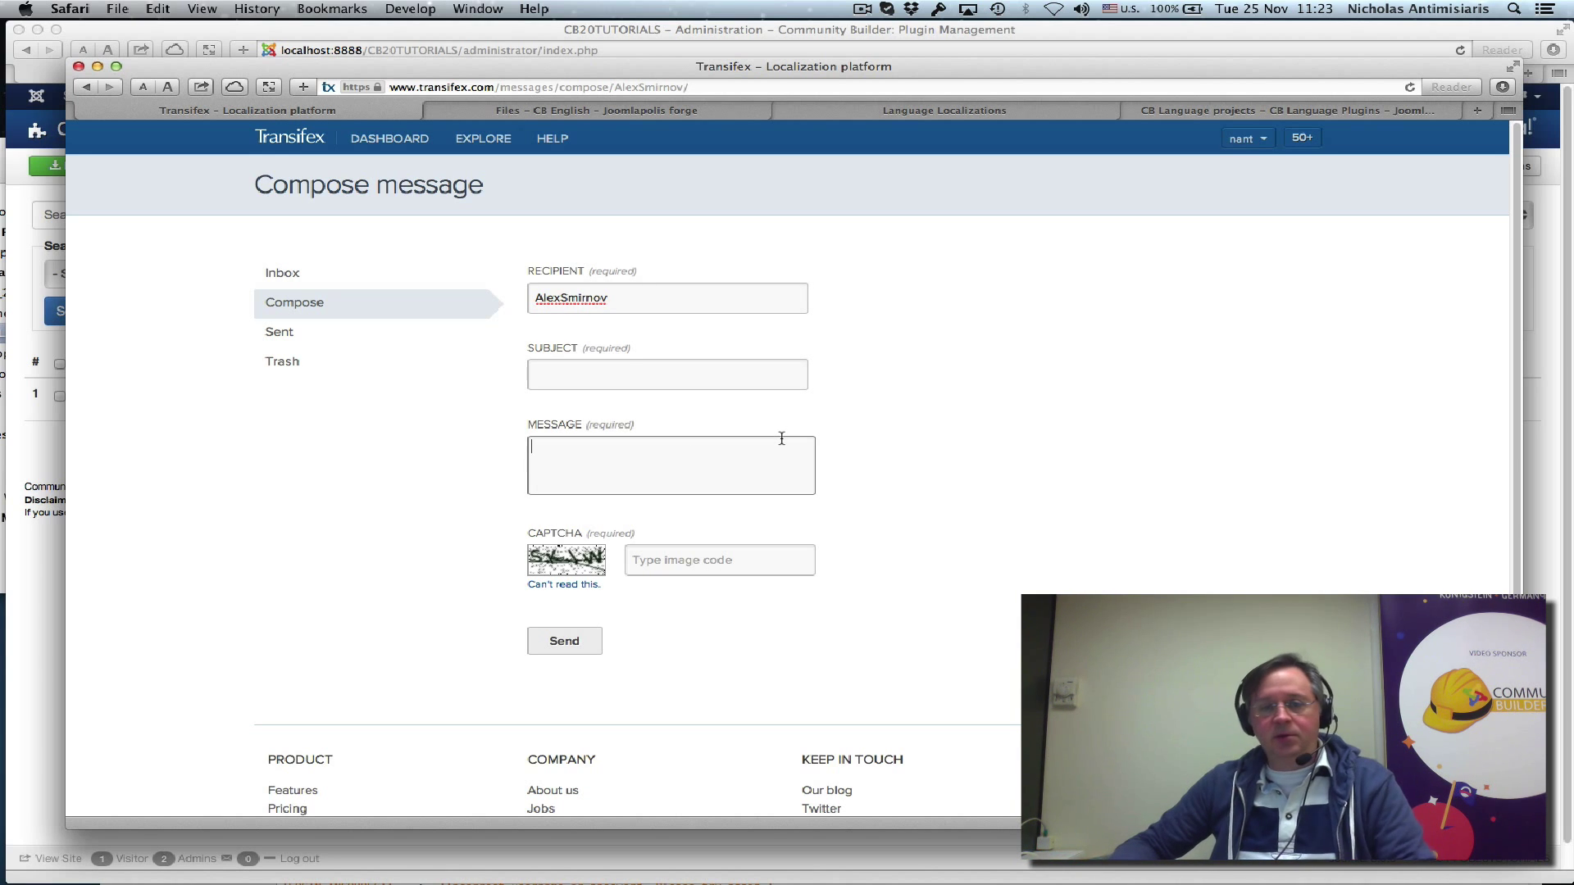
mouse_move(649, 234)
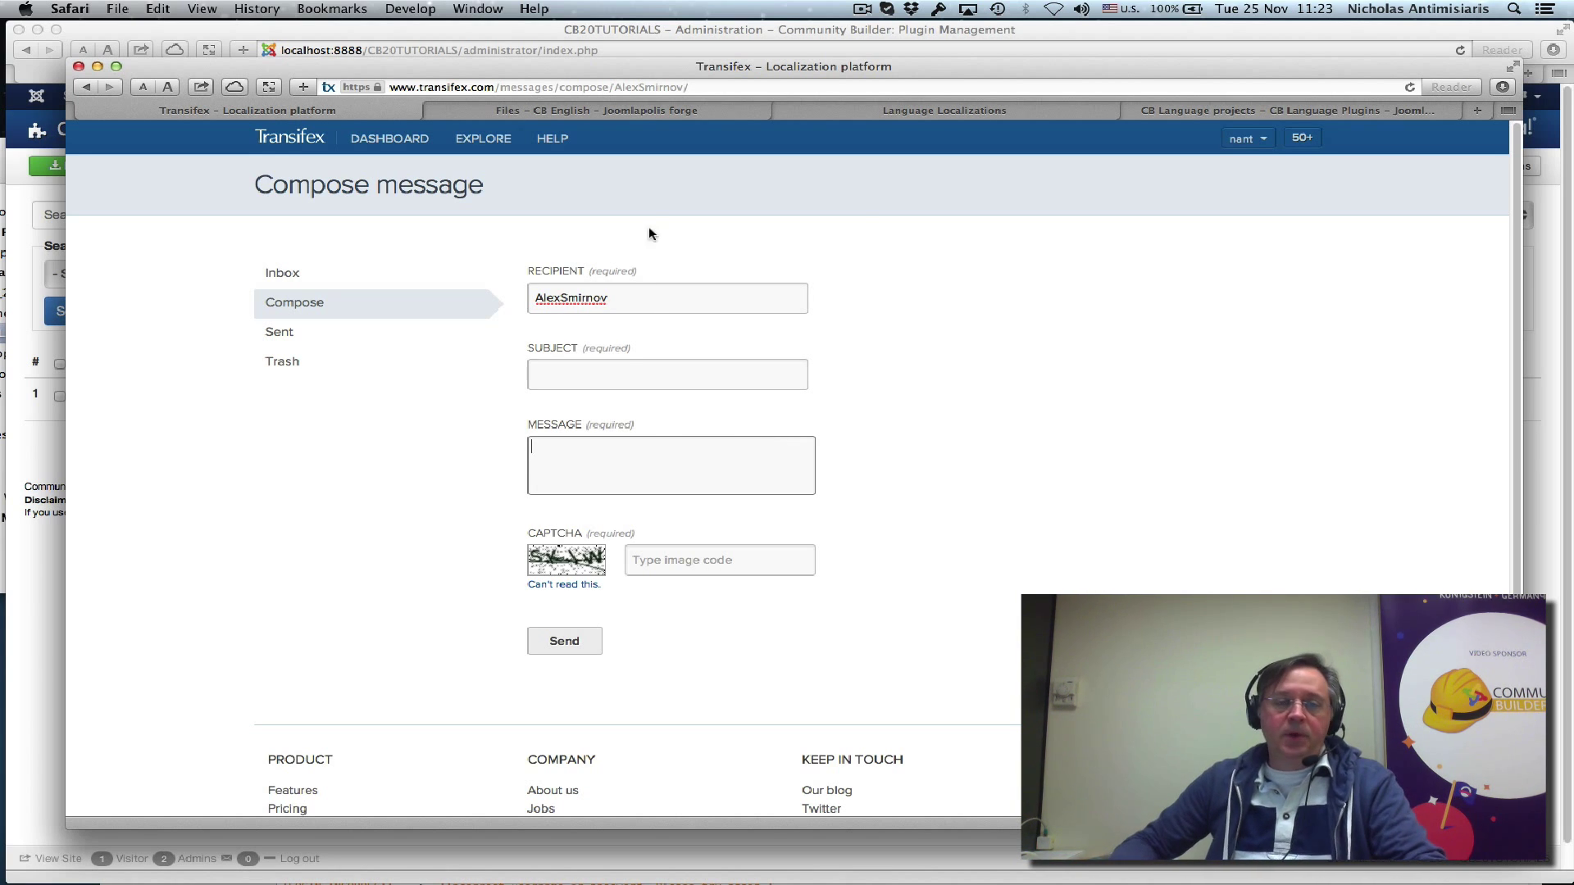
mouse_move(846, 219)
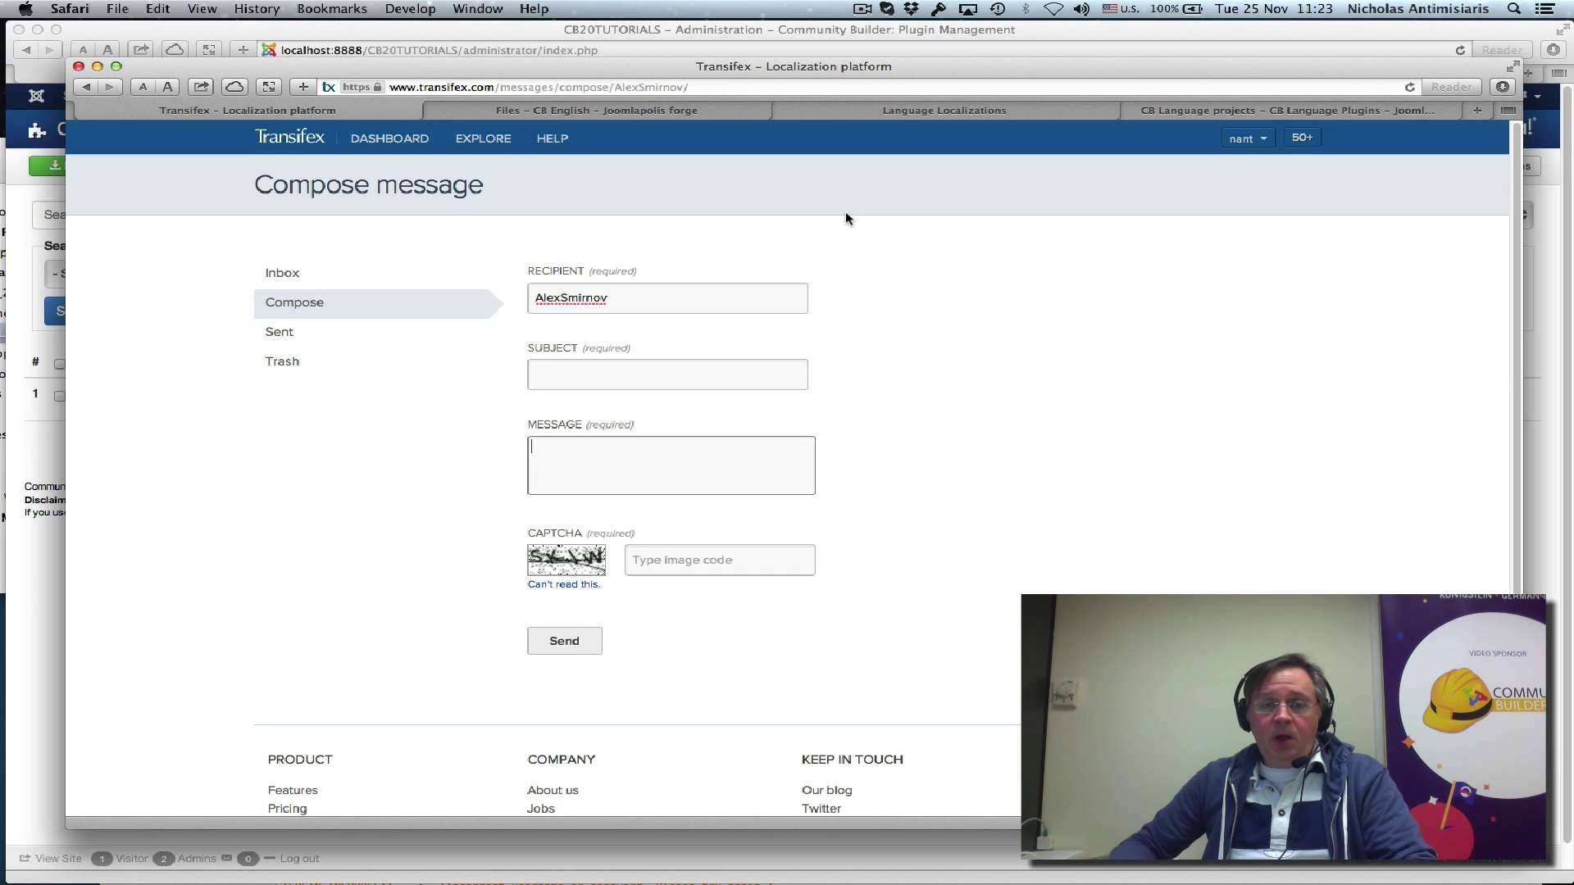
mouse_move(768, 228)
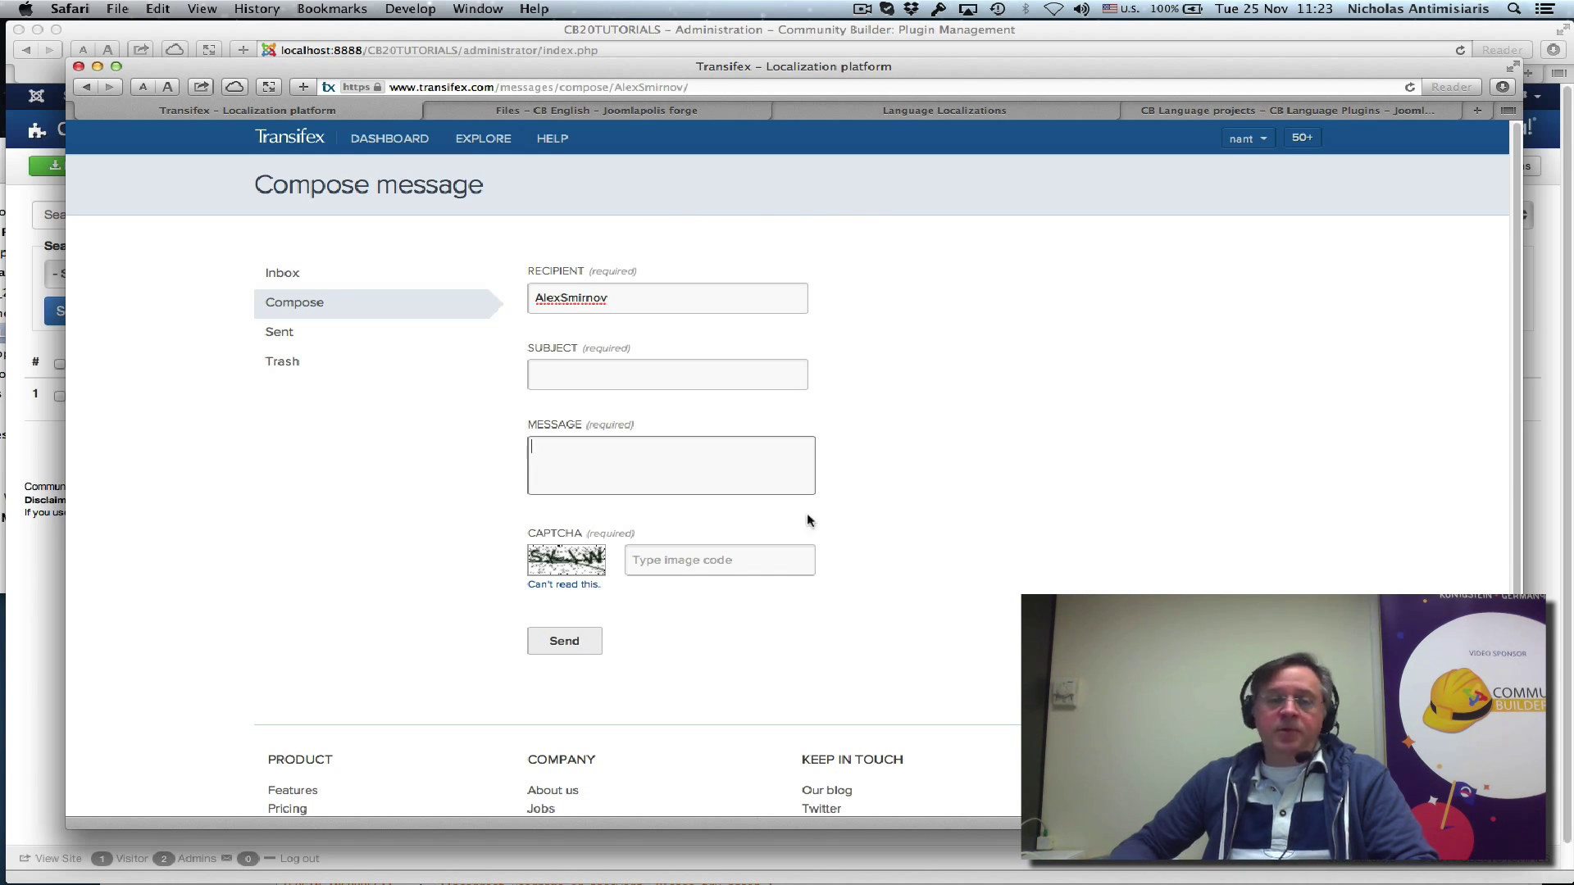
mouse_move(1109, 548)
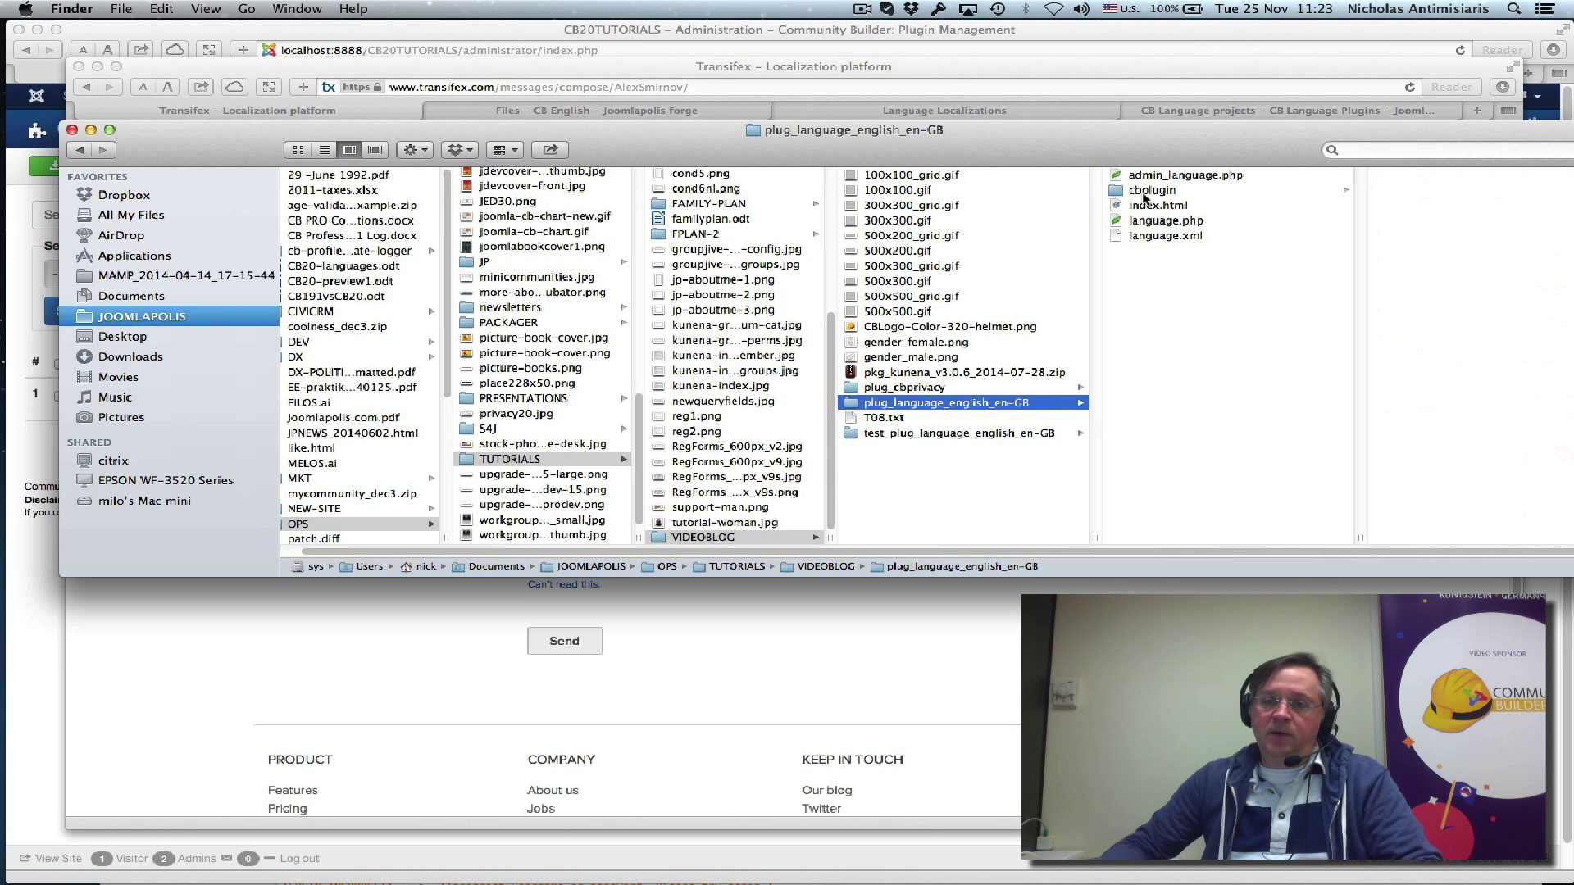
Show cbplugin's language files, such as cbautoactions-language.php and cbprivacy-language.php
click(1151, 190)
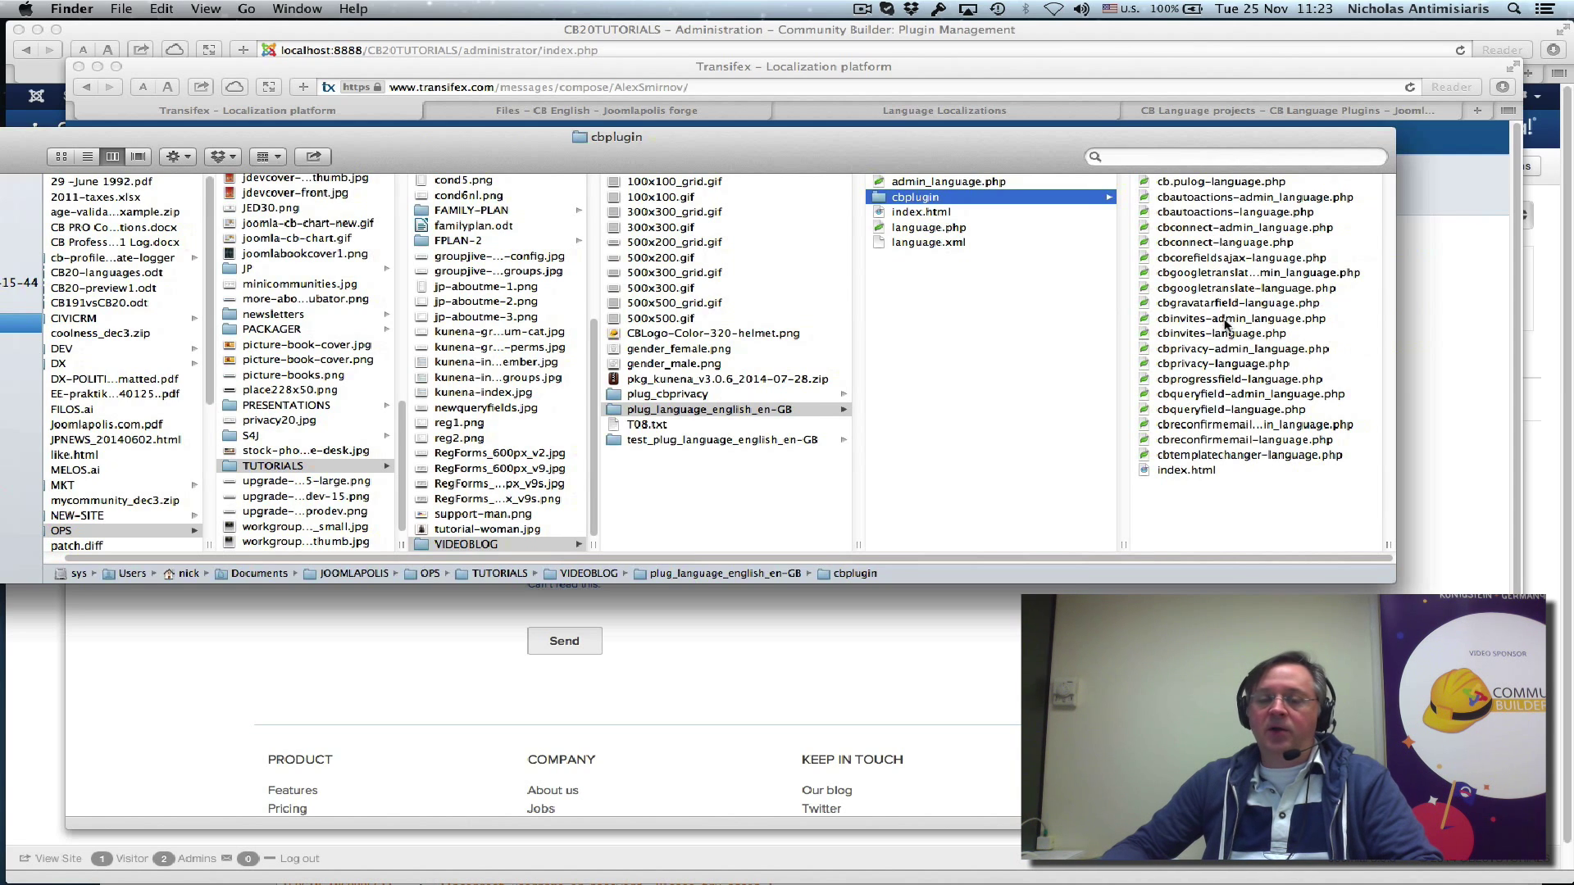
mouse_move(1222, 424)
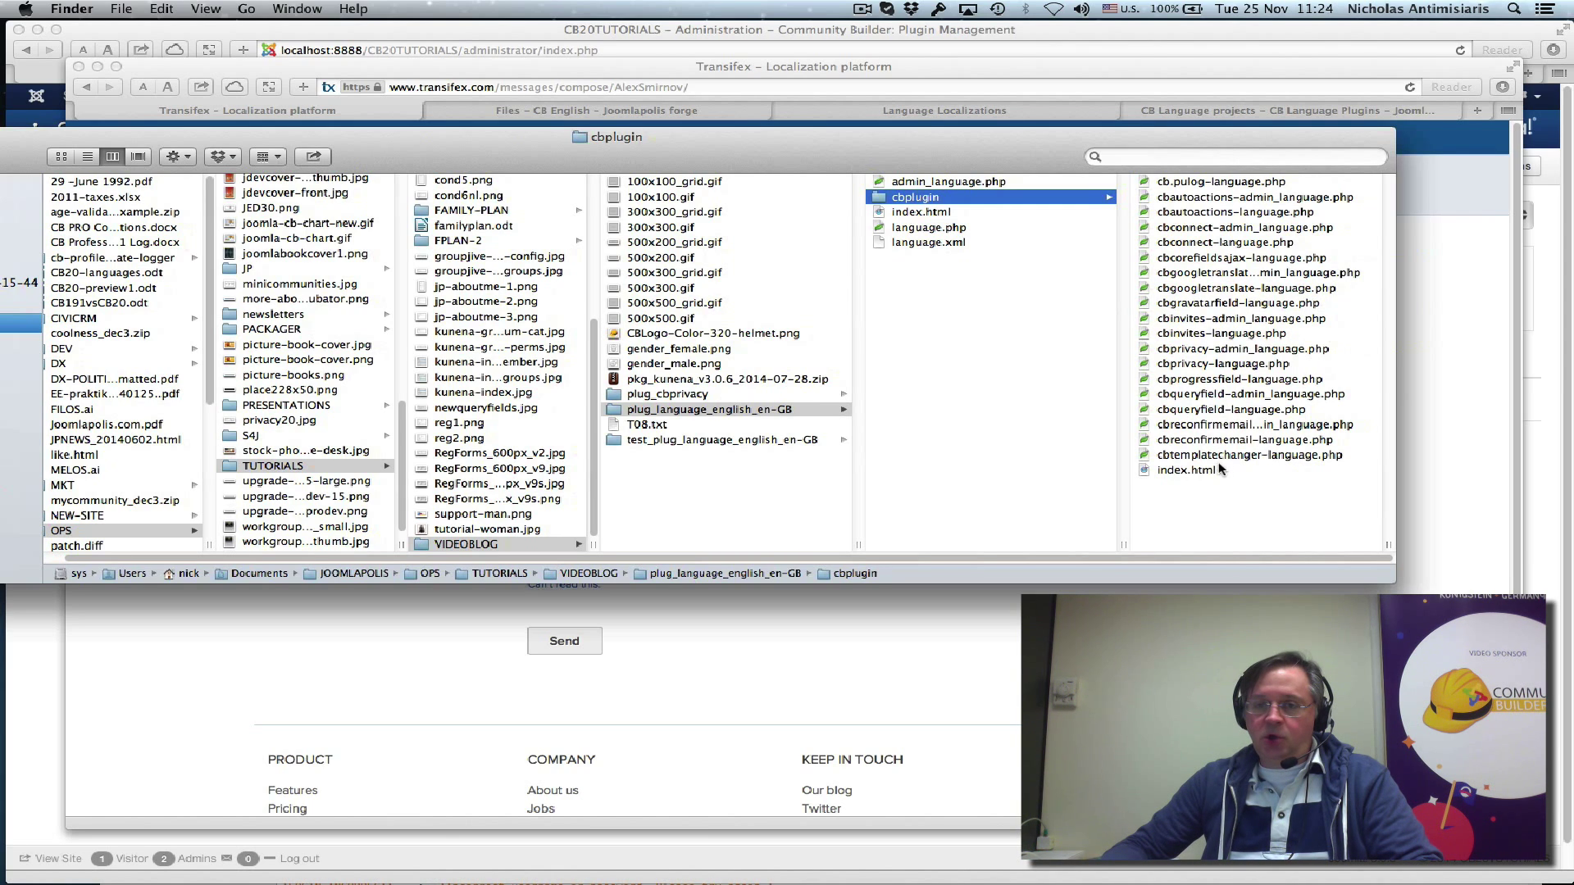
mouse_move(1195, 197)
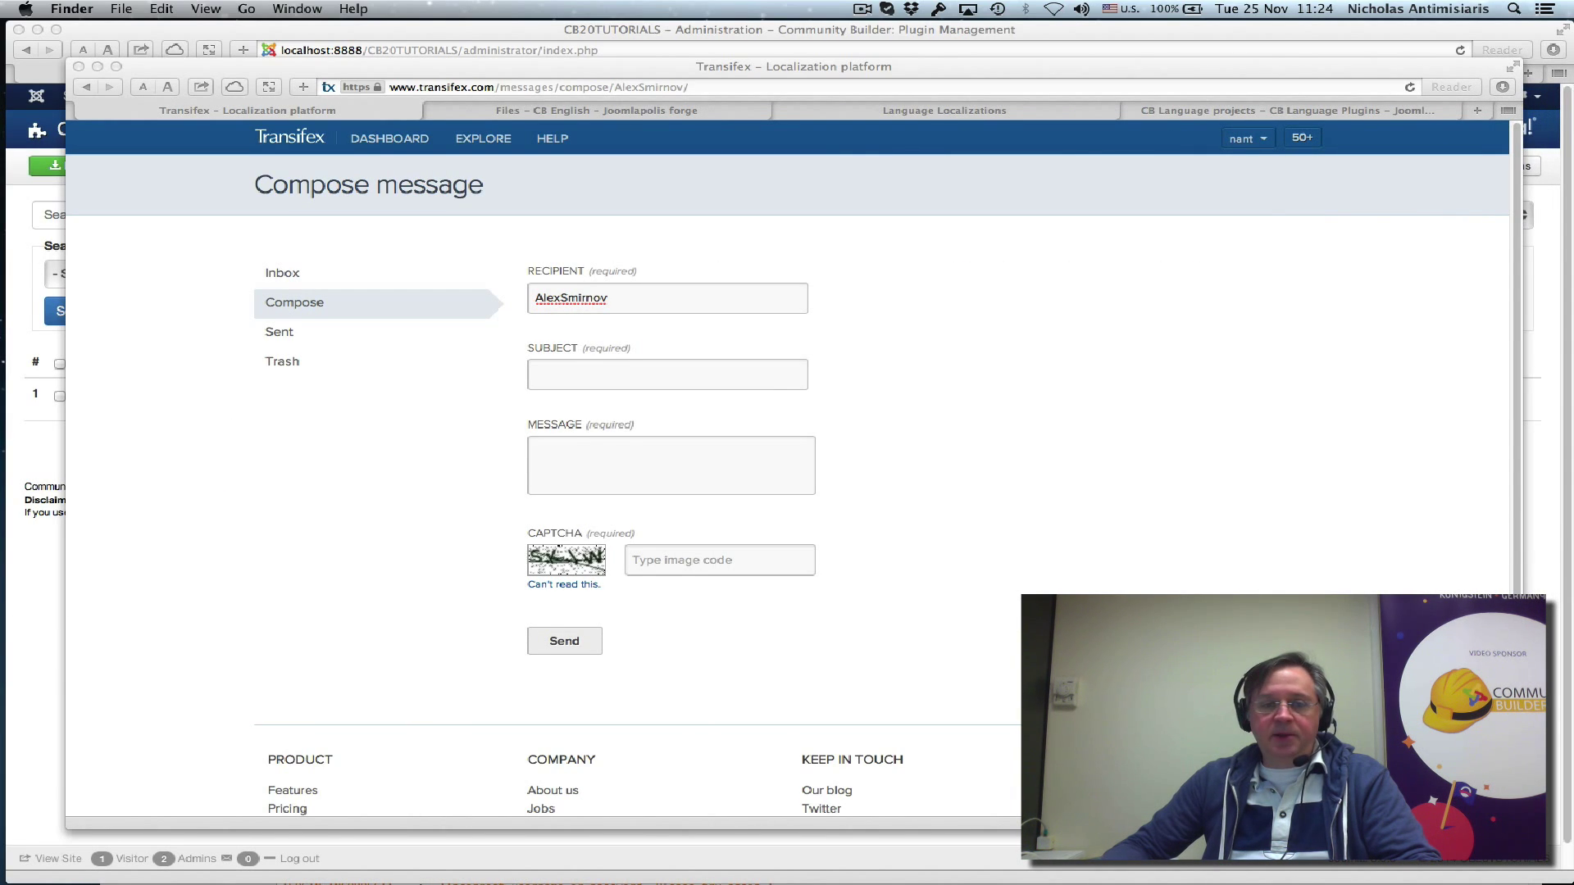
mouse_move(962, 515)
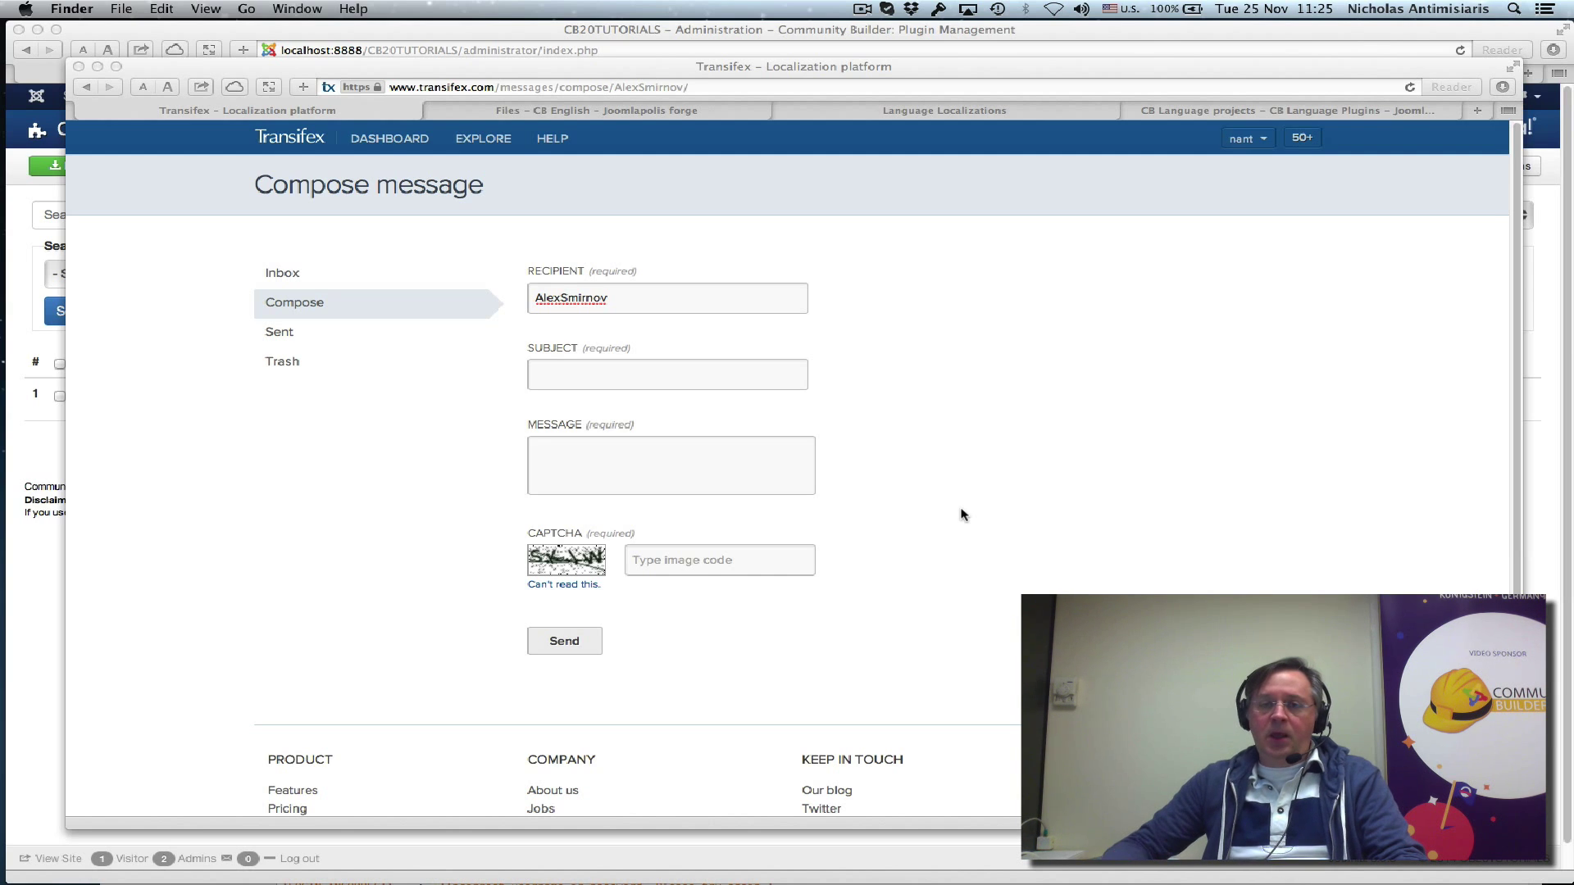
mouse_move(1015, 122)
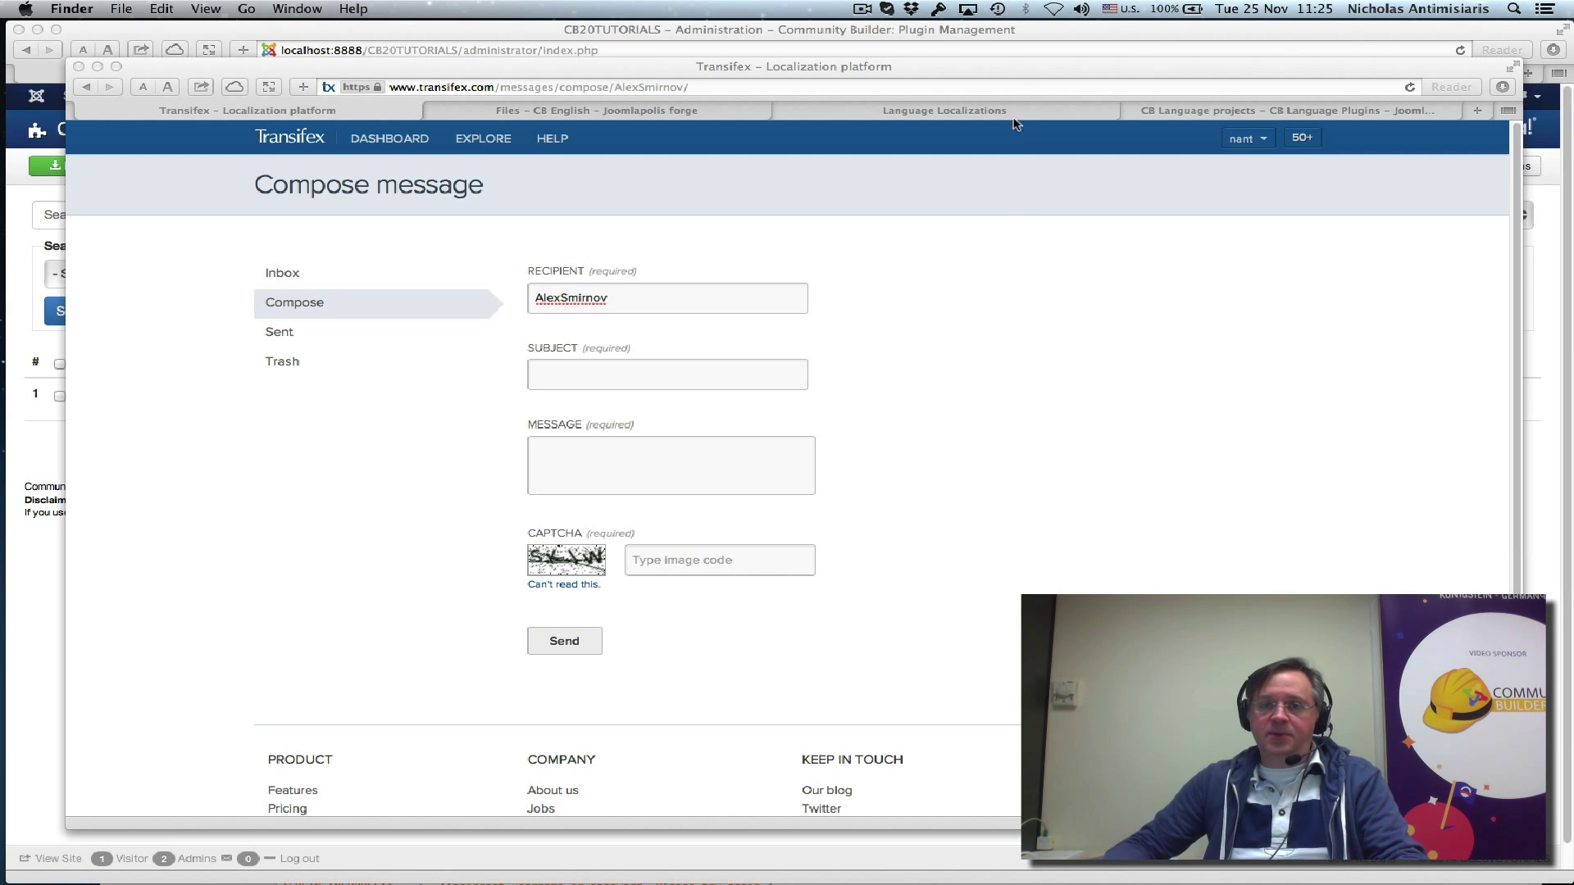